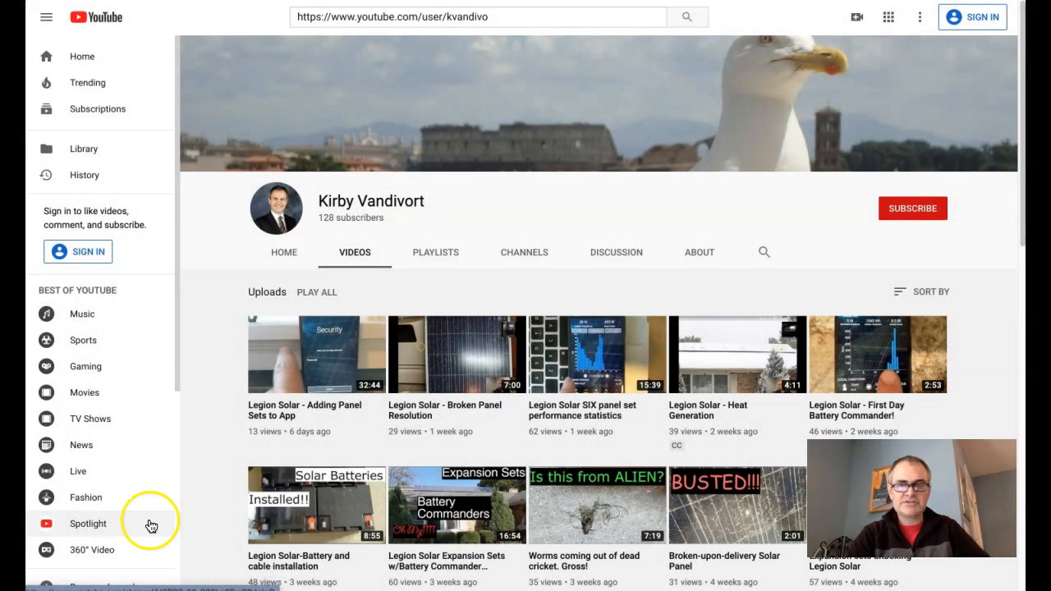
Review the usage sheet down to the first month entry, Nov.
scroll("down", 3)
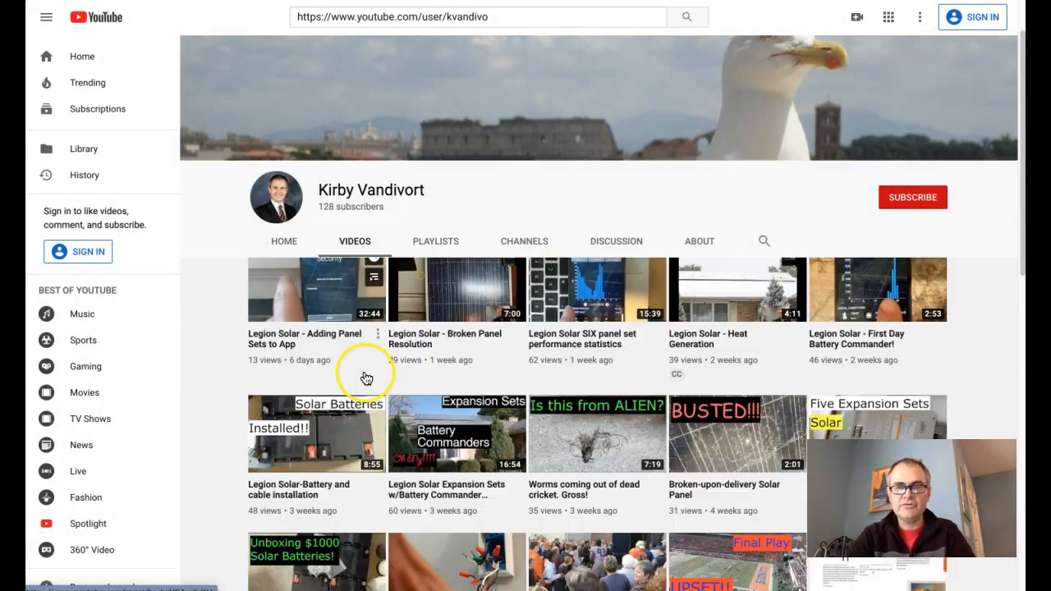
scroll("down", 3)
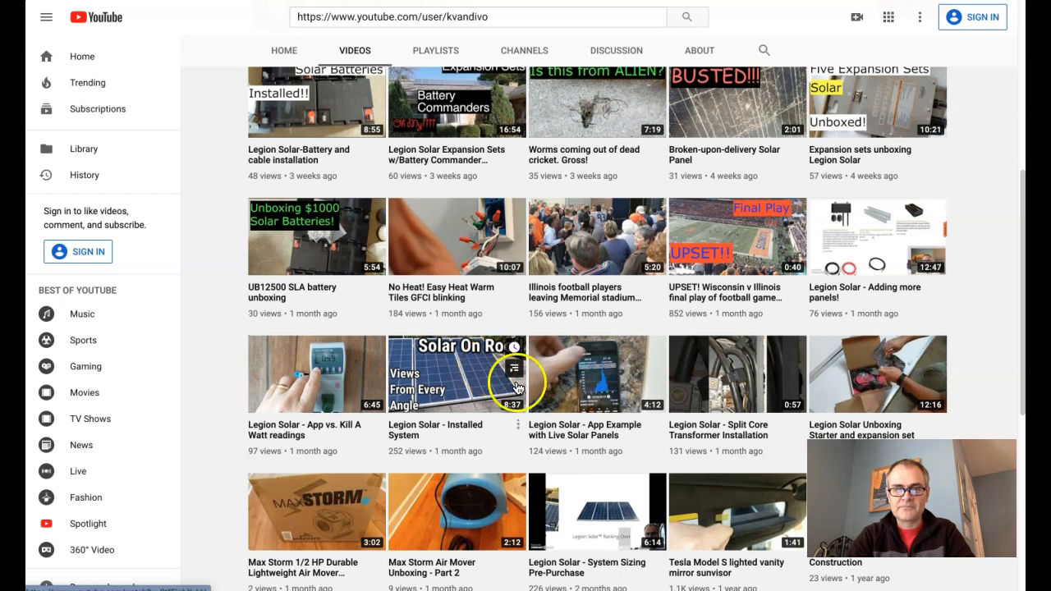
mouse_move(601, 485)
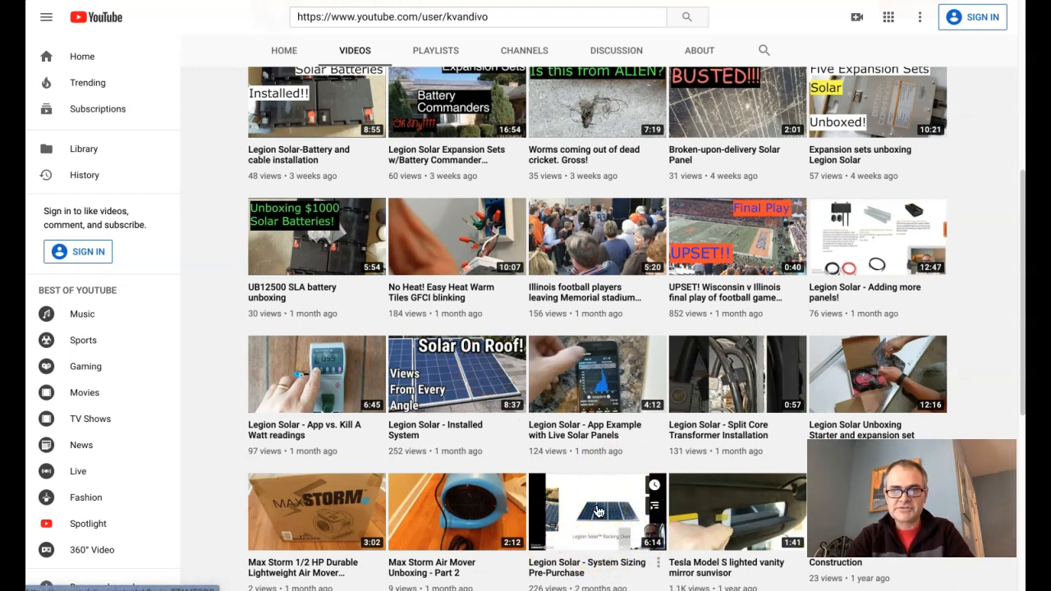
mouse_move(895, 379)
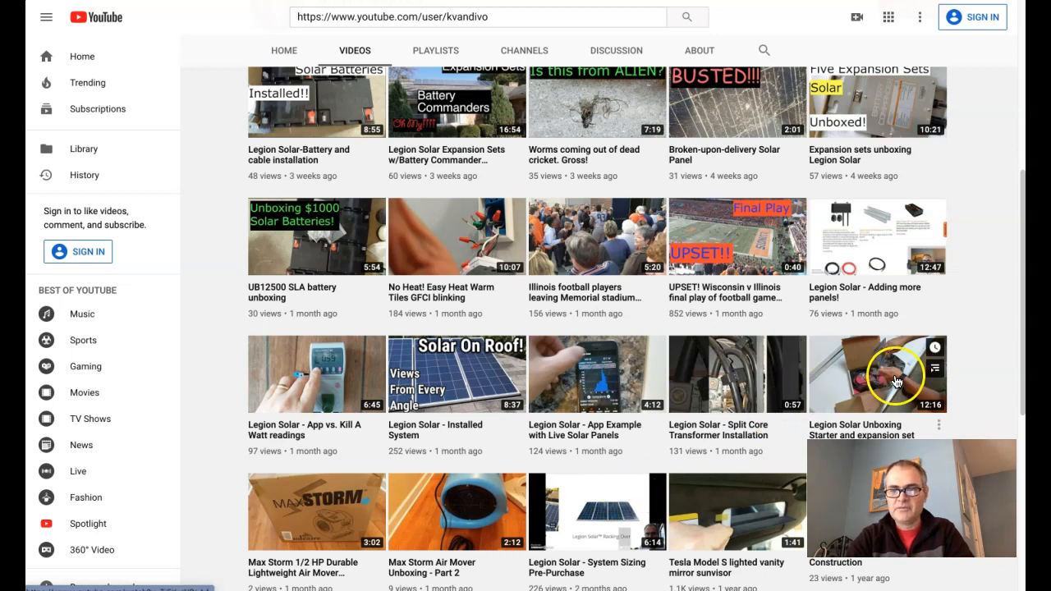
mouse_move(752, 396)
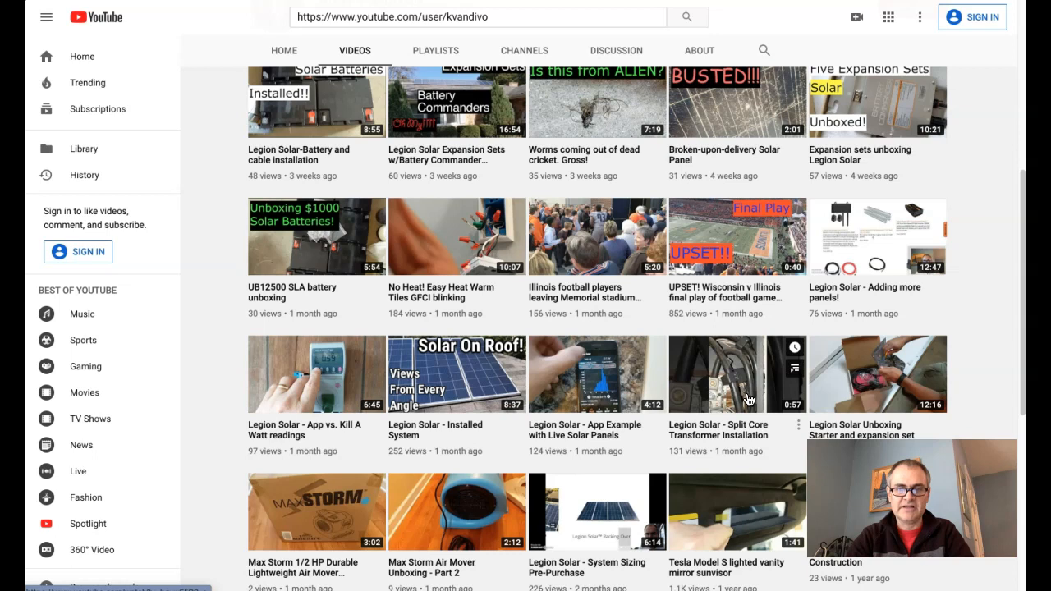
mouse_move(423, 363)
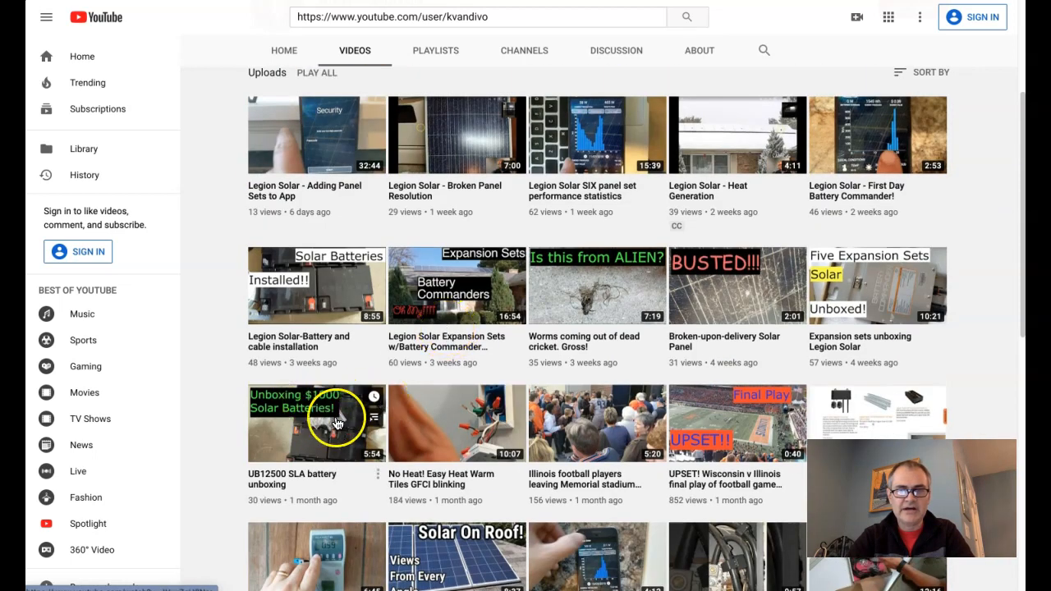
mouse_move(236, 401)
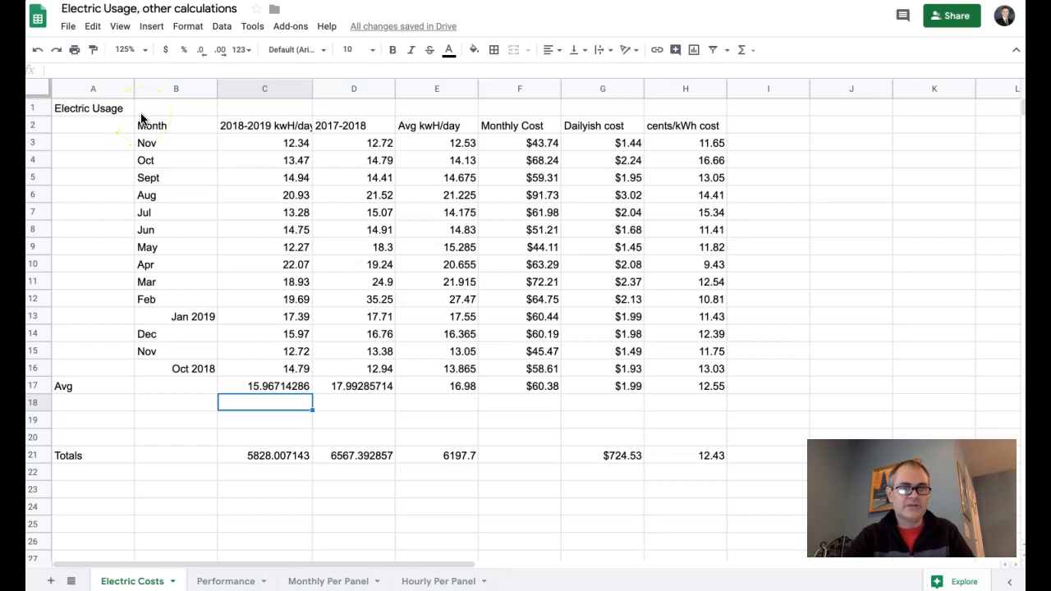
left_click(153, 141)
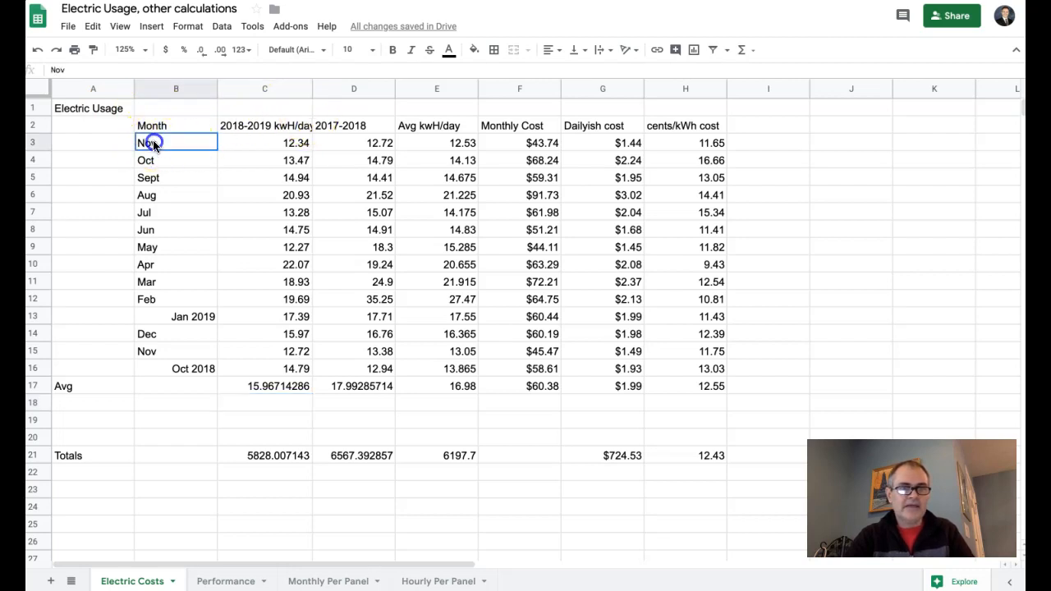
mouse_move(172, 177)
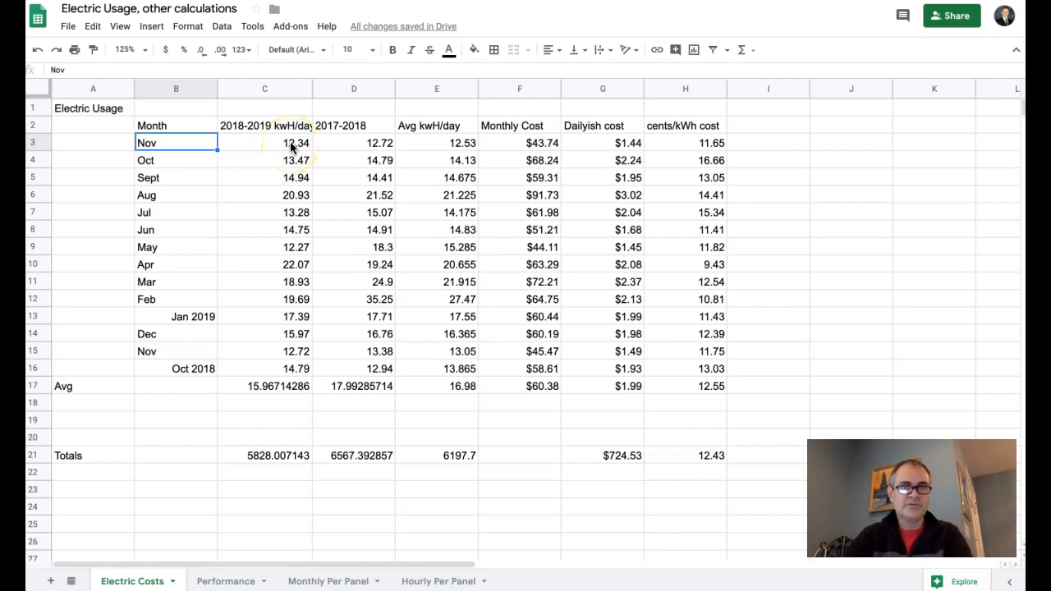
mouse_move(211, 466)
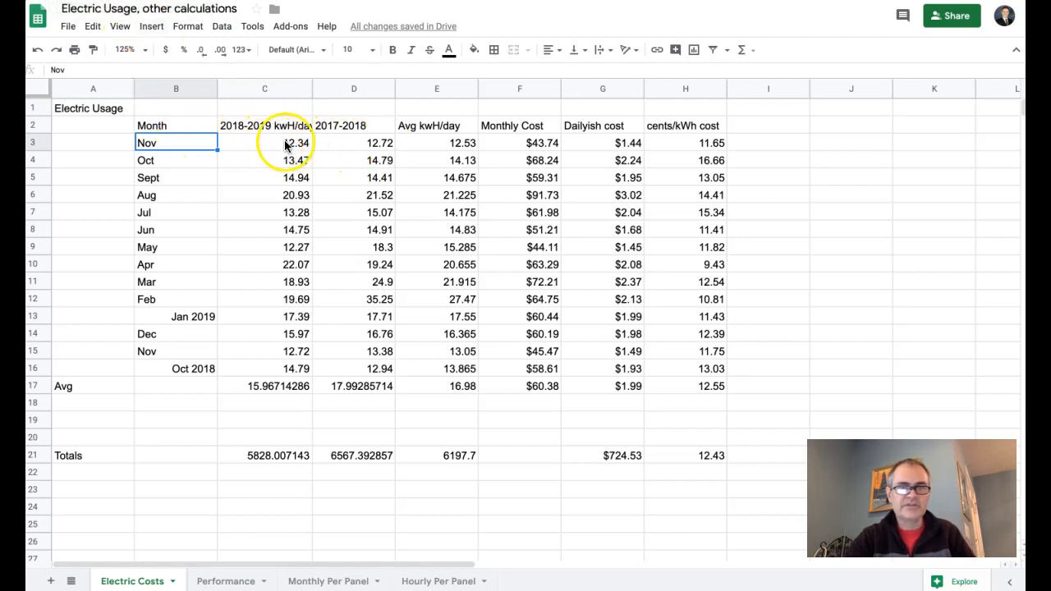
mouse_move(294, 144)
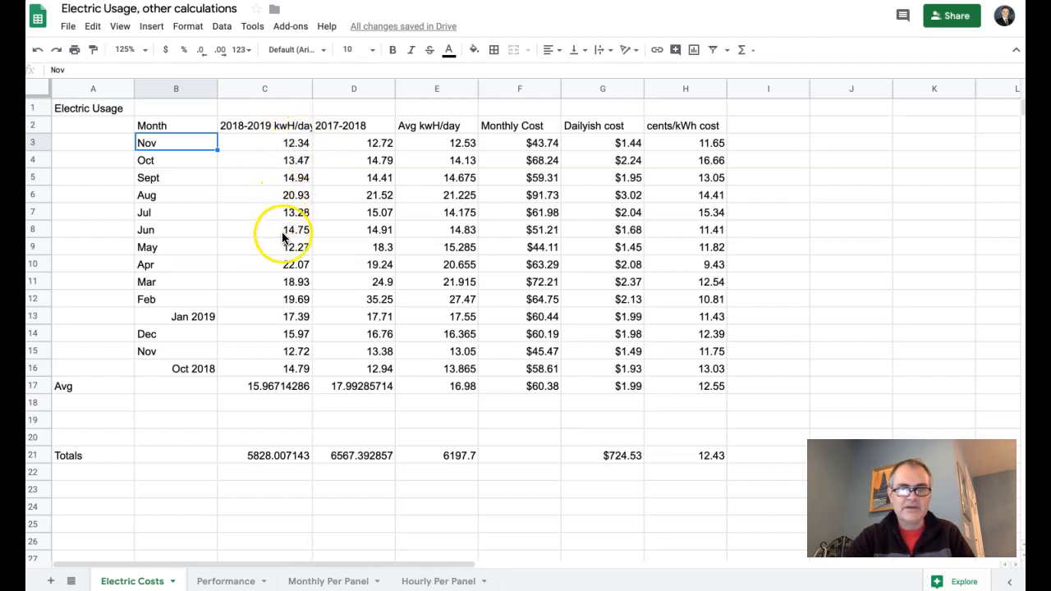
mouse_move(352, 168)
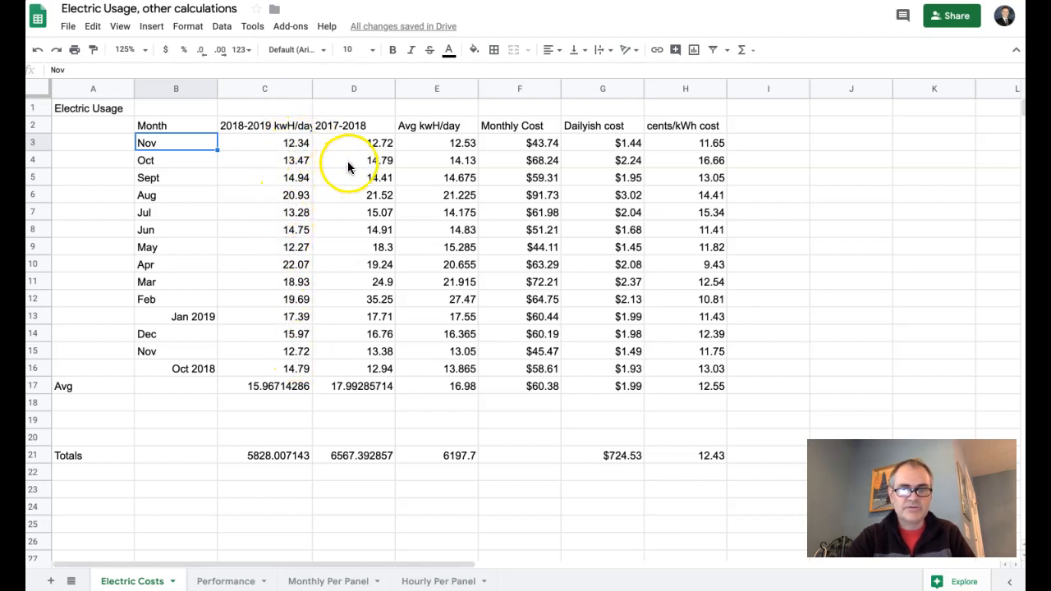
mouse_move(294, 255)
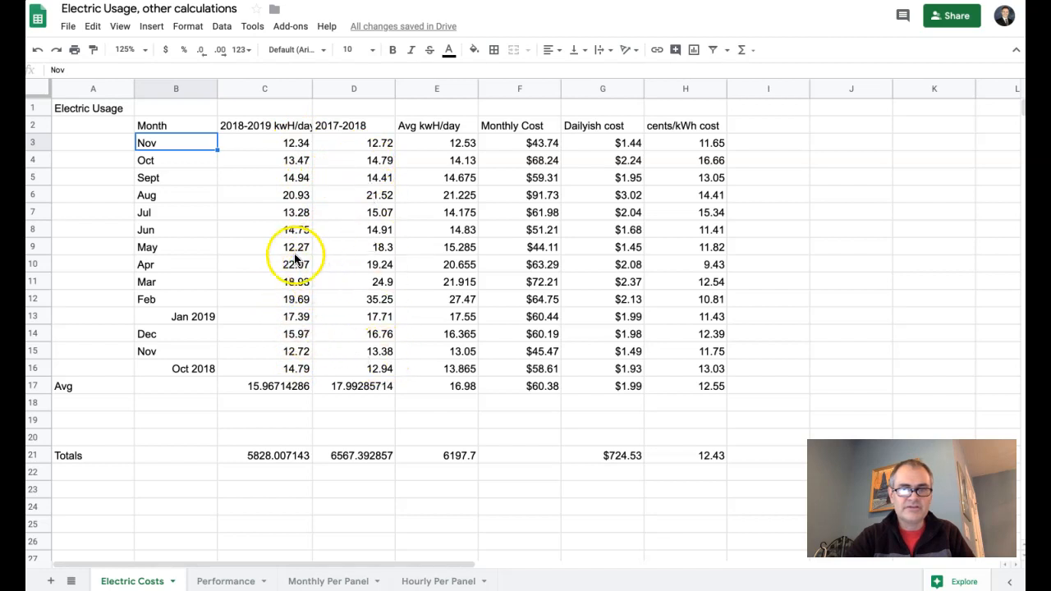
mouse_move(327, 248)
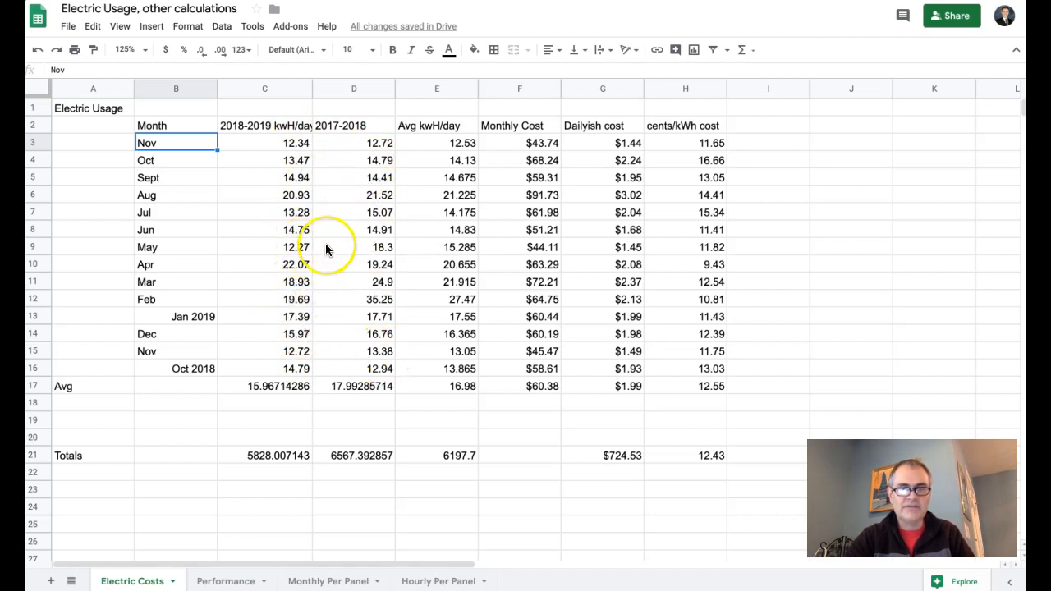
mouse_move(313, 261)
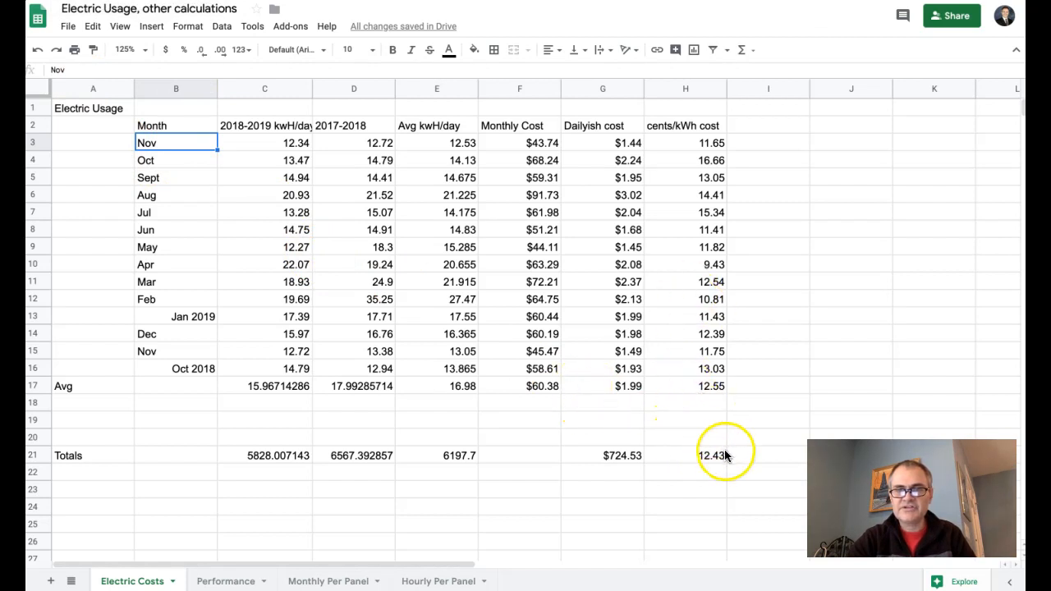
mouse_move(731, 459)
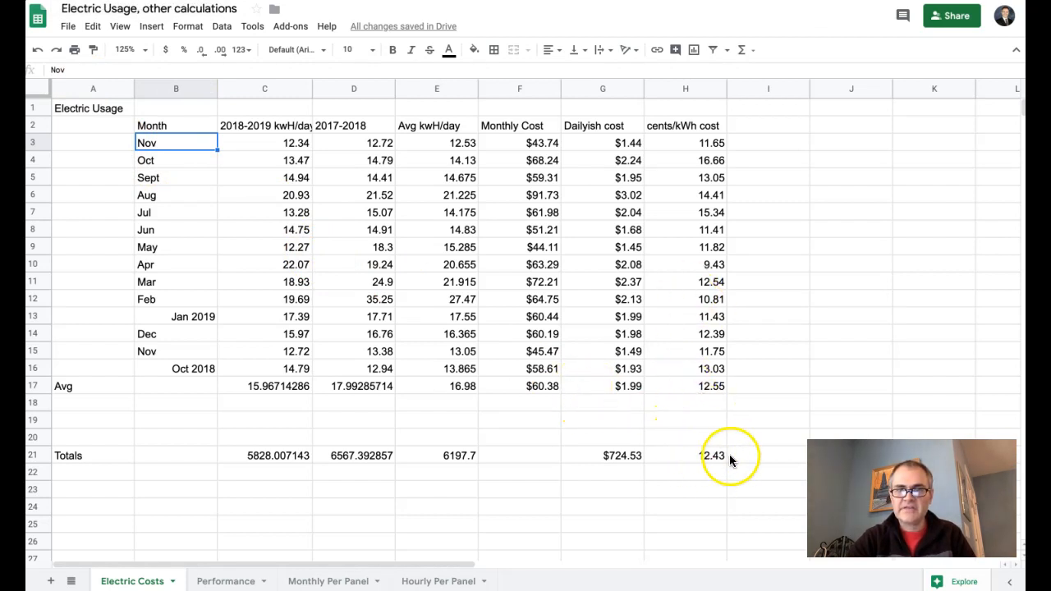
mouse_move(726, 469)
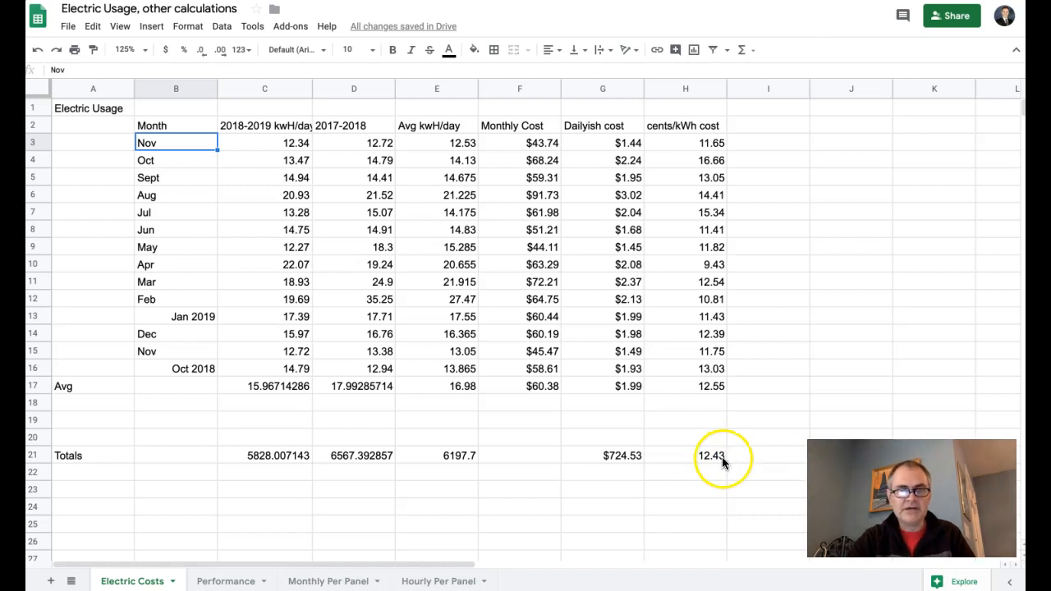
mouse_move(489, 444)
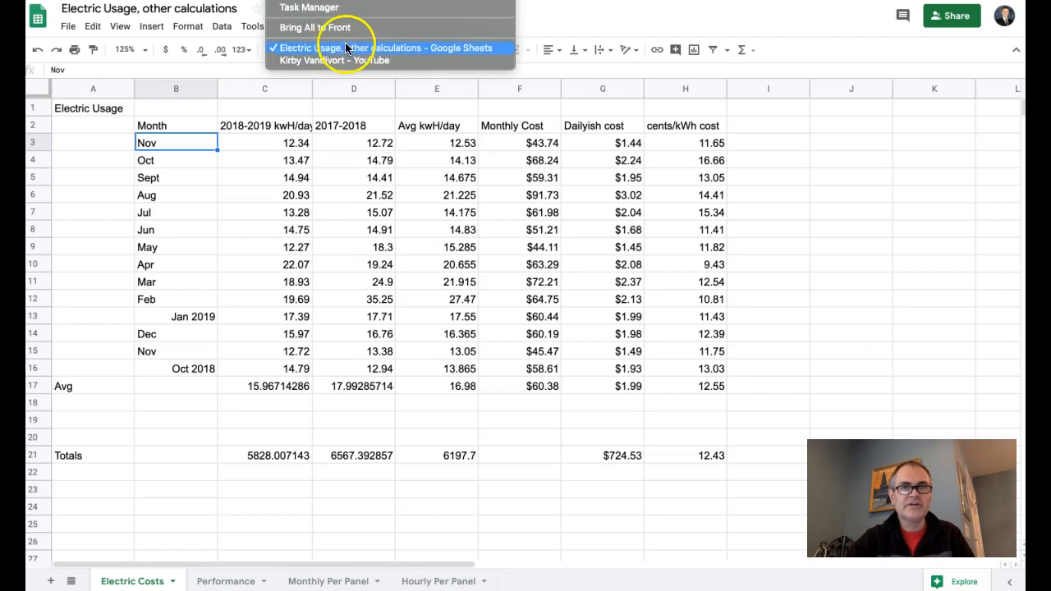
In PVWatts, look up solar resource data for the '123 Main S' Champaign, IL address (40.13, -88.26).
left_click(335, 60)
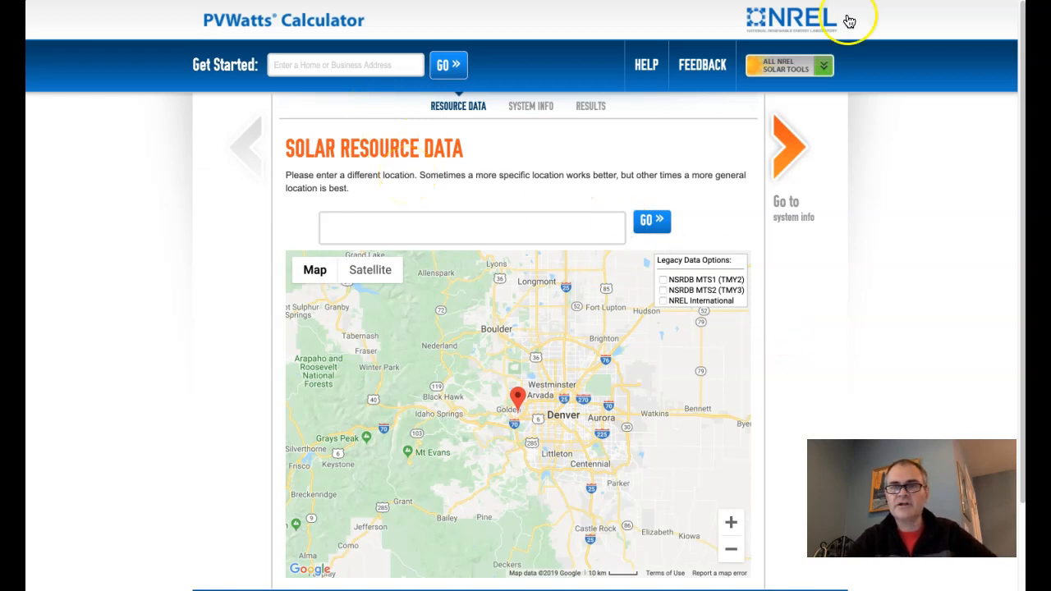
mouse_move(858, 33)
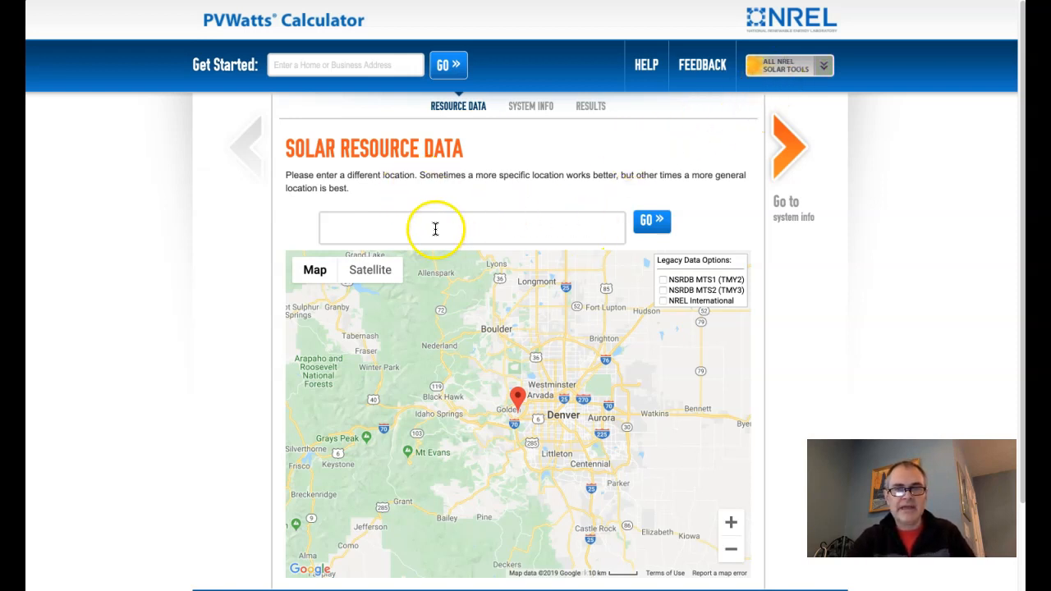
left_click(435, 226)
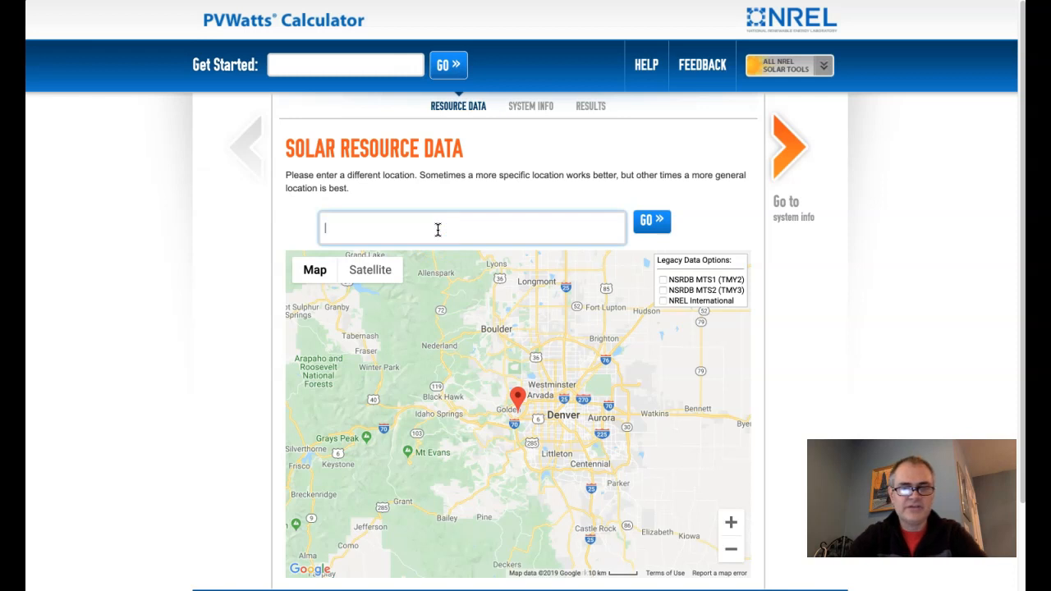
type("123 Main St, Champaign, IL")
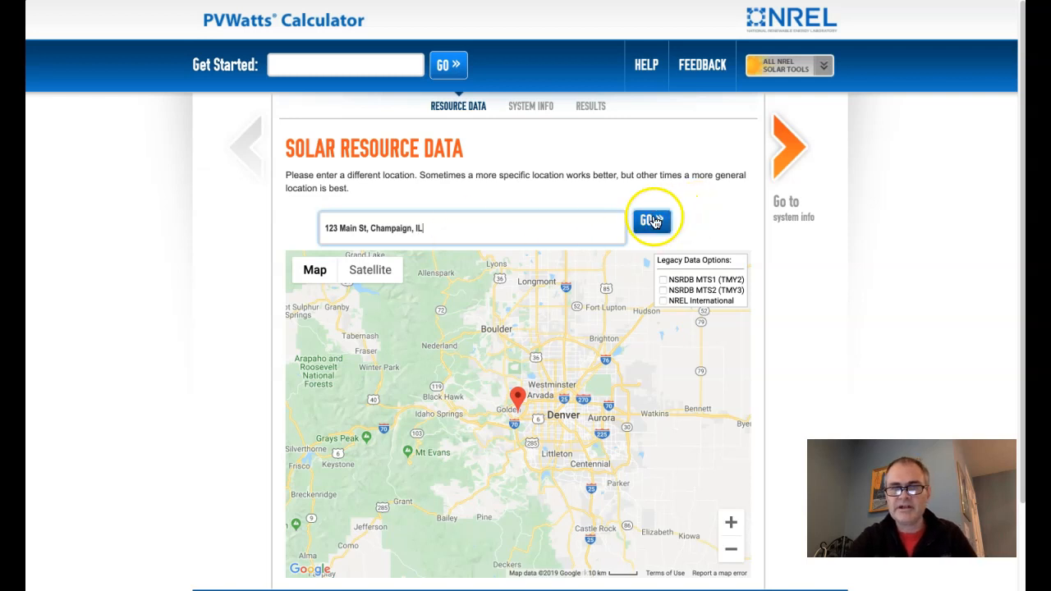
left_click(652, 220)
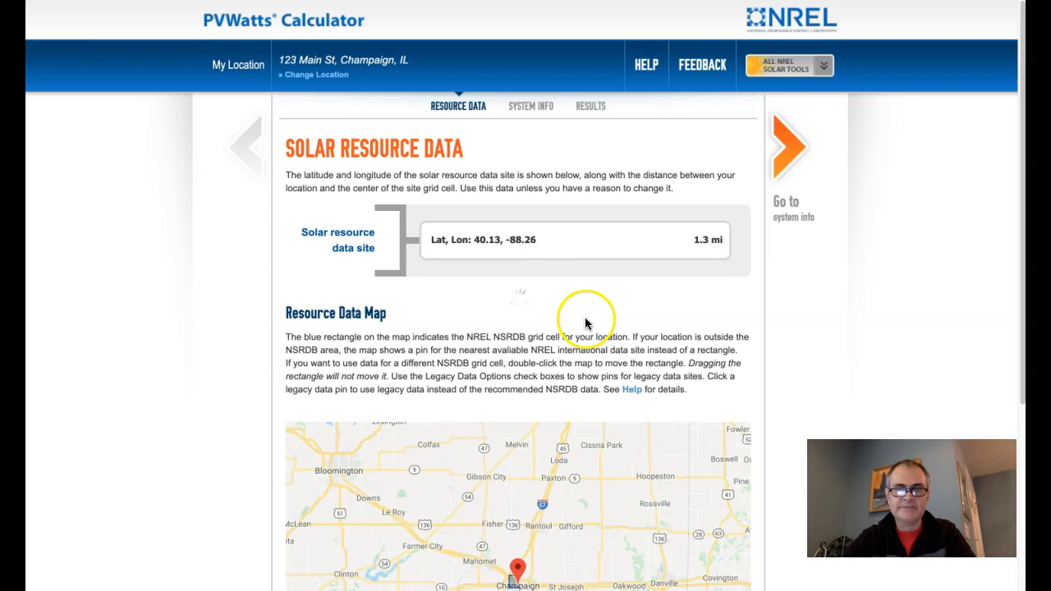
scroll("down", 3)
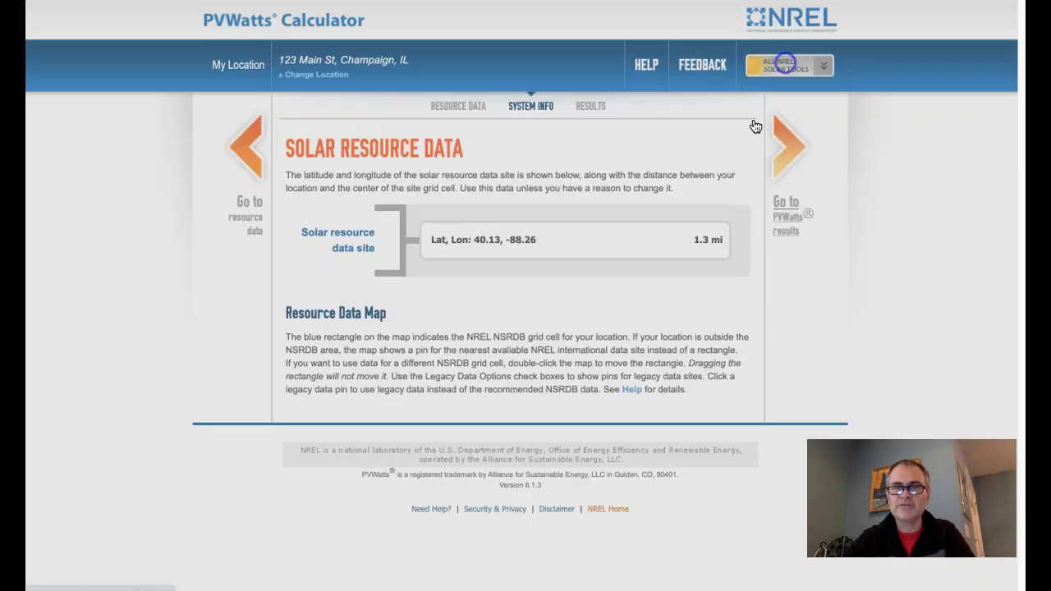
Set System Info to Premium modules, fixed roof-mount array and 33 degree tilt.
left_click(530, 106)
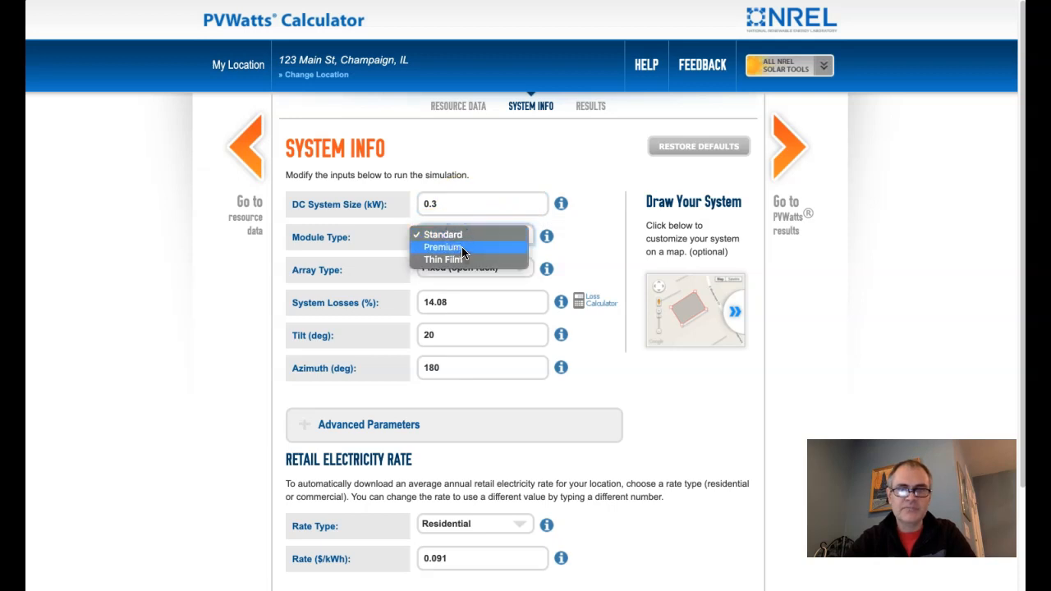
left_click(443, 246)
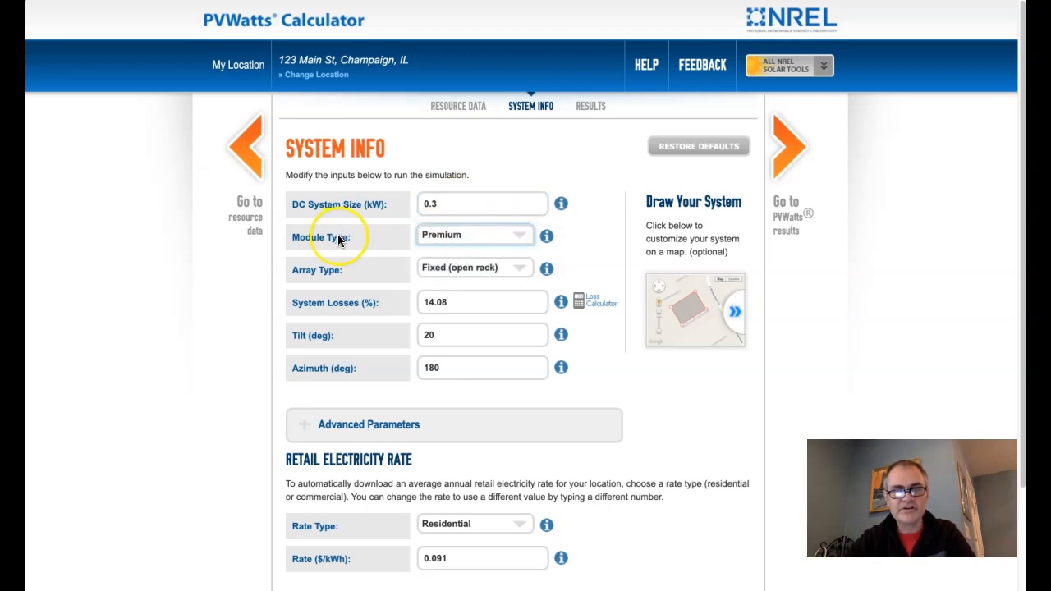
left_click(475, 268)
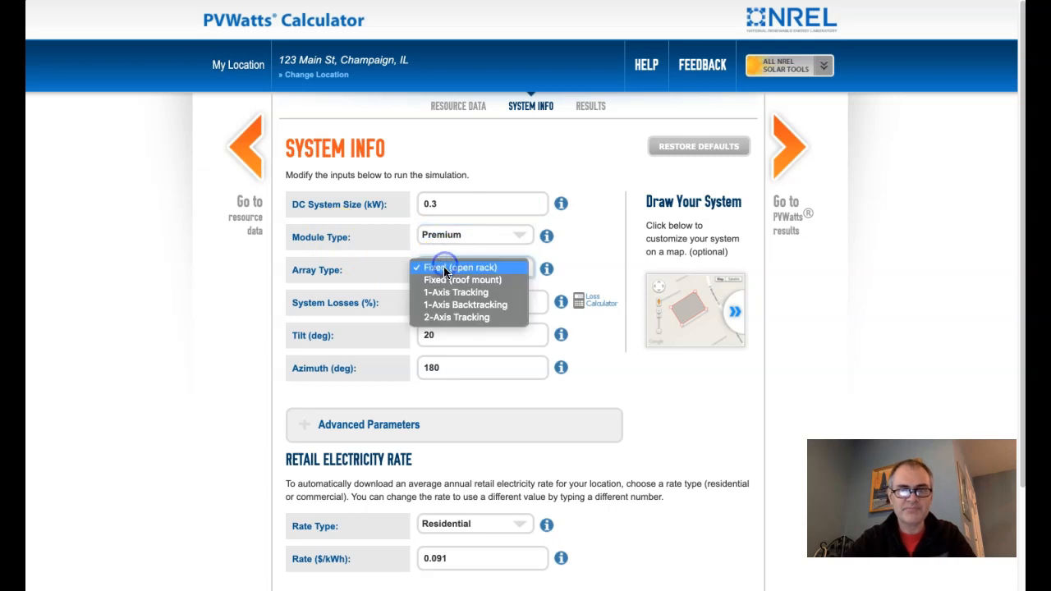
left_click(463, 279)
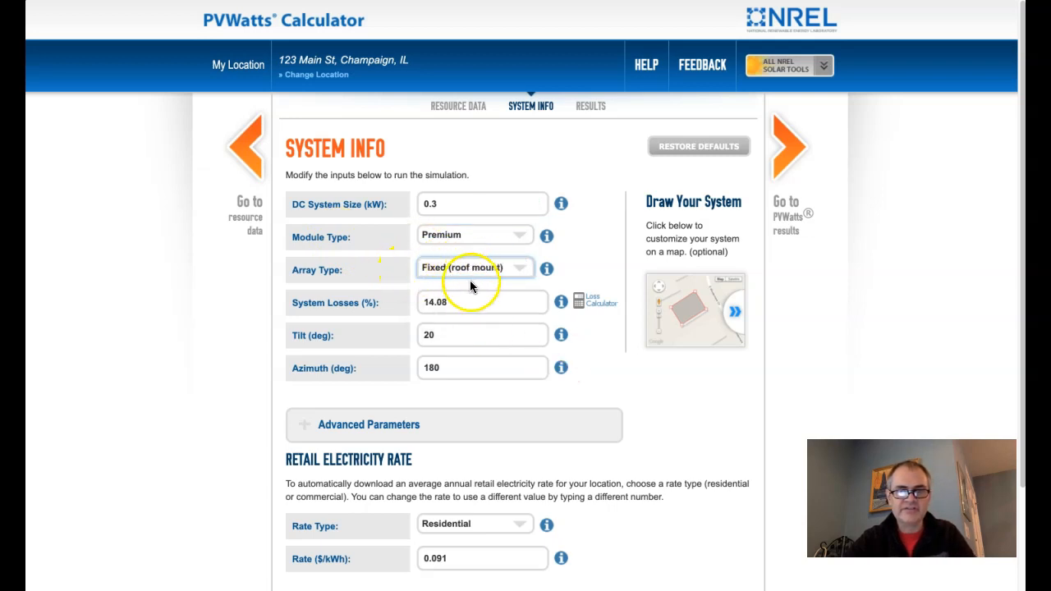
type("33.5")
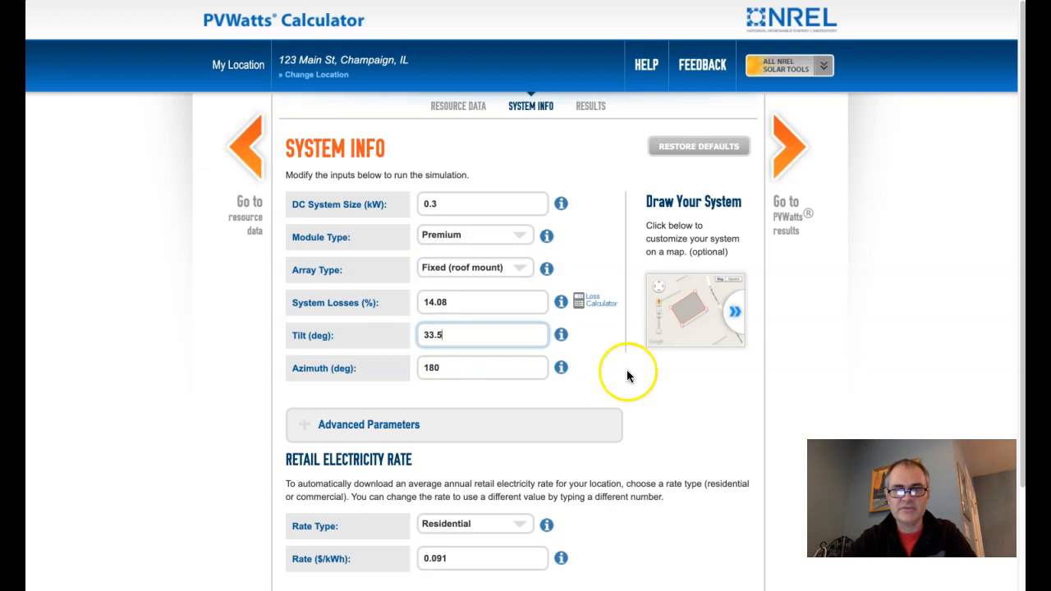
scroll("down", 3)
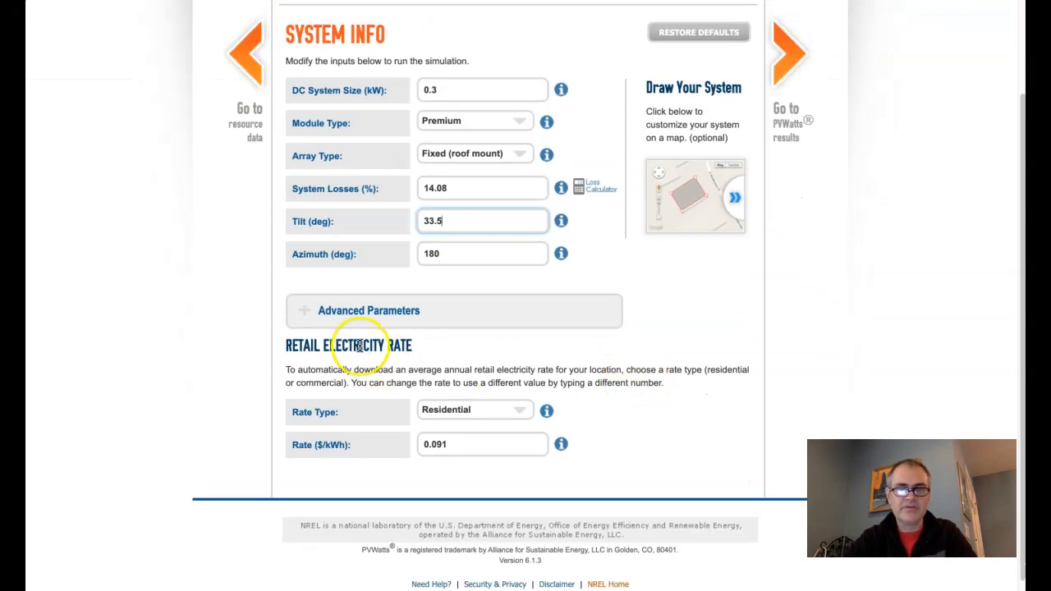
Show the advanced parameters and change the retail rate from 0.091 to 0.1243 $/kWh.
left_click(368, 310)
type("94")
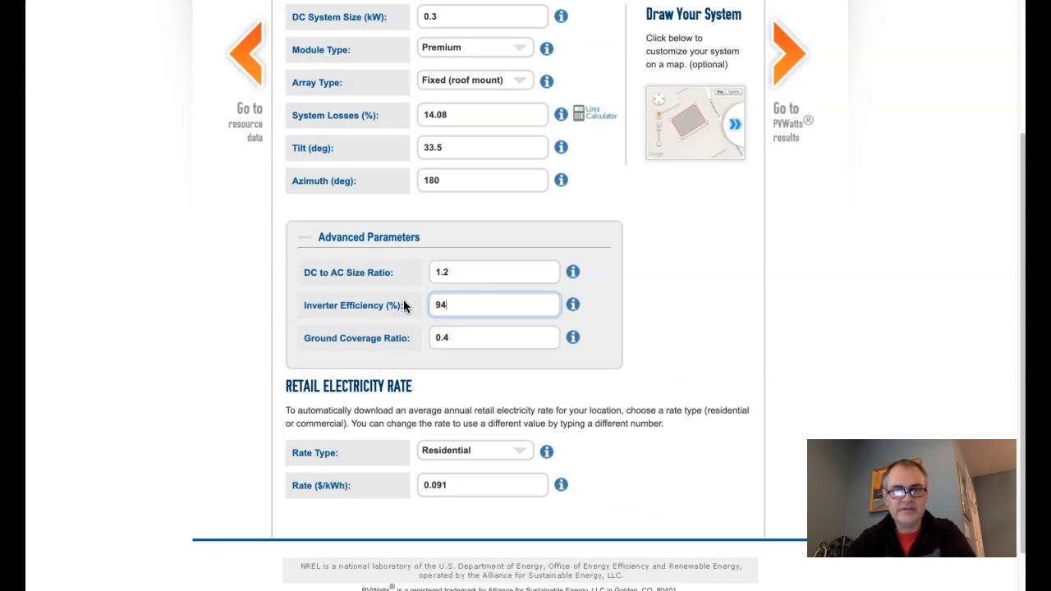
scroll("down", 3)
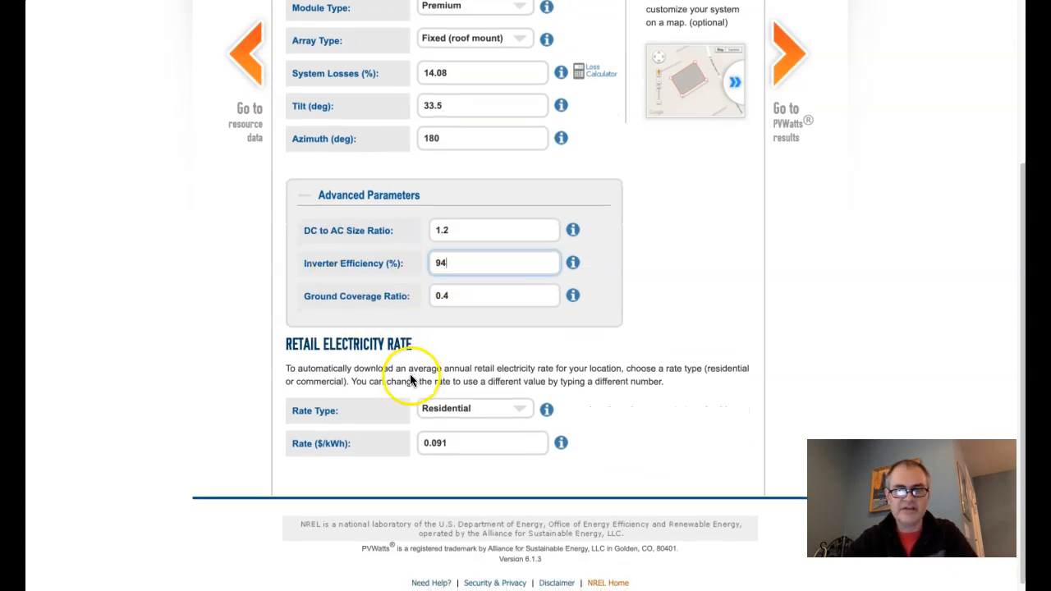
left_click(483, 444)
type("0.1243")
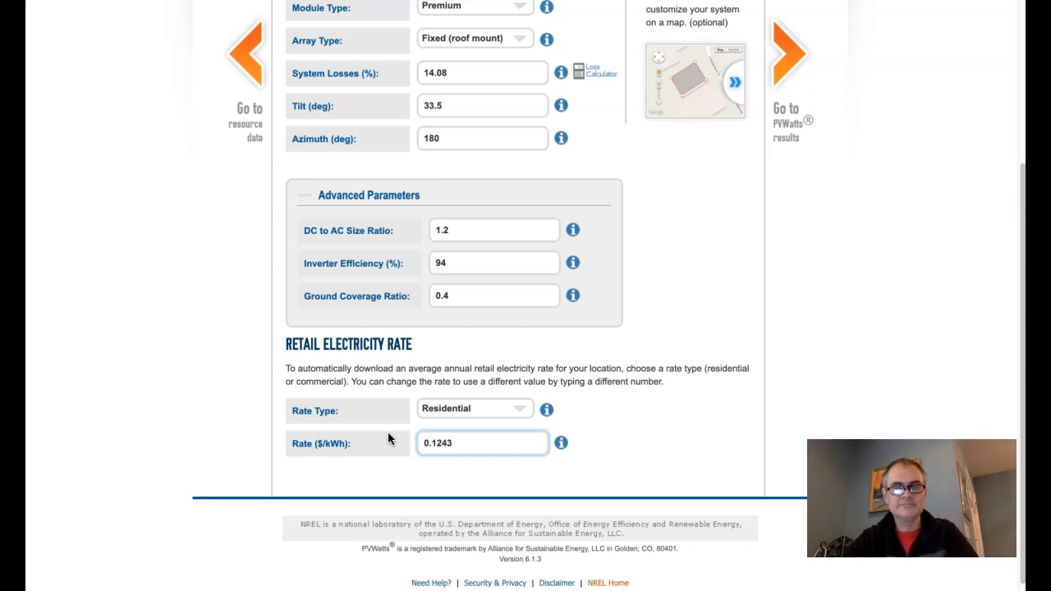
mouse_move(195, 29)
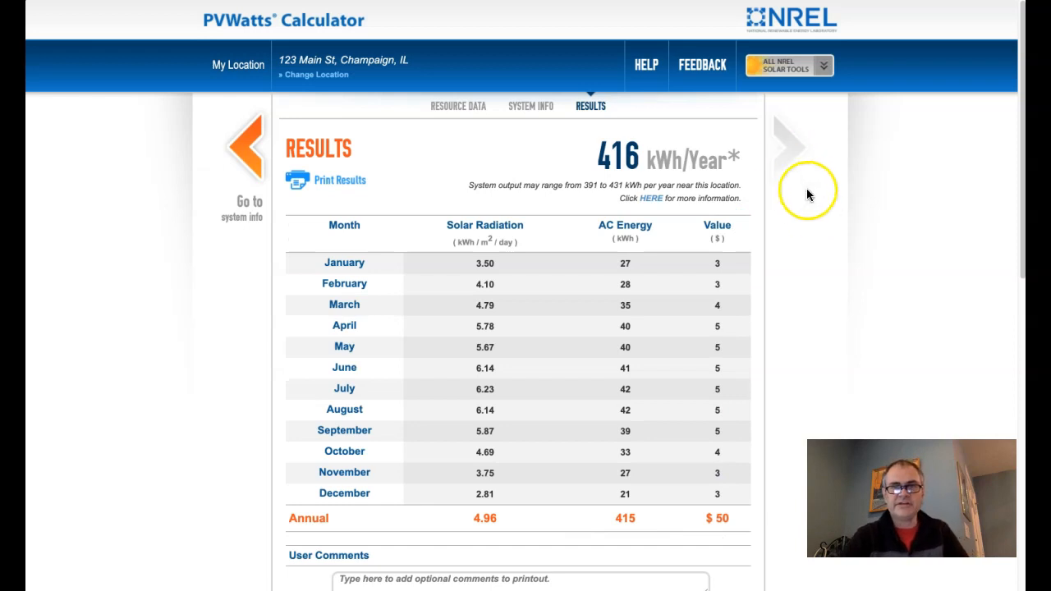
mouse_move(693, 269)
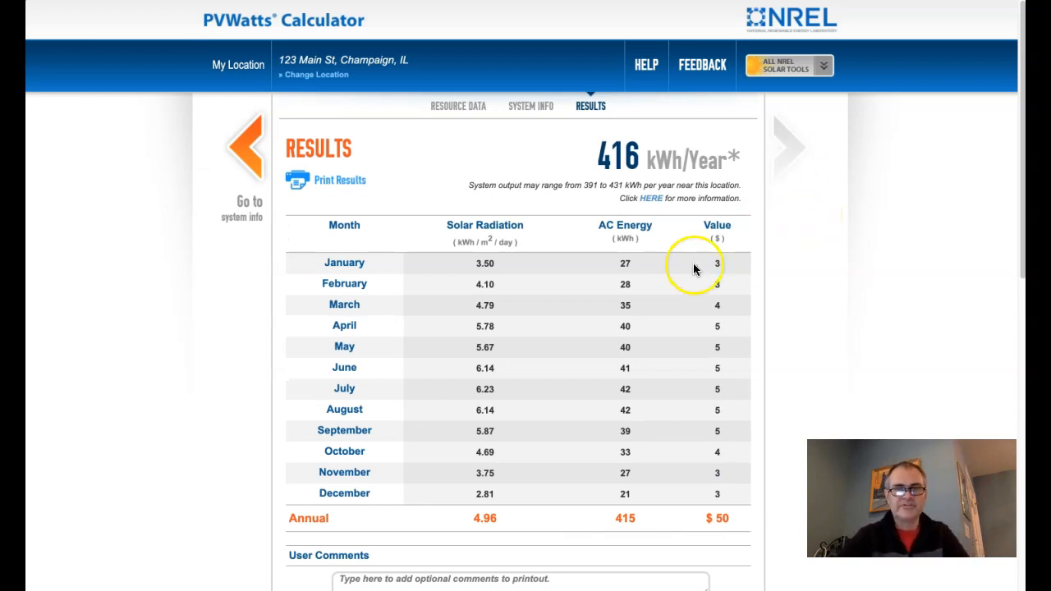
mouse_move(645, 169)
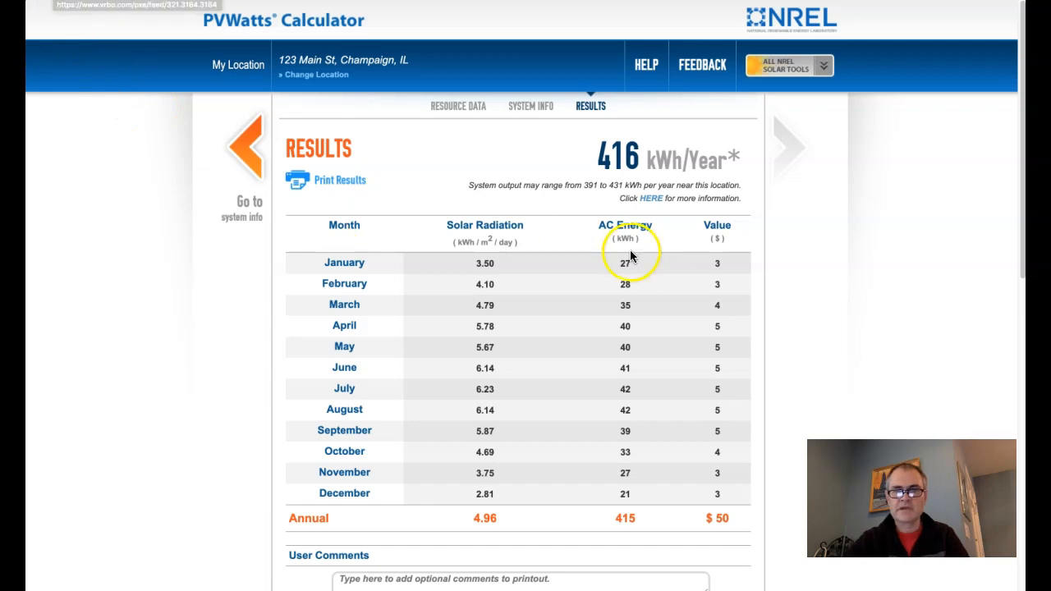
mouse_move(644, 273)
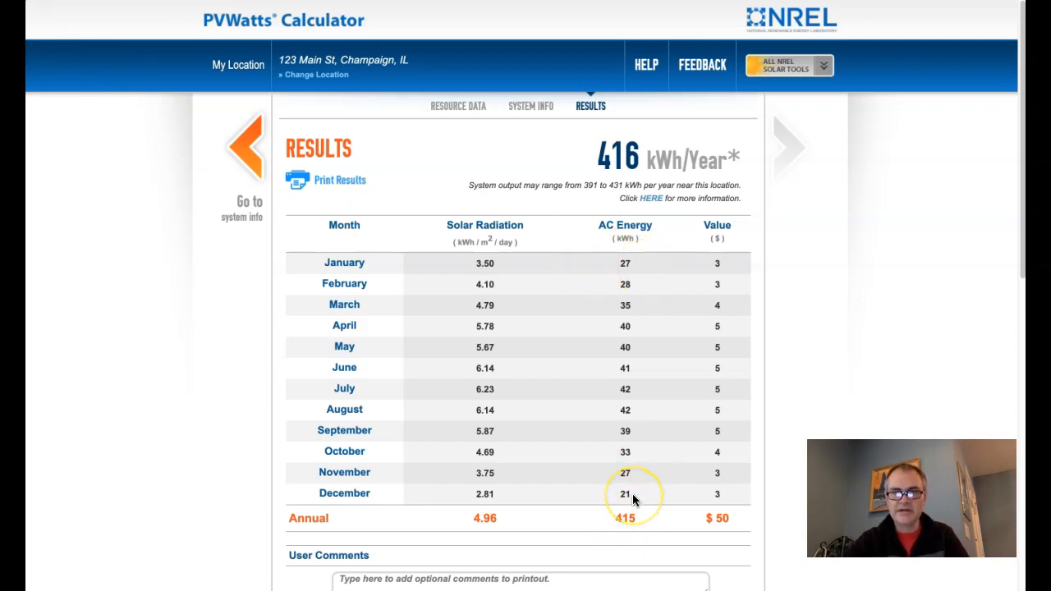
mouse_move(634, 408)
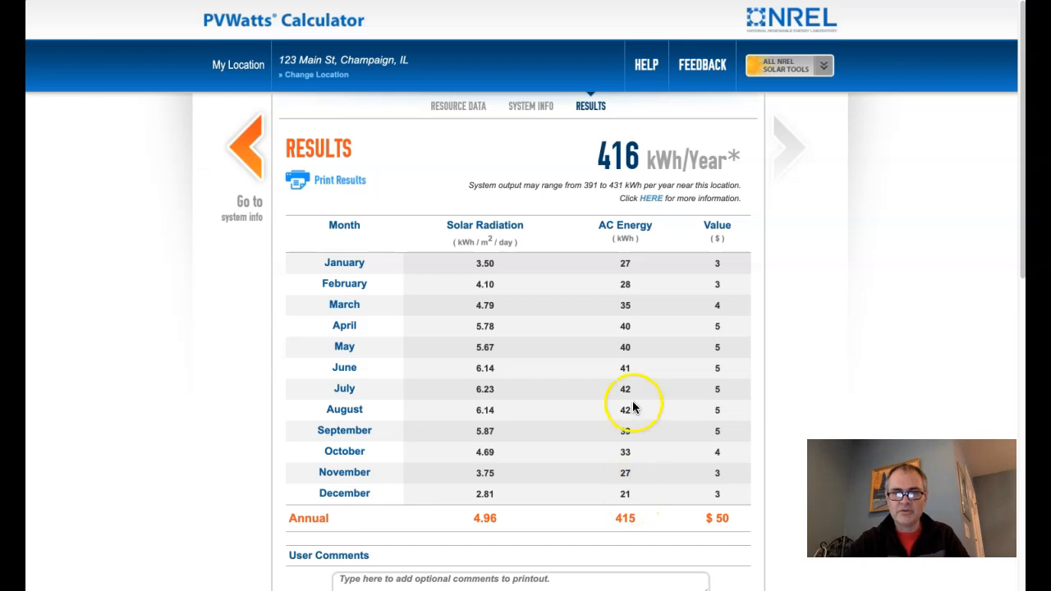
mouse_move(632, 396)
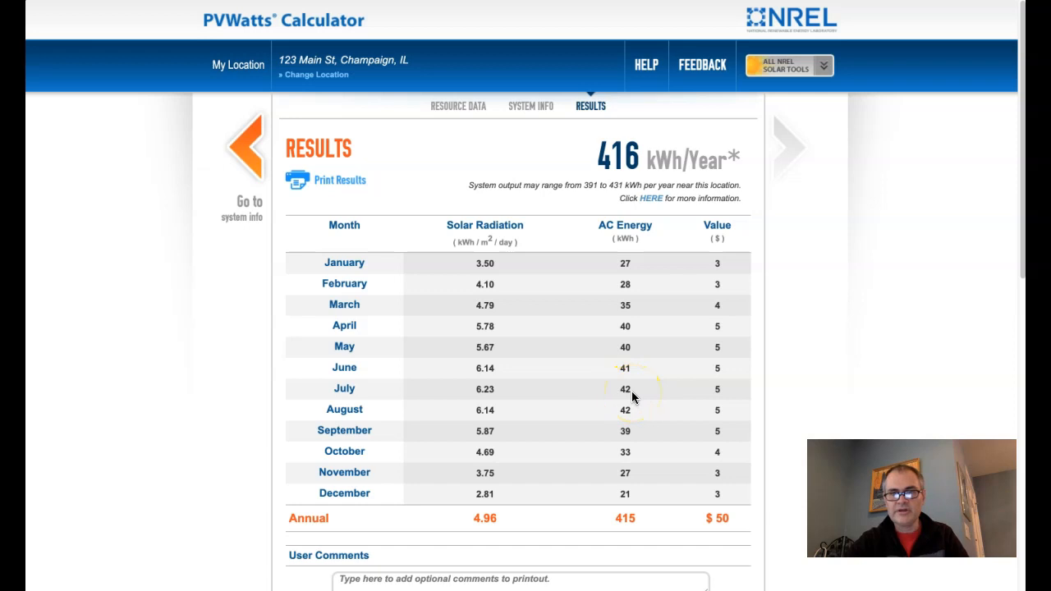
mouse_move(637, 506)
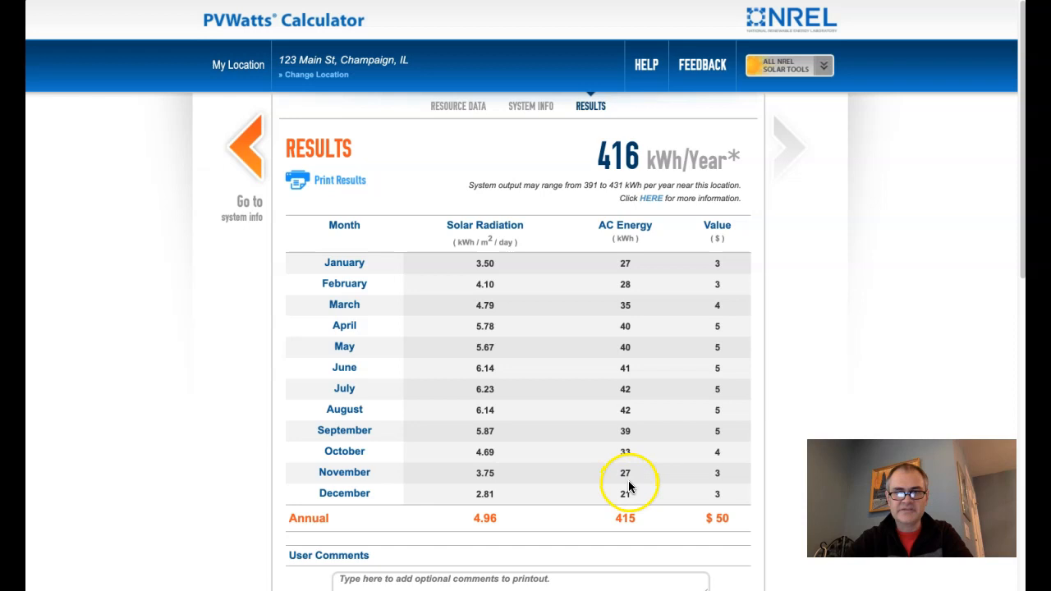
Scroll the 416 kWh/year results down to the Monthly | Hourly download options.
scroll("down", 3)
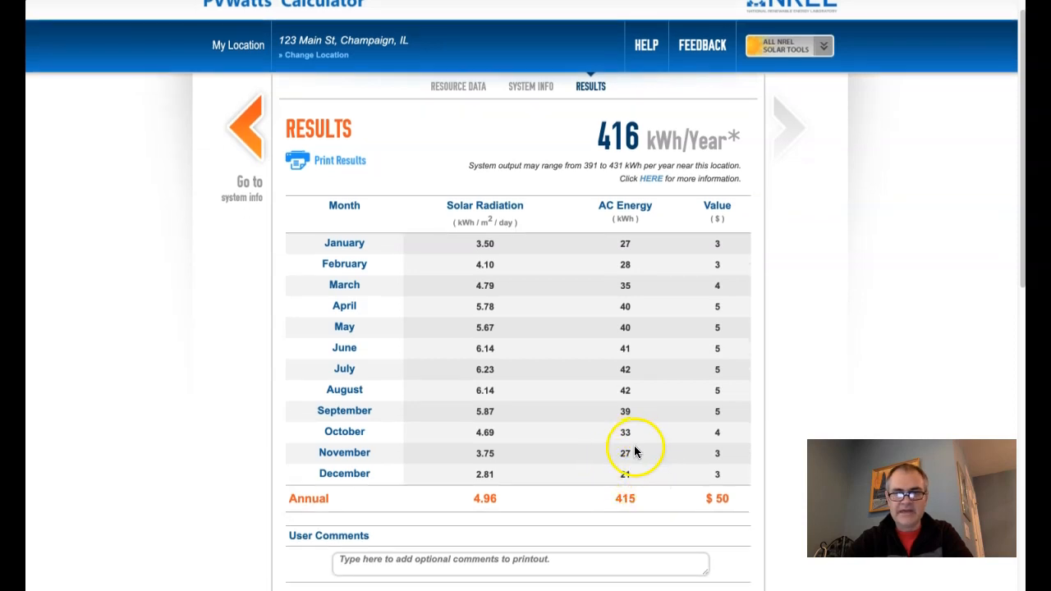
scroll("down", 3)
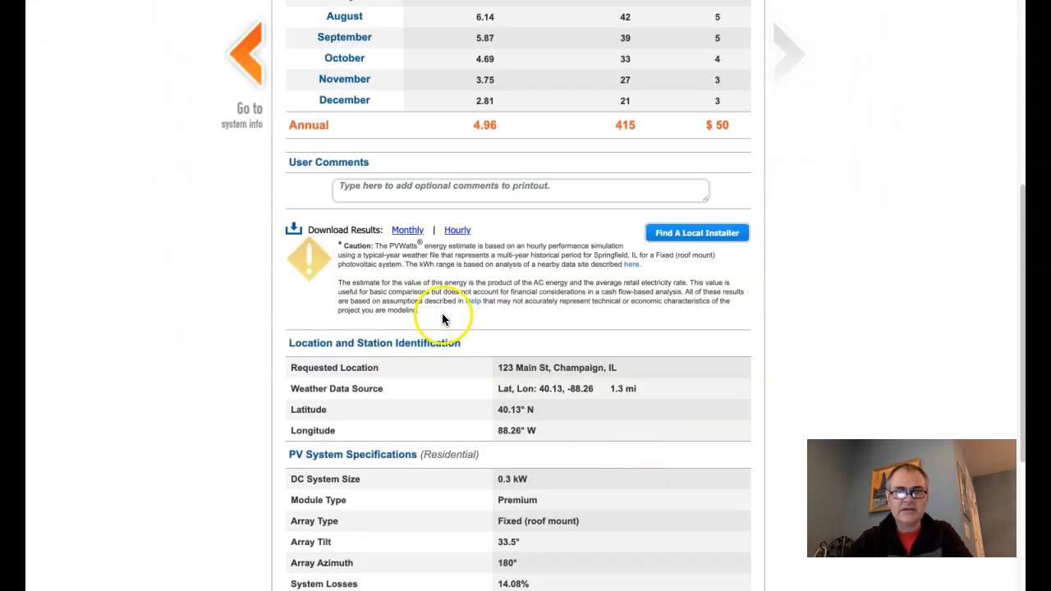
mouse_move(456, 230)
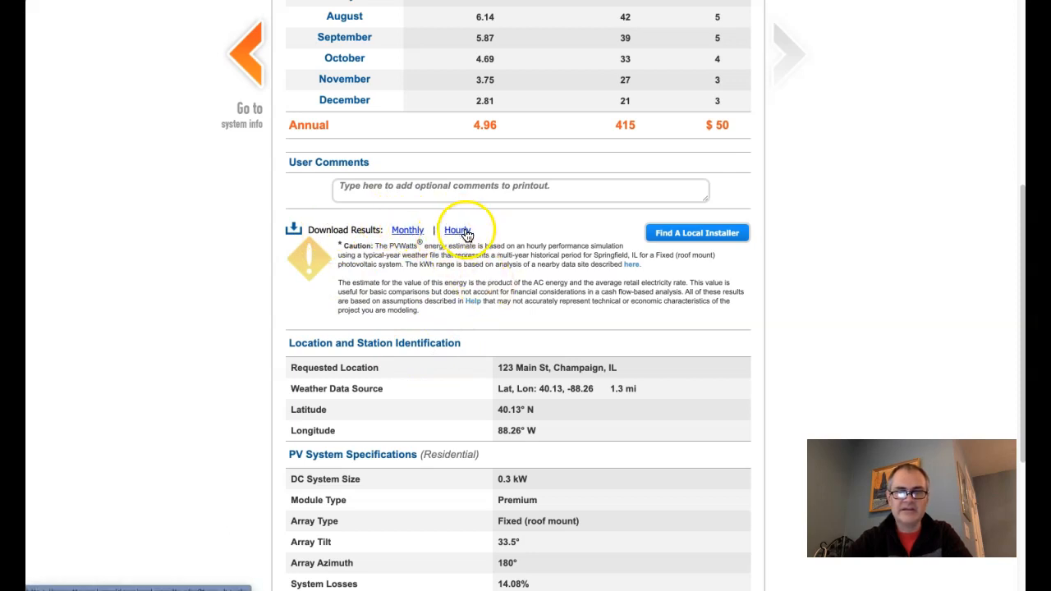
scroll("down", 3)
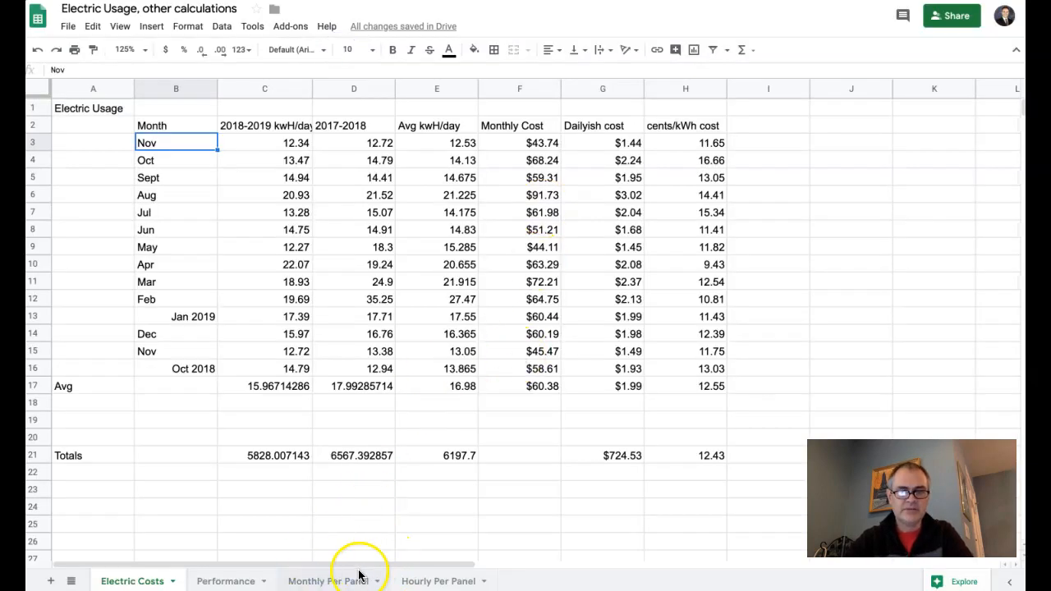
On Monthly Per Panel, select the twelve AC System Output cells B19:B30 to total about 412.8 kWh.
left_click(335, 581)
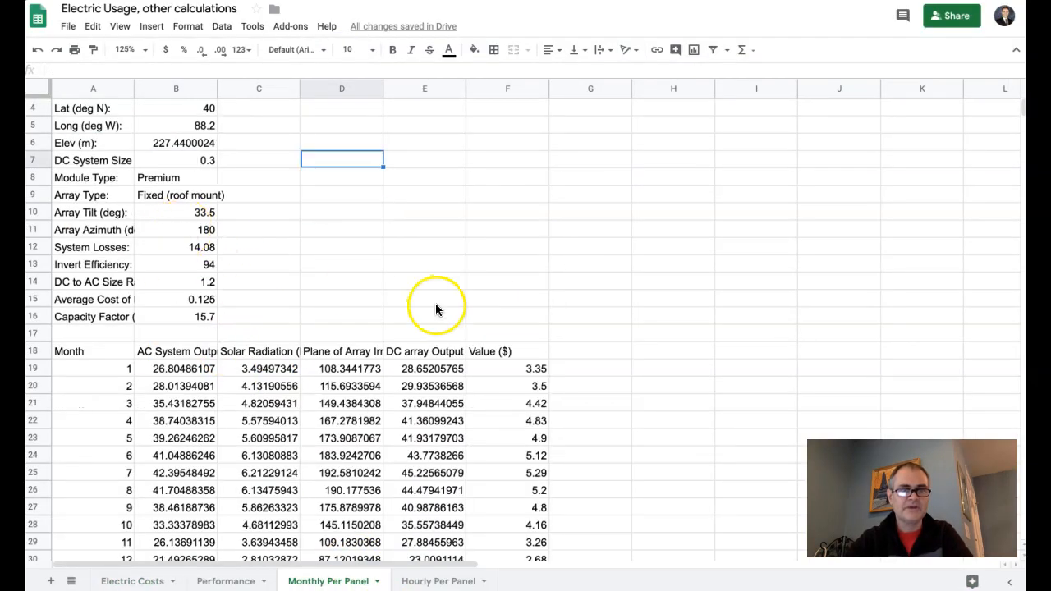
scroll("down", 3)
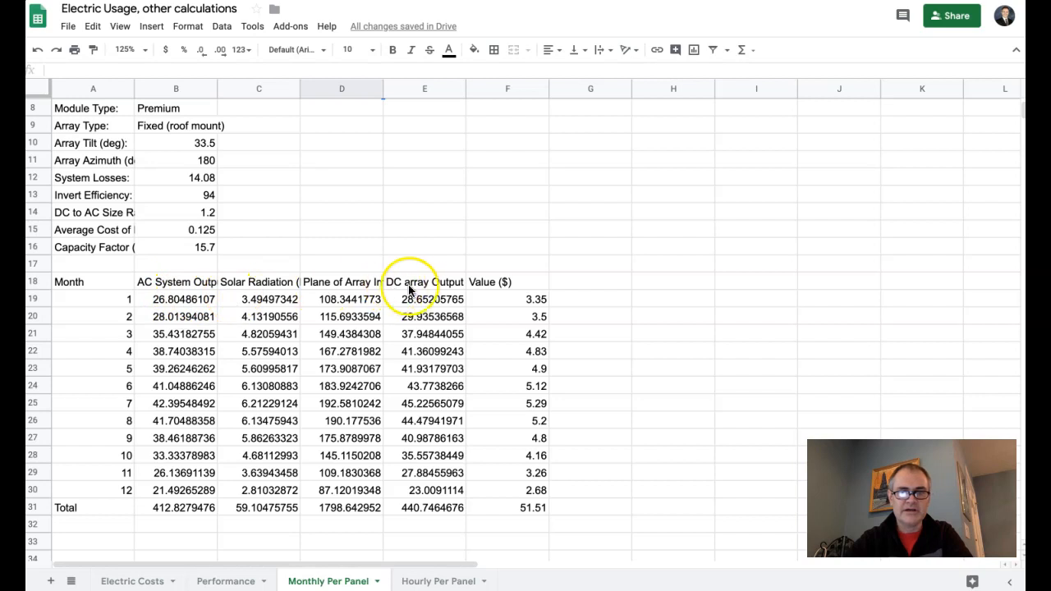
left_click(424, 299)
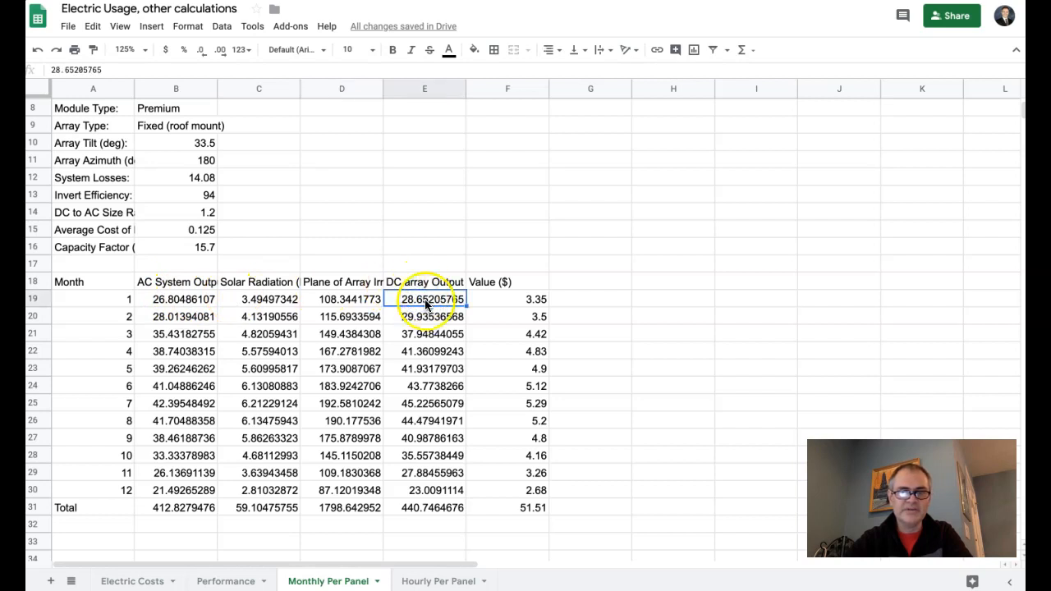
left_click(176, 299)
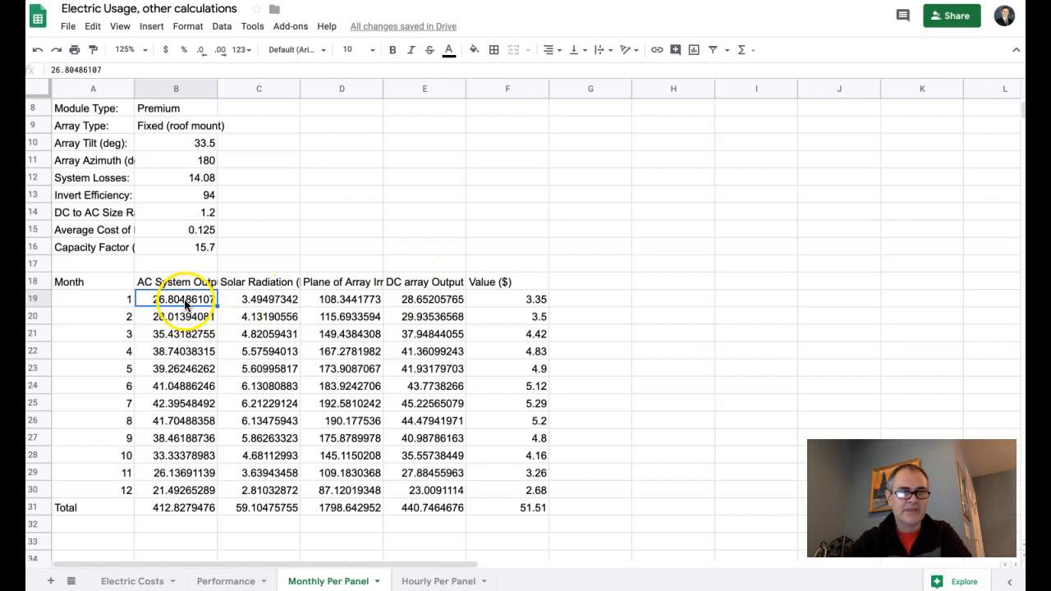
left_click_drag(176, 298, 176, 490)
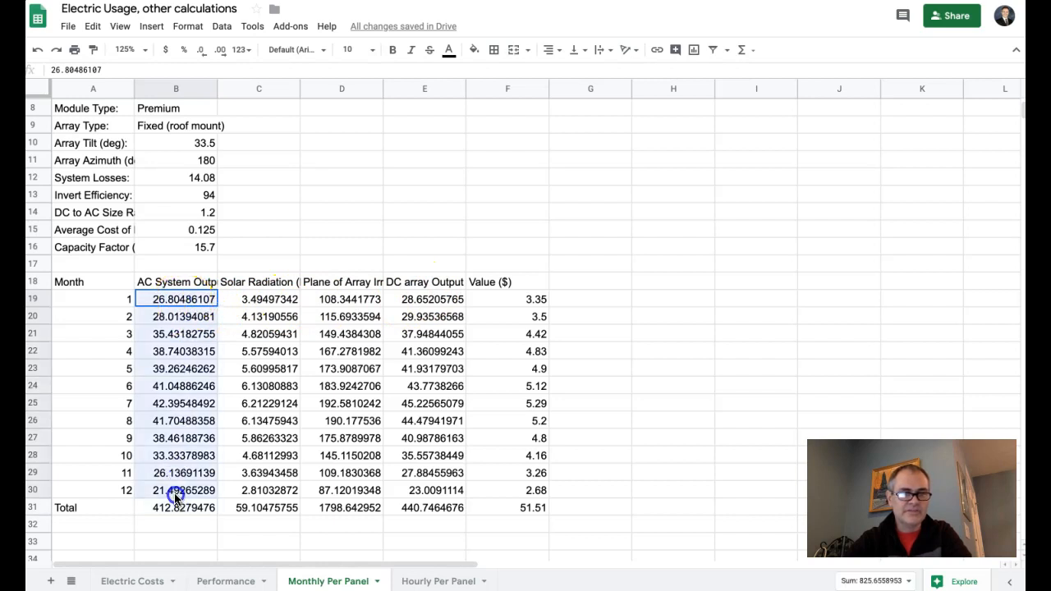
left_click(174, 299)
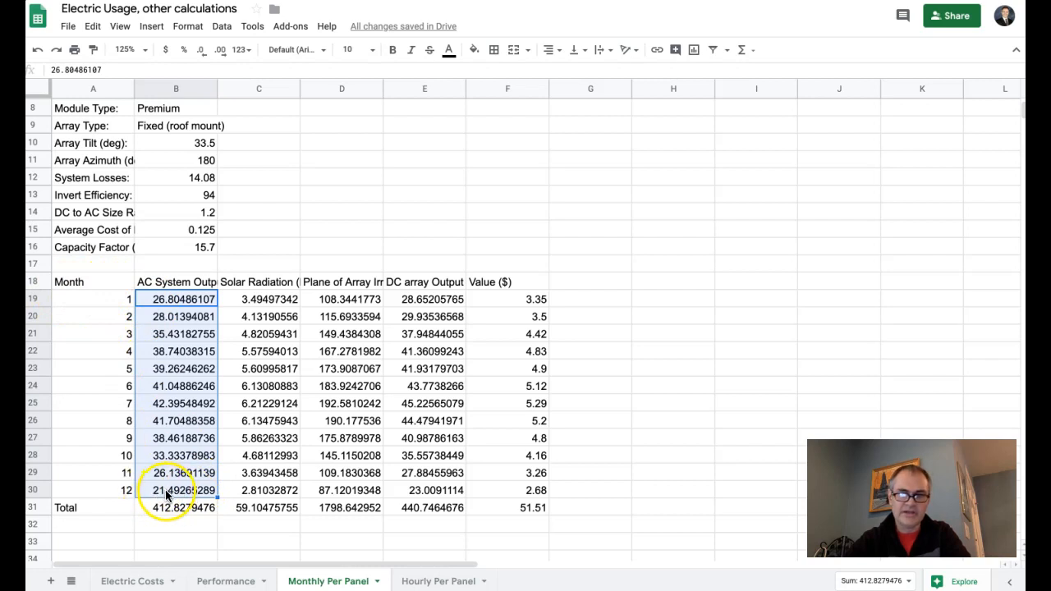
mouse_move(165, 400)
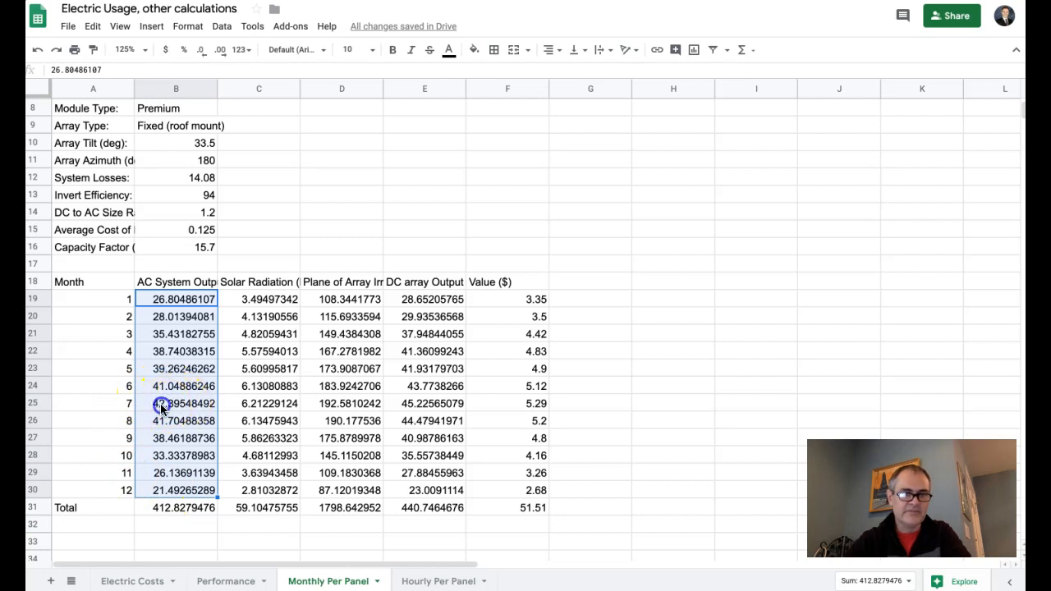
left_click(174, 401)
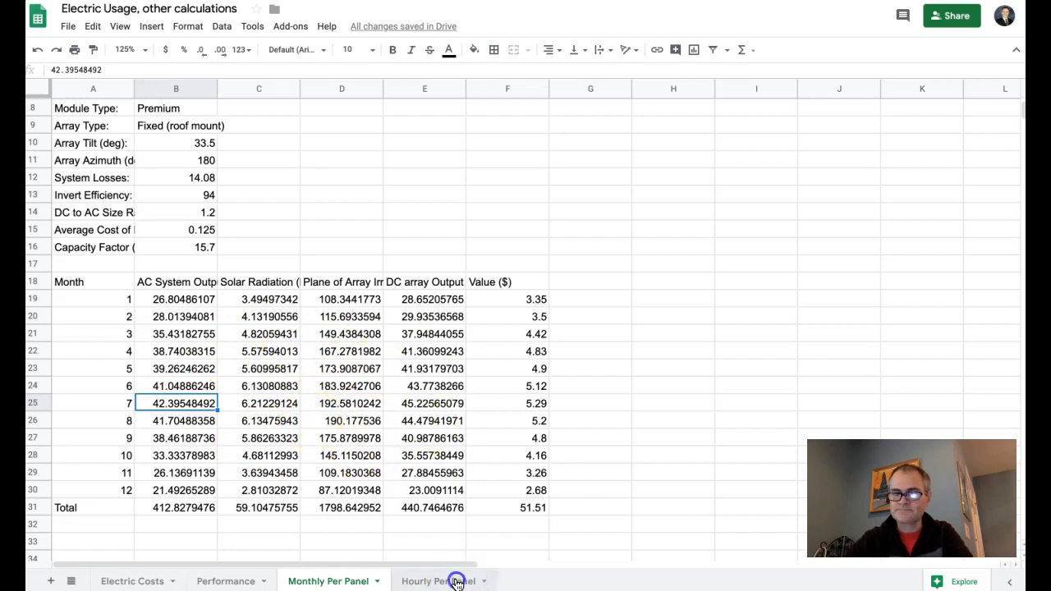
left_click(437, 581)
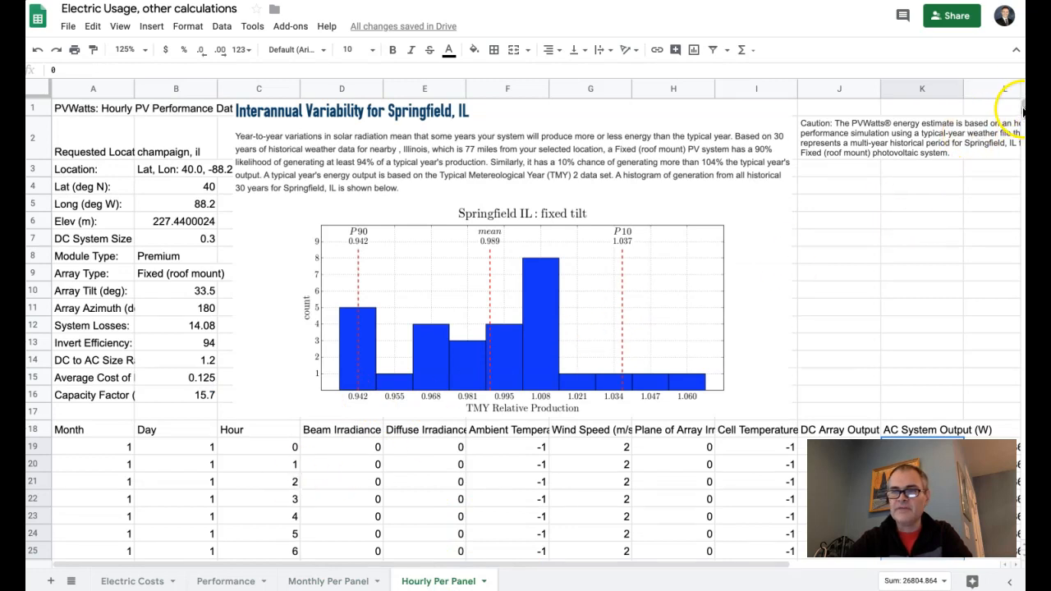
scroll("down", 3)
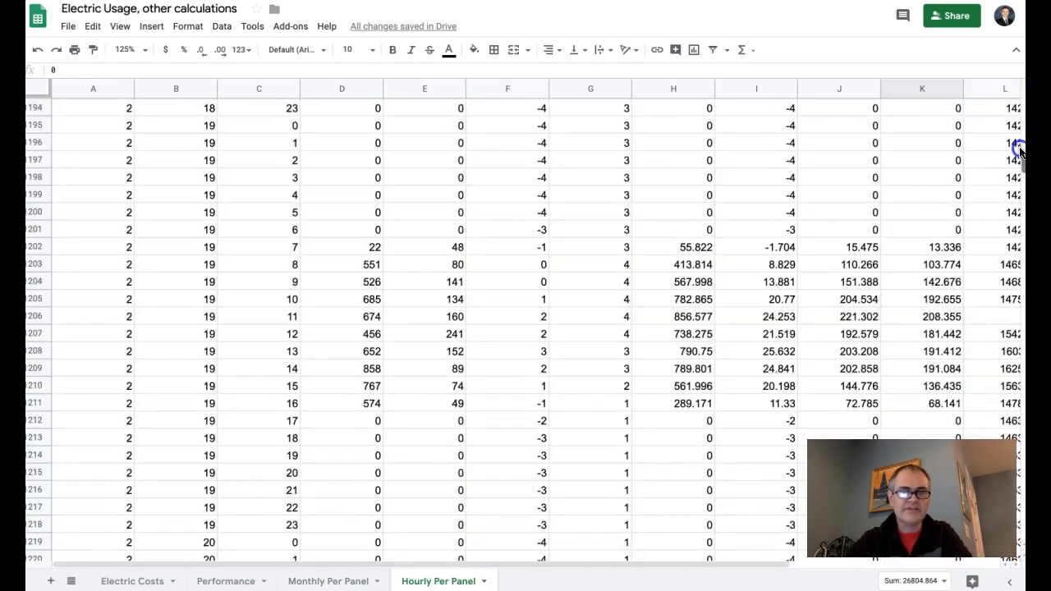
scroll("down", 3)
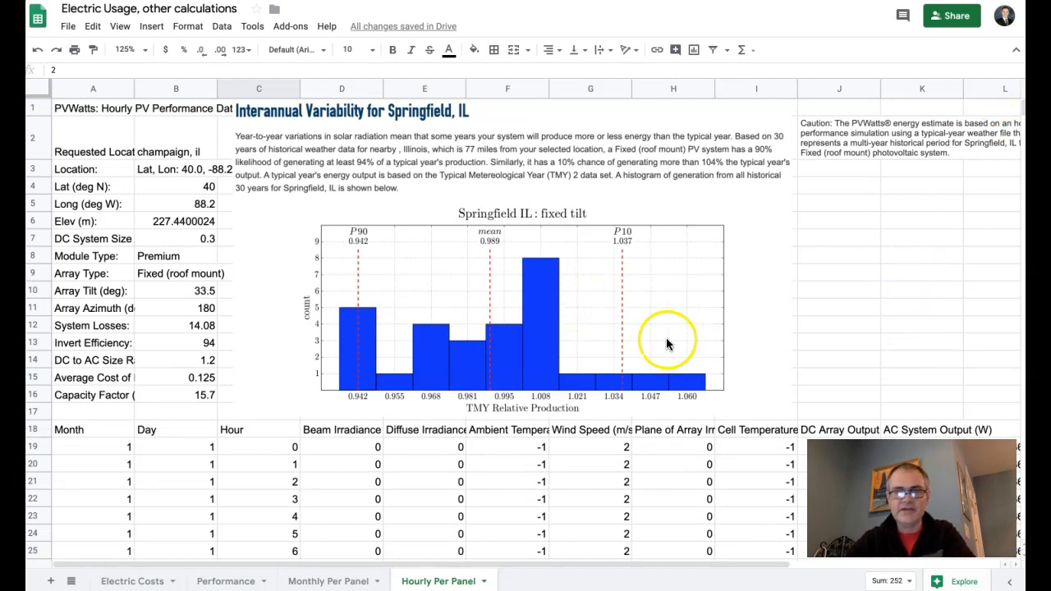
mouse_move(555, 350)
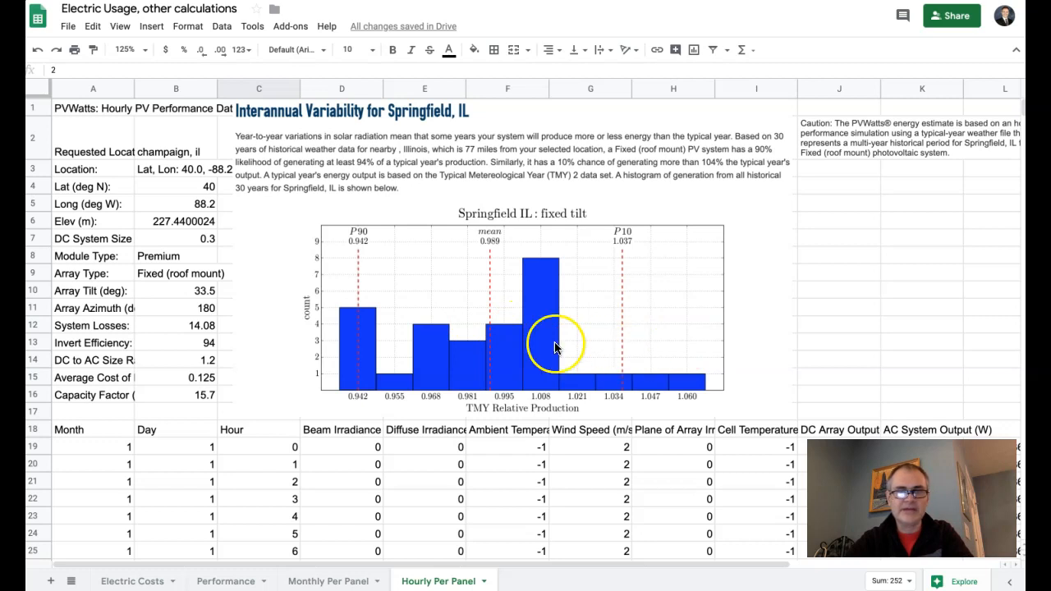
mouse_move(674, 500)
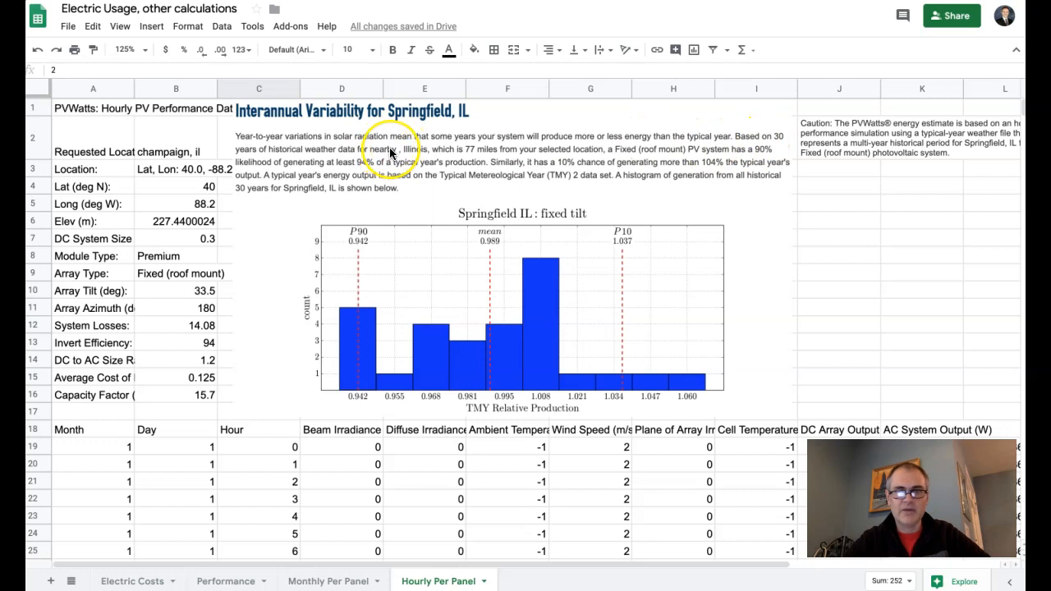
mouse_move(433, 148)
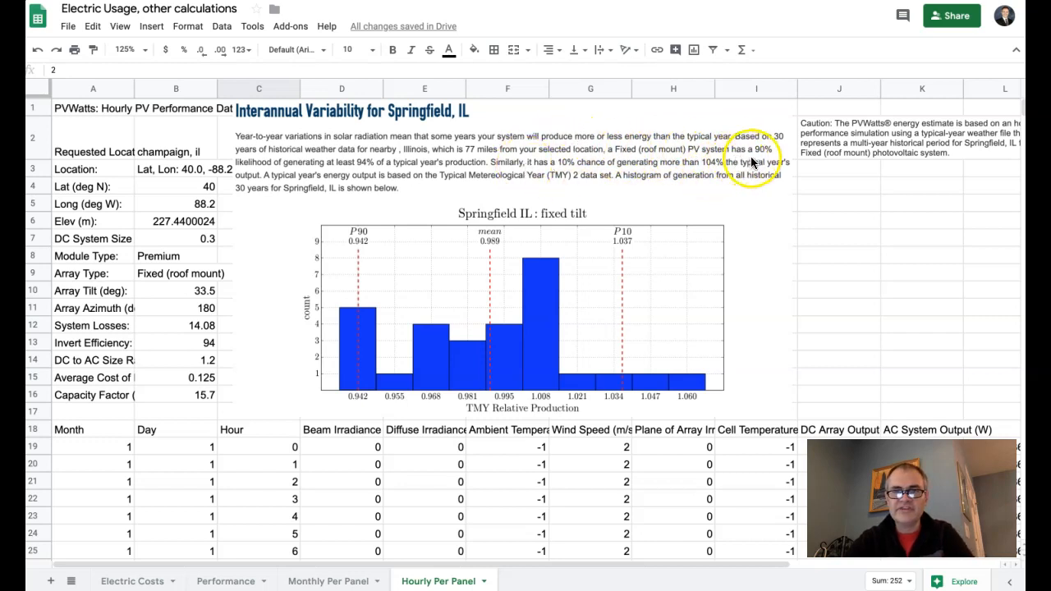
mouse_move(356, 239)
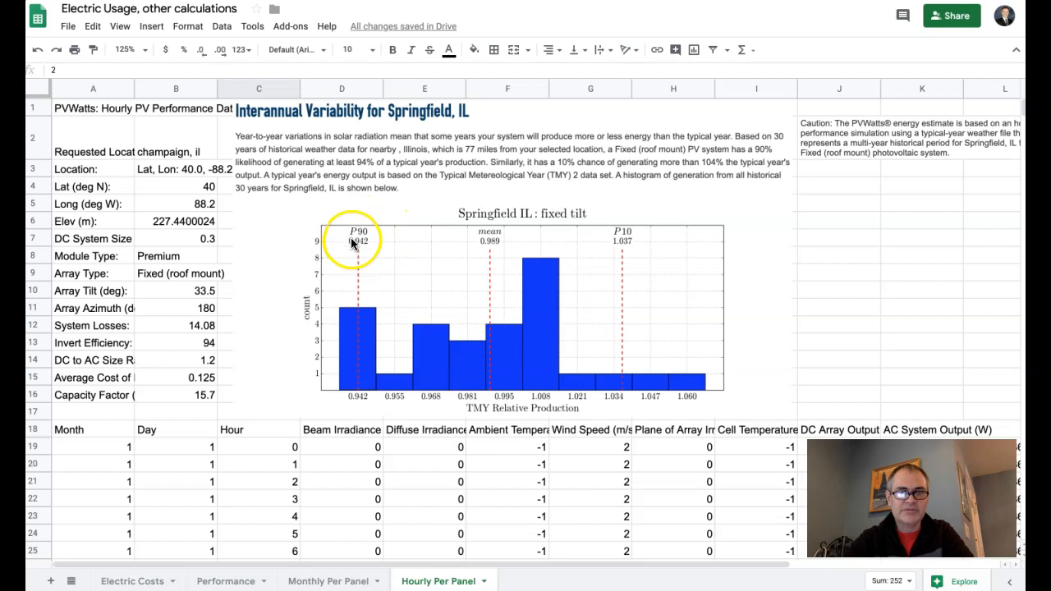
mouse_move(363, 250)
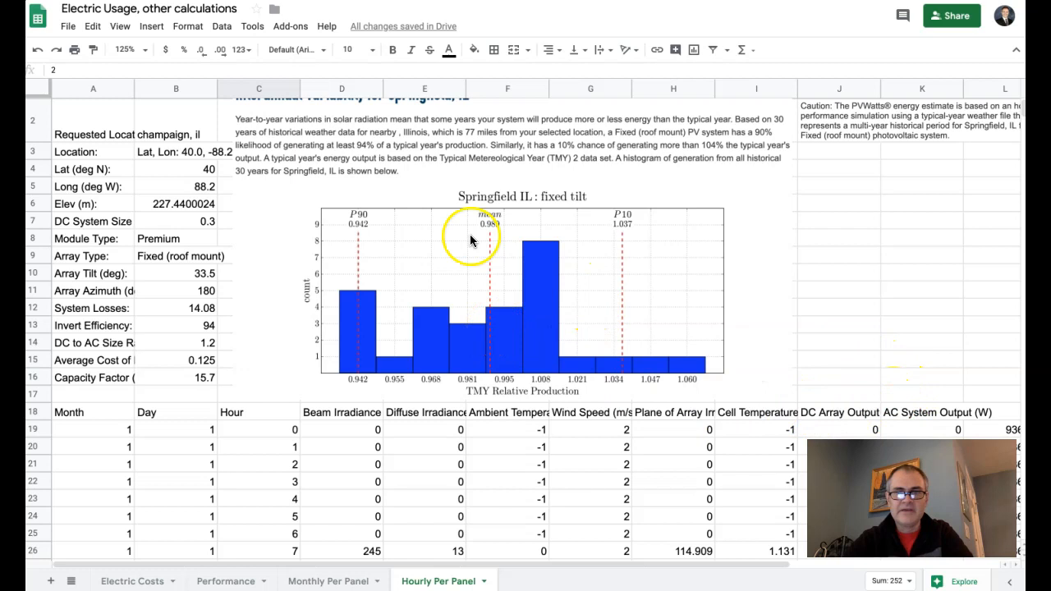
mouse_move(578, 157)
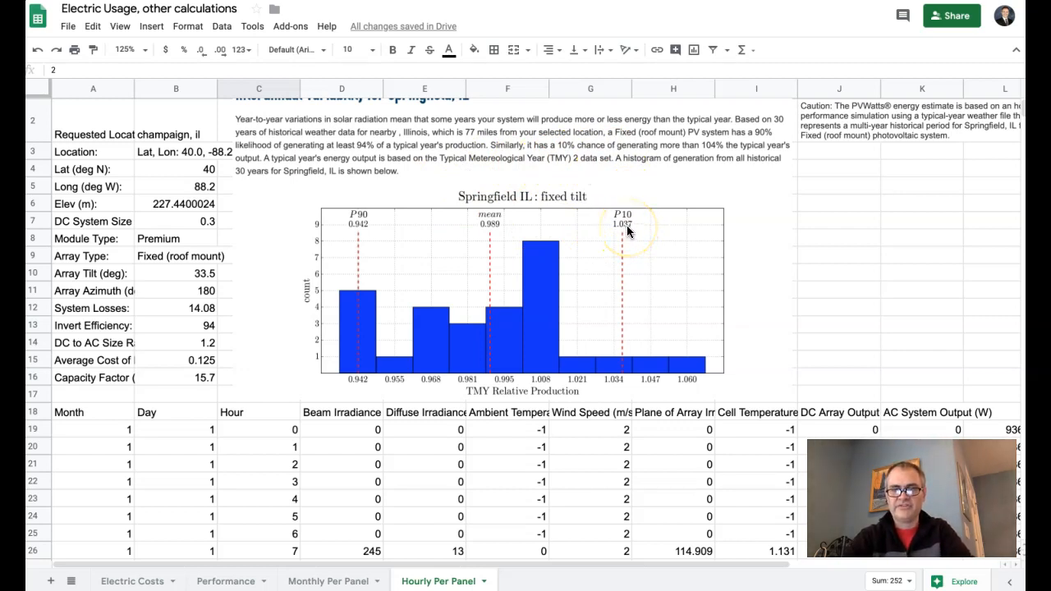
mouse_move(406, 250)
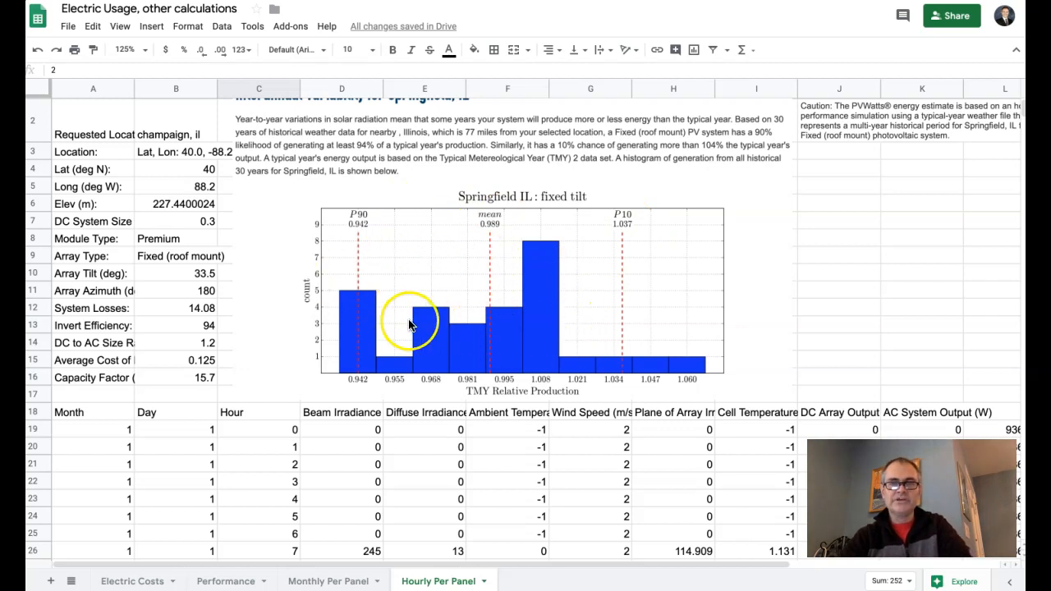
mouse_move(424, 325)
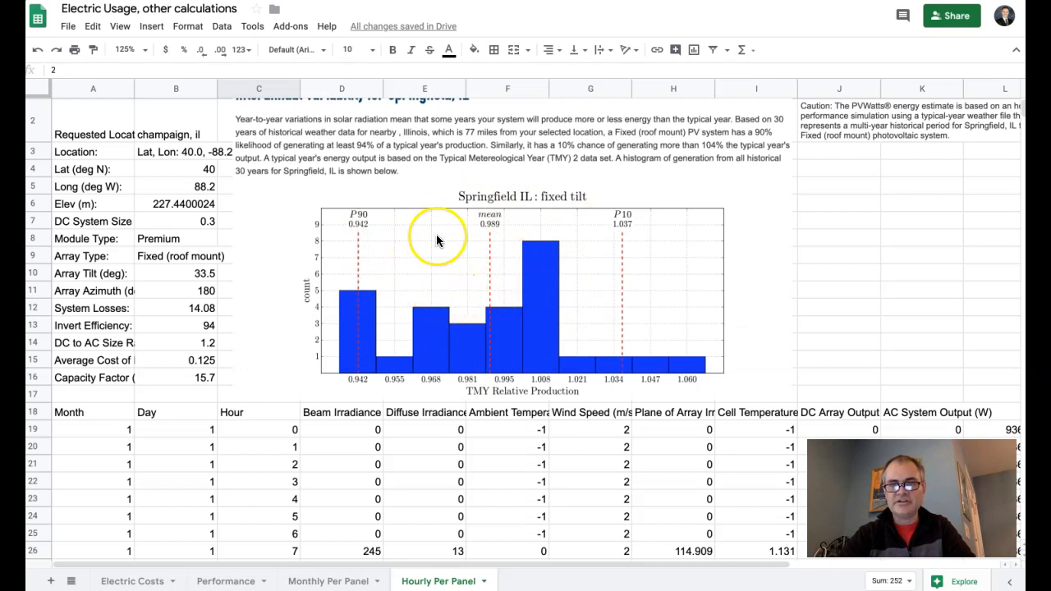
mouse_move(568, 293)
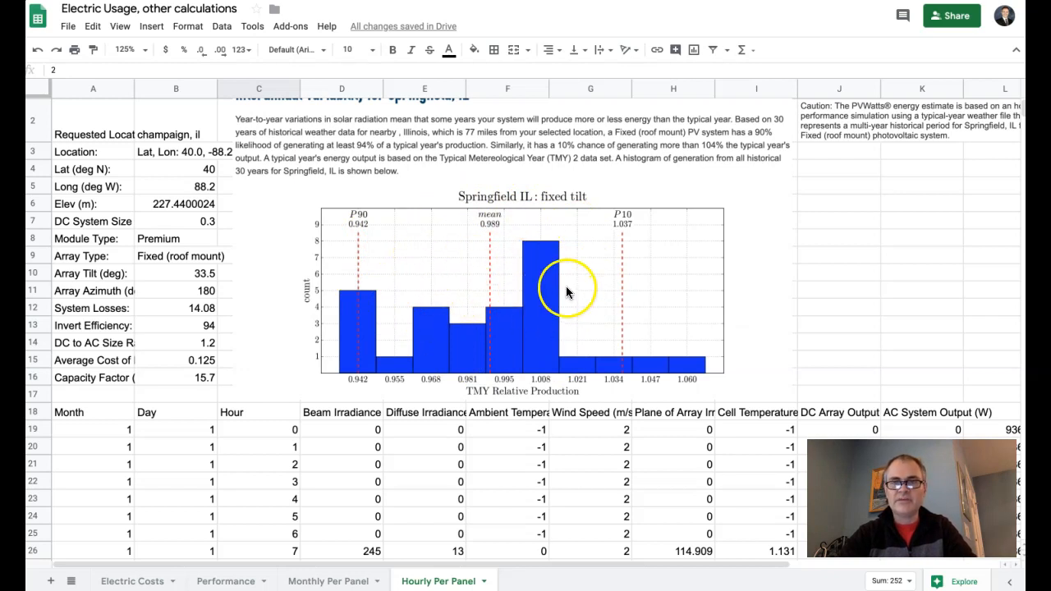
scroll("right", 3)
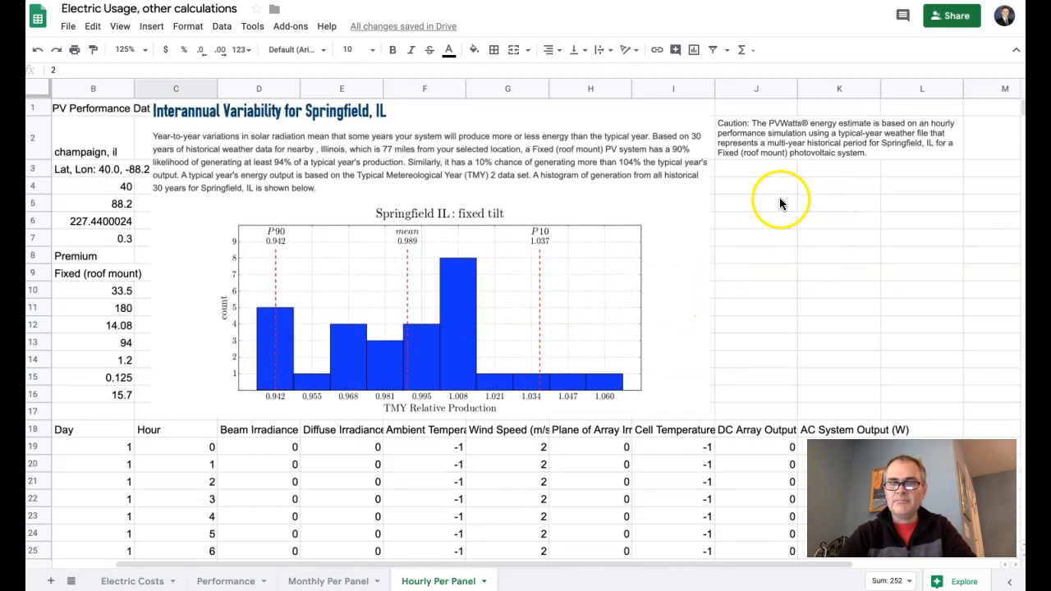
scroll("down", 3)
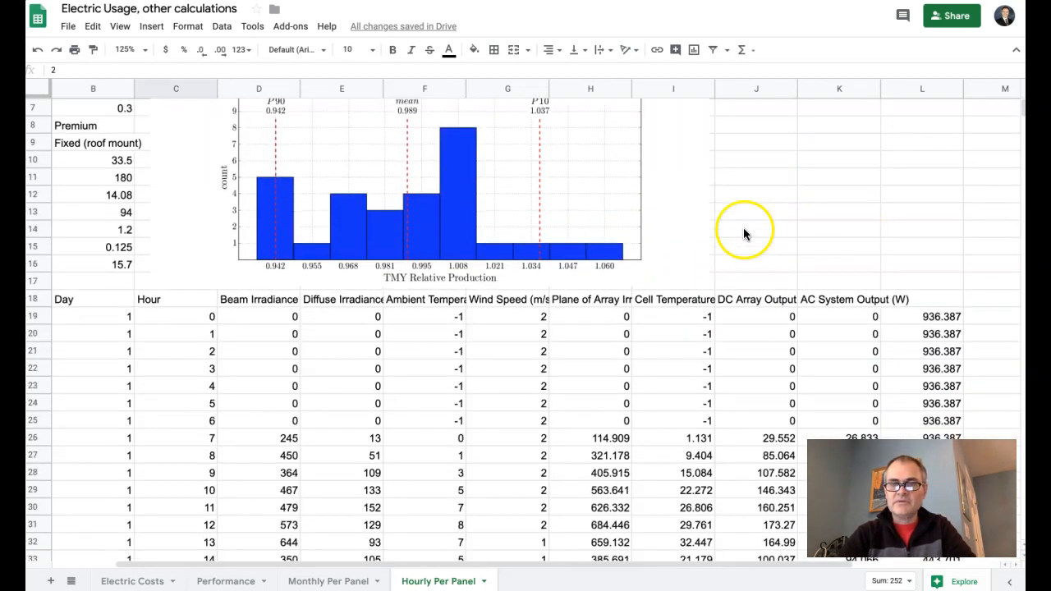
scroll("down", 3)
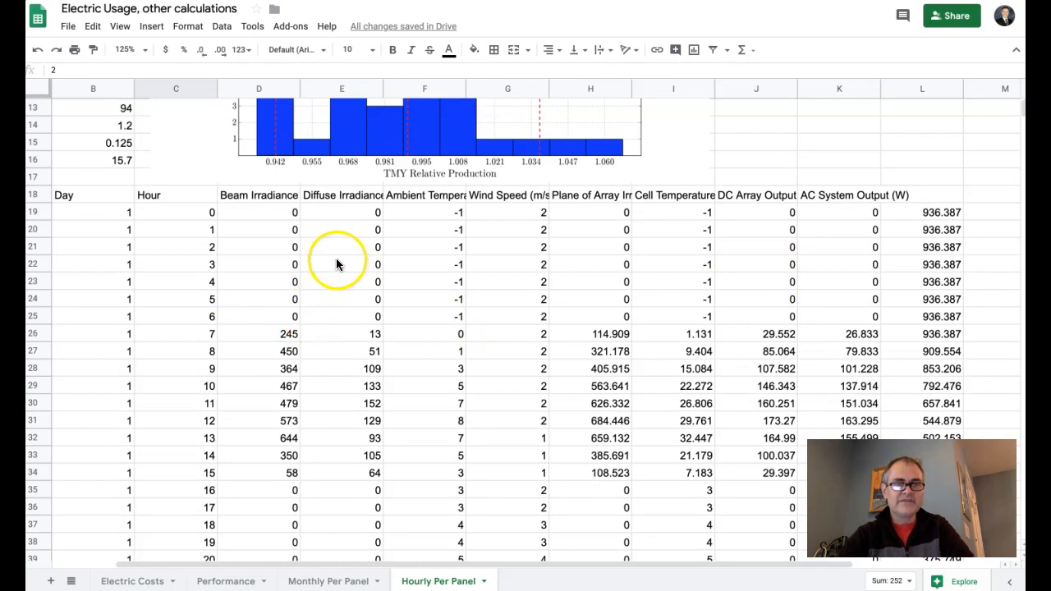
scroll("down", 3)
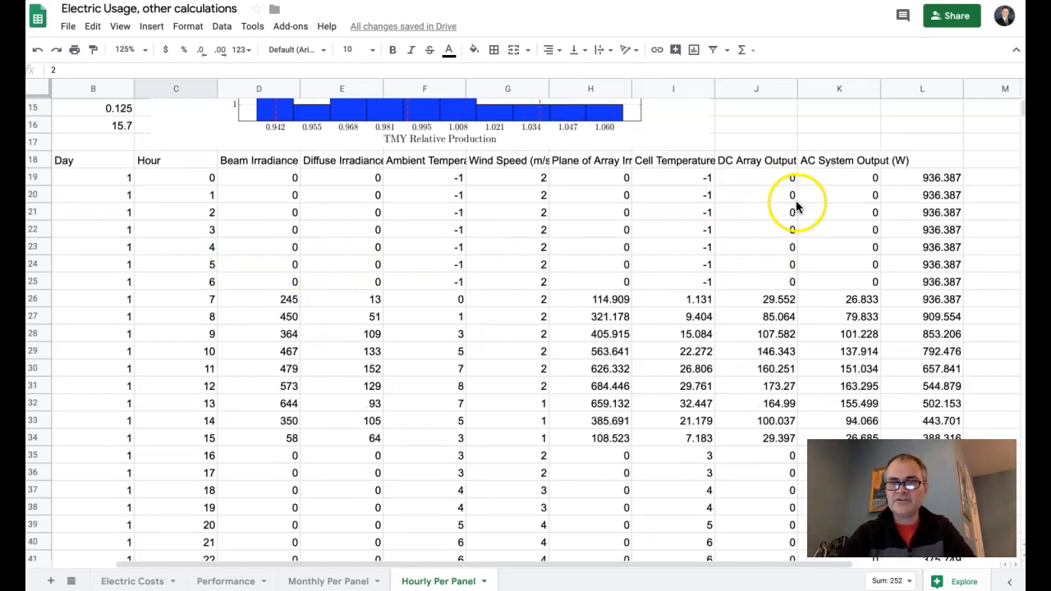
mouse_move(846, 243)
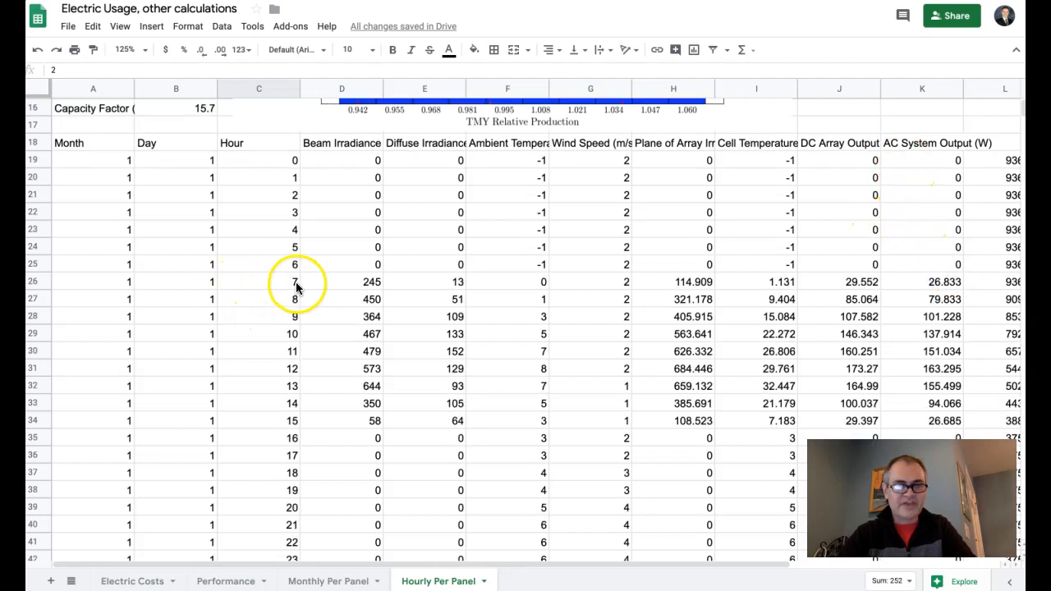
mouse_move(936, 287)
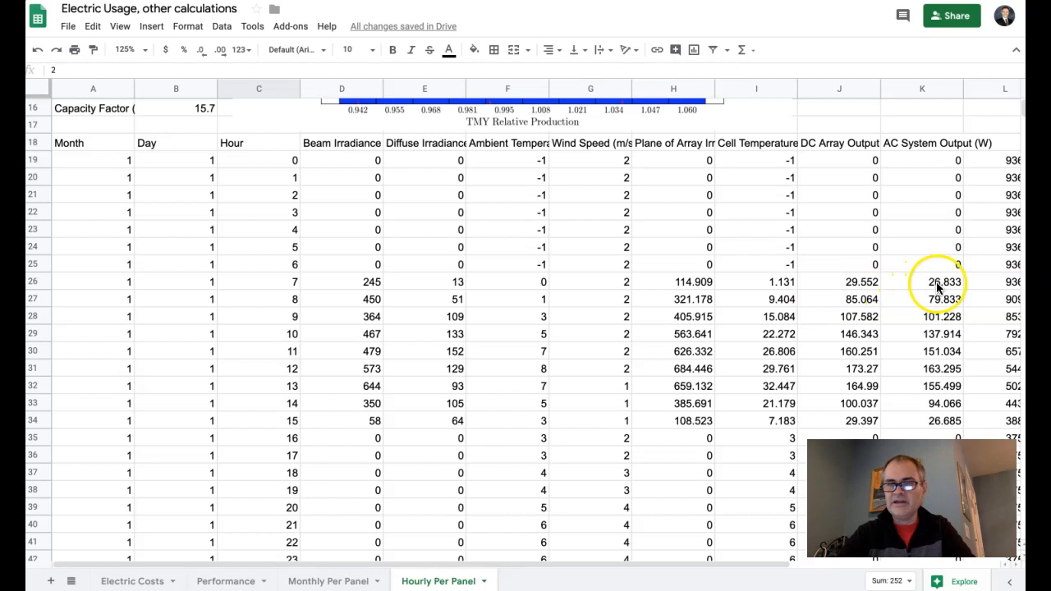
left_click(938, 282)
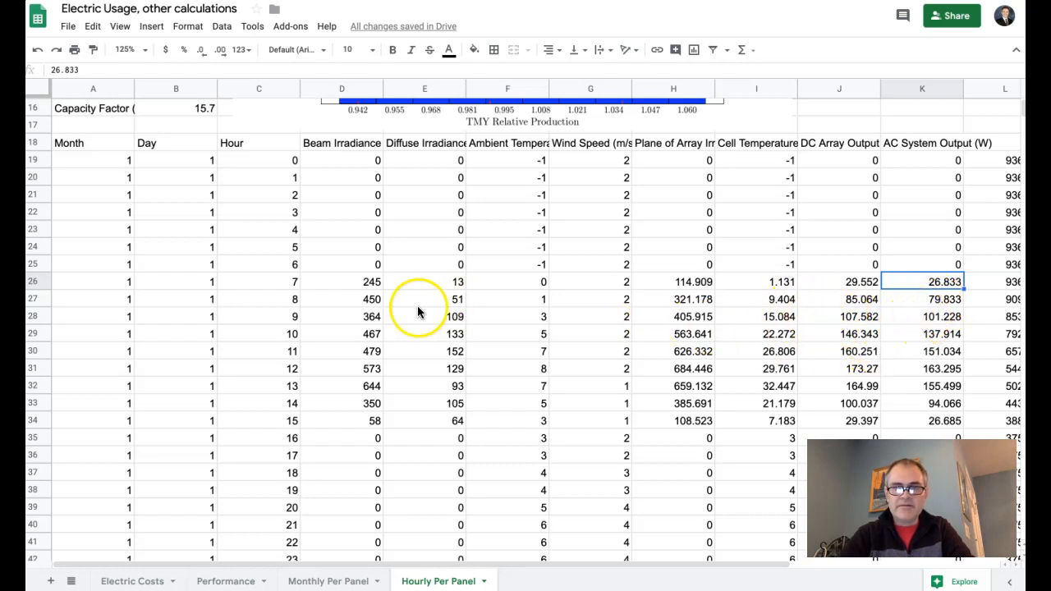
left_click(260, 420)
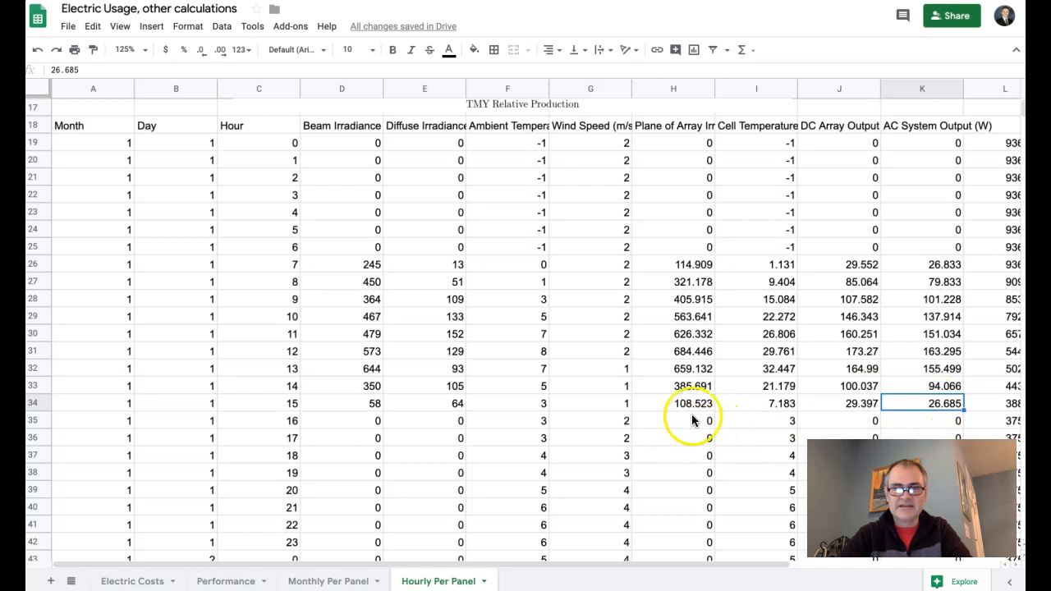
scroll("down", 3)
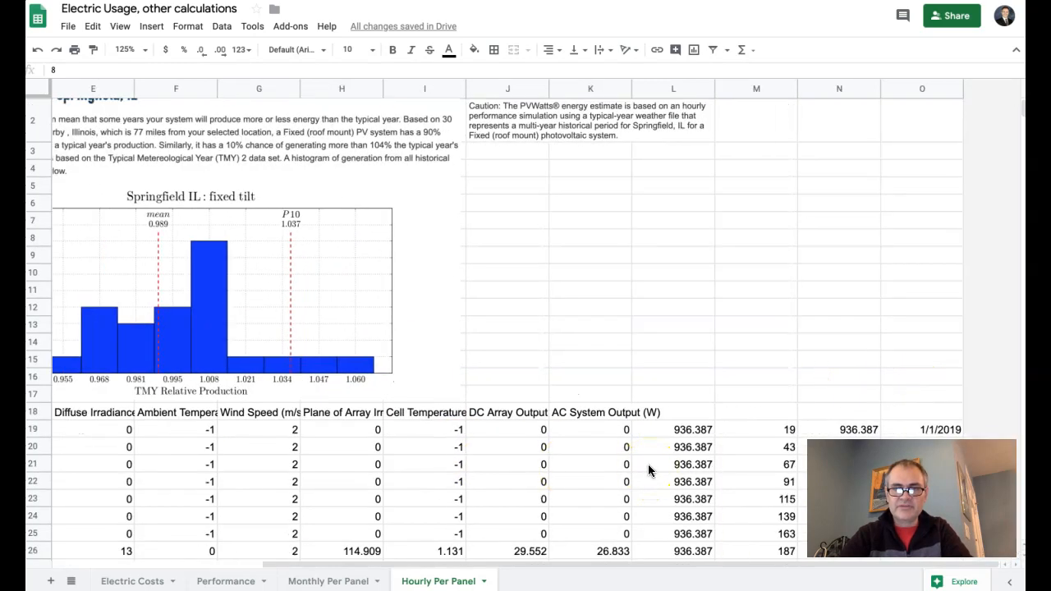
Inspect the first daily totals (936.387, 487.695, 1434.876, 1237.296) beside their 2019 dates.
scroll("down", 3)
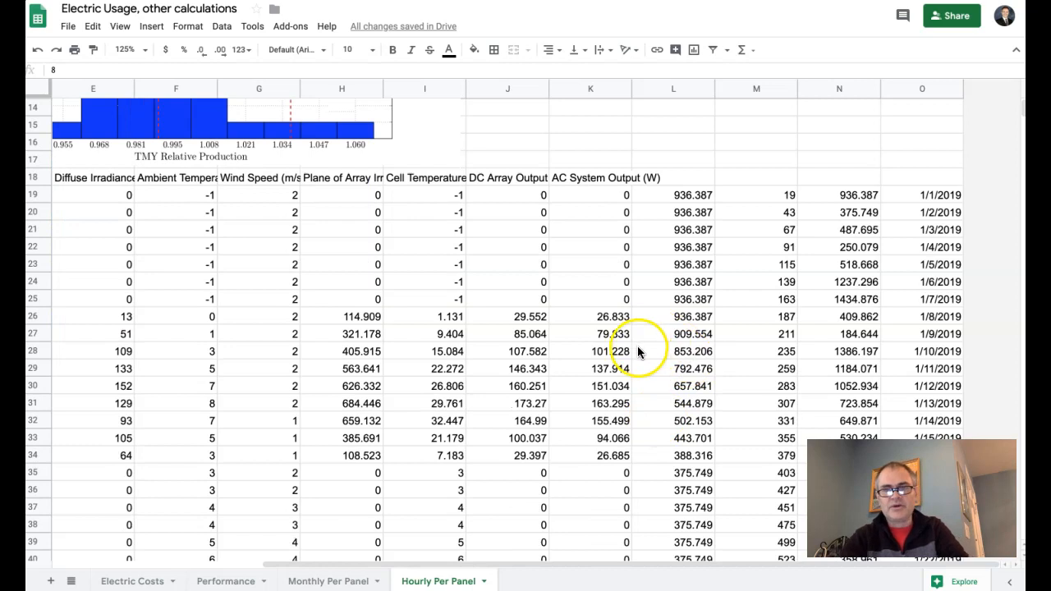
left_click(673, 194)
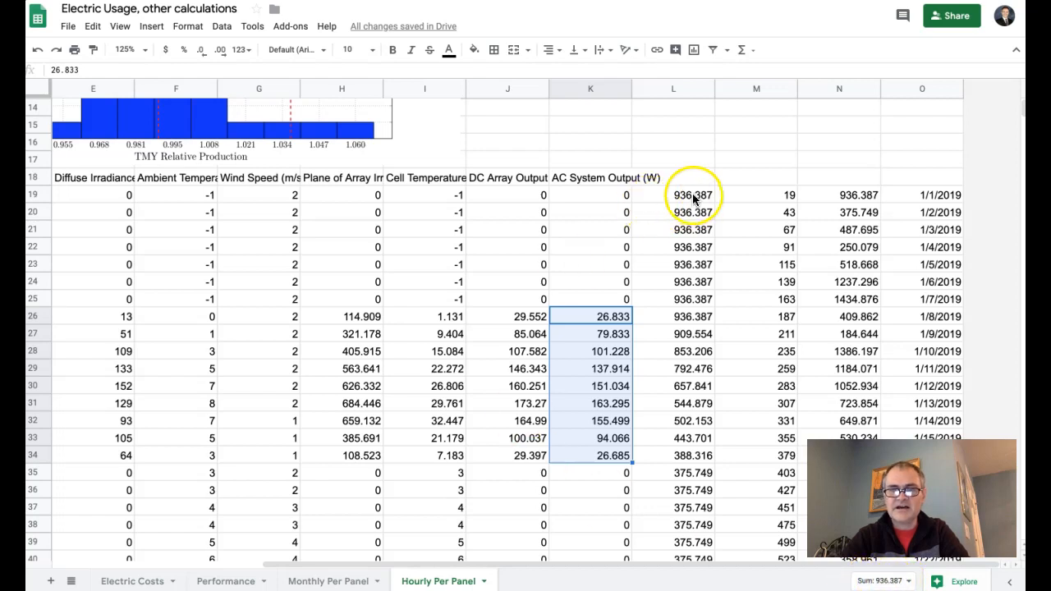
left_click(673, 193)
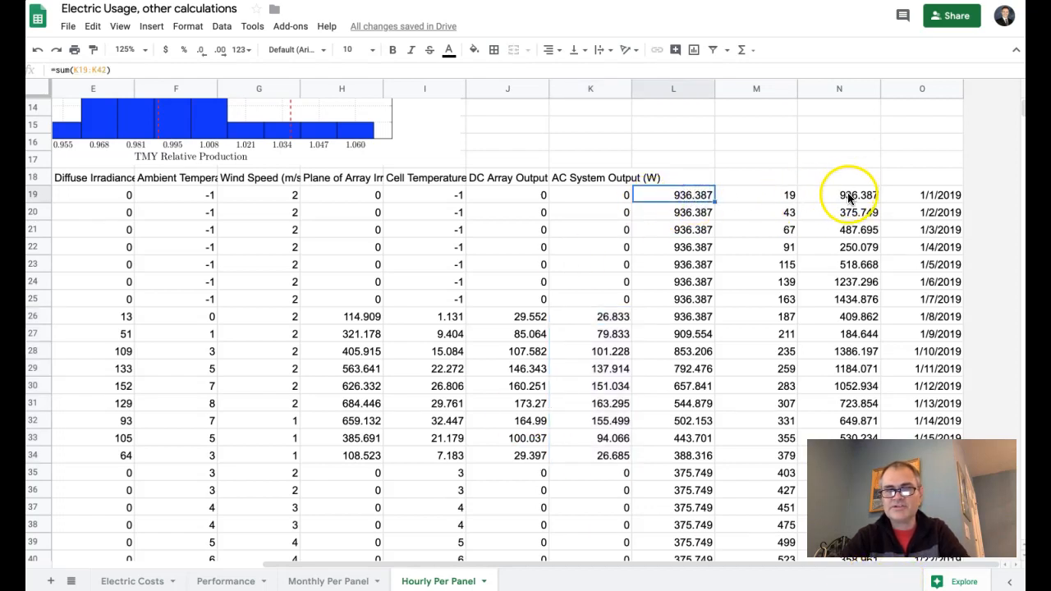
left_click(854, 193)
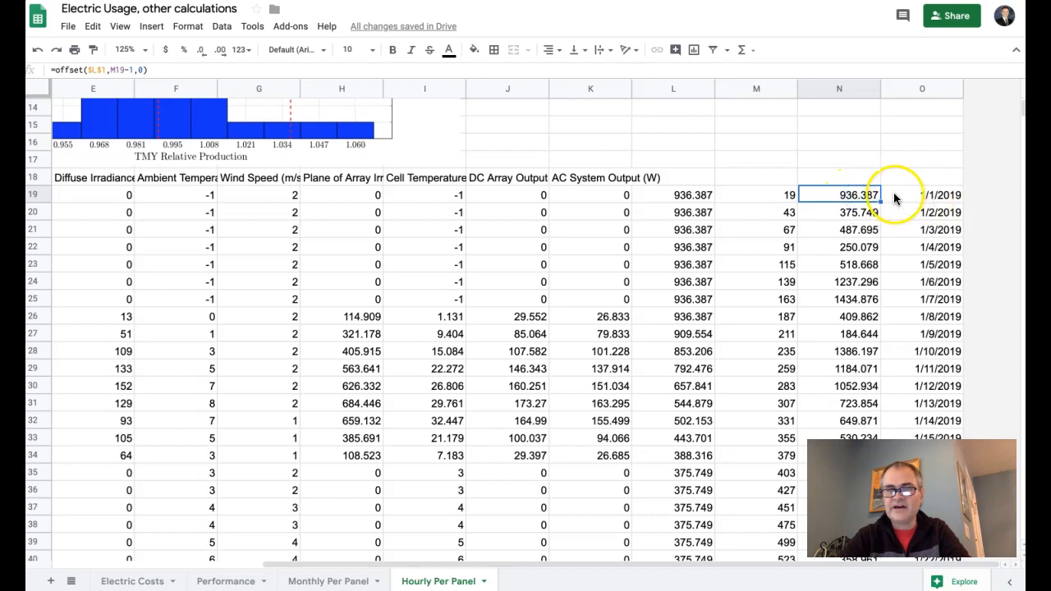
left_click(936, 193)
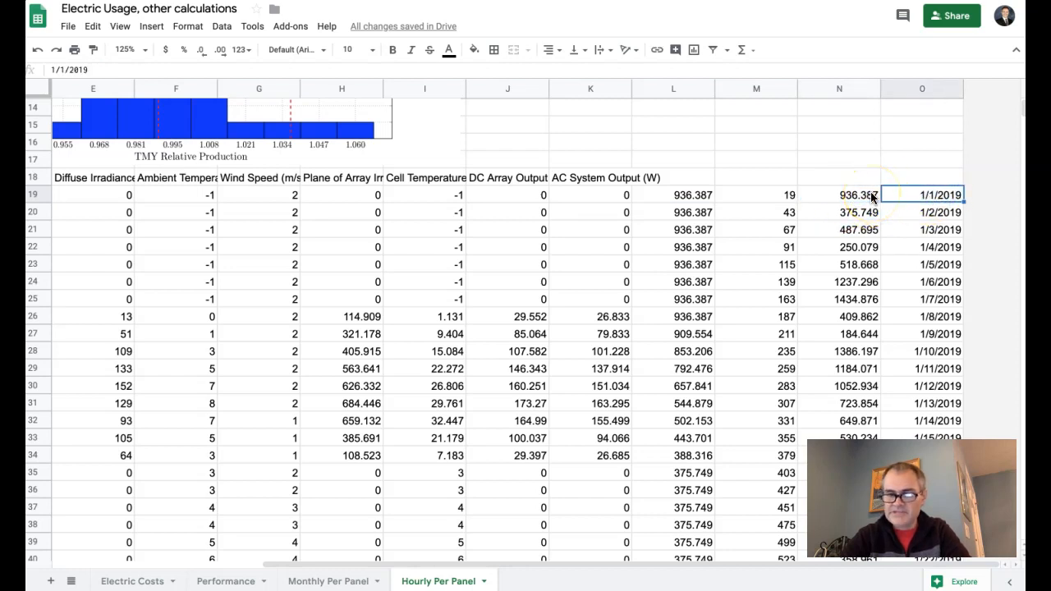
left_click(857, 194)
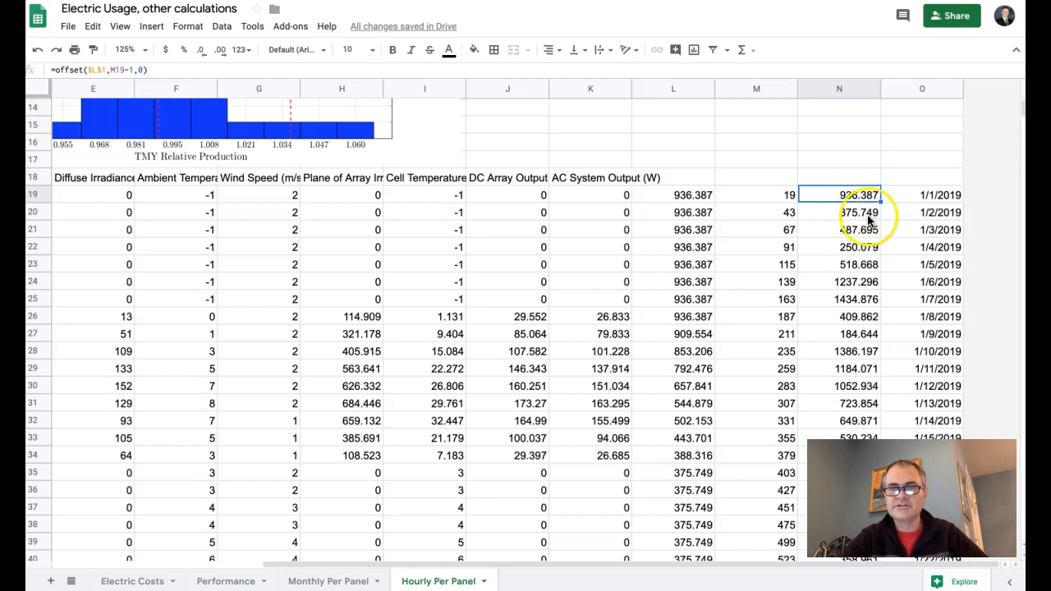
mouse_move(903, 199)
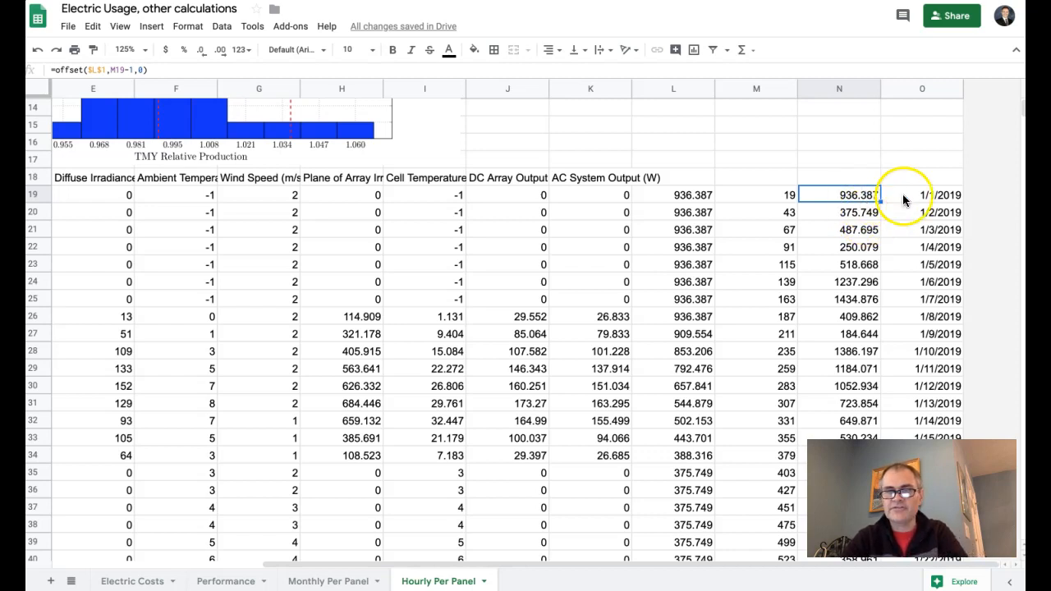
left_click(923, 212)
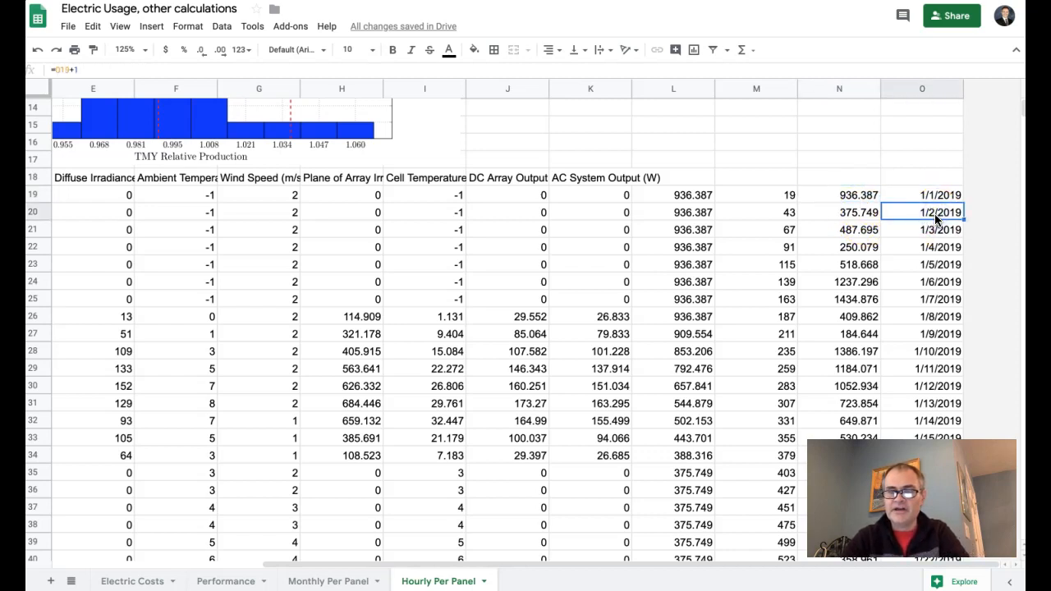
left_click(854, 246)
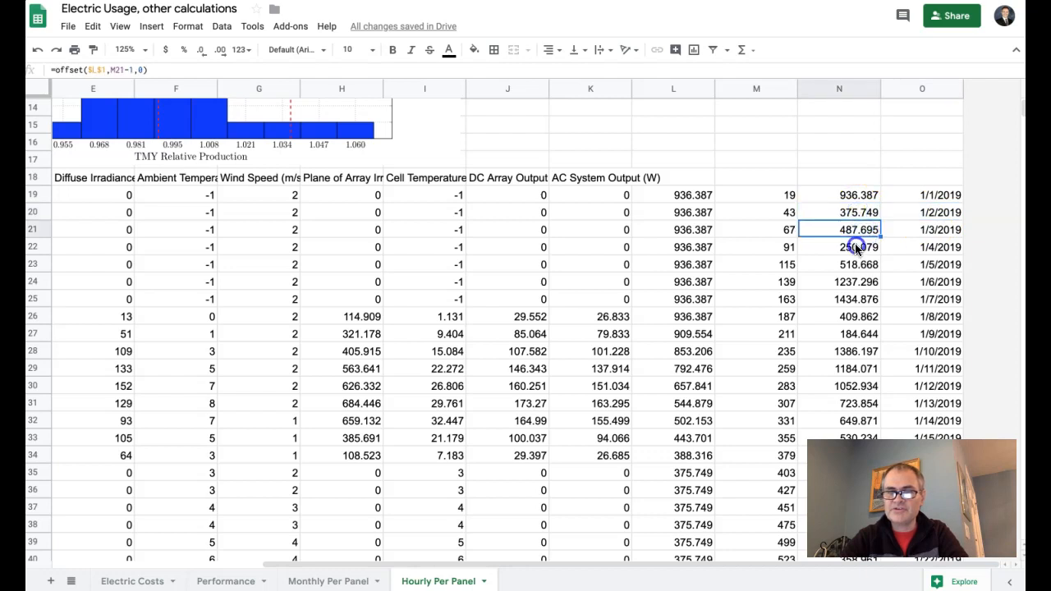
left_click(839, 299)
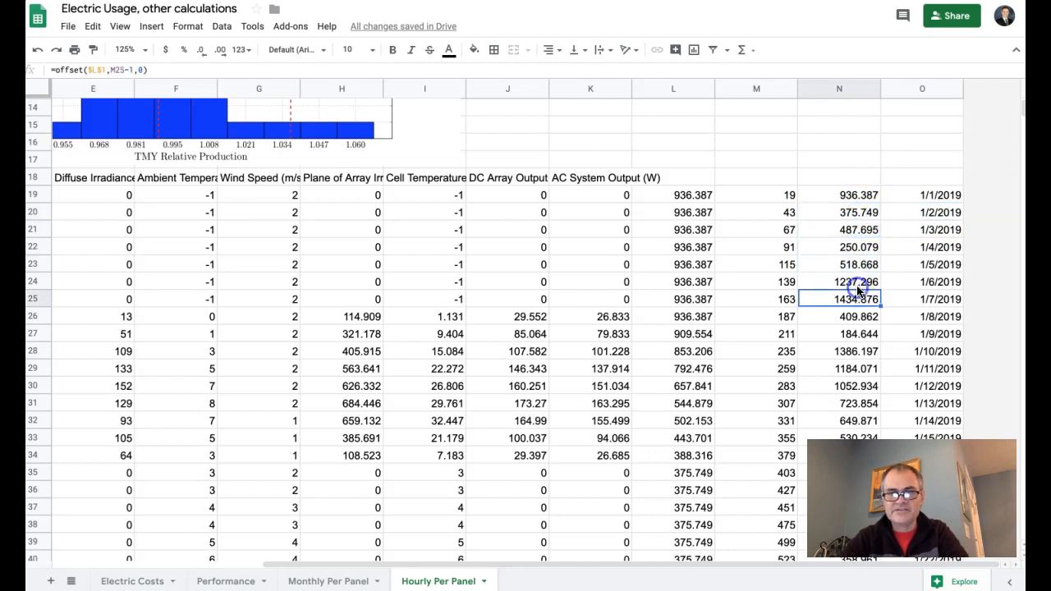
left_click(839, 282)
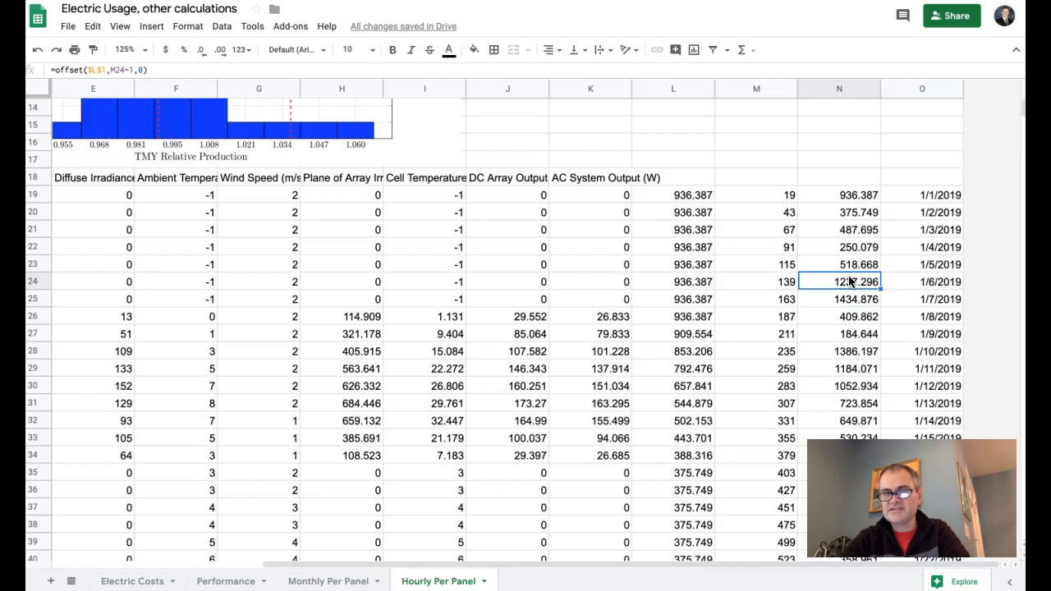
Total the first two weeks of daily output, then switch to the Performance sheet.
scroll("down", 3)
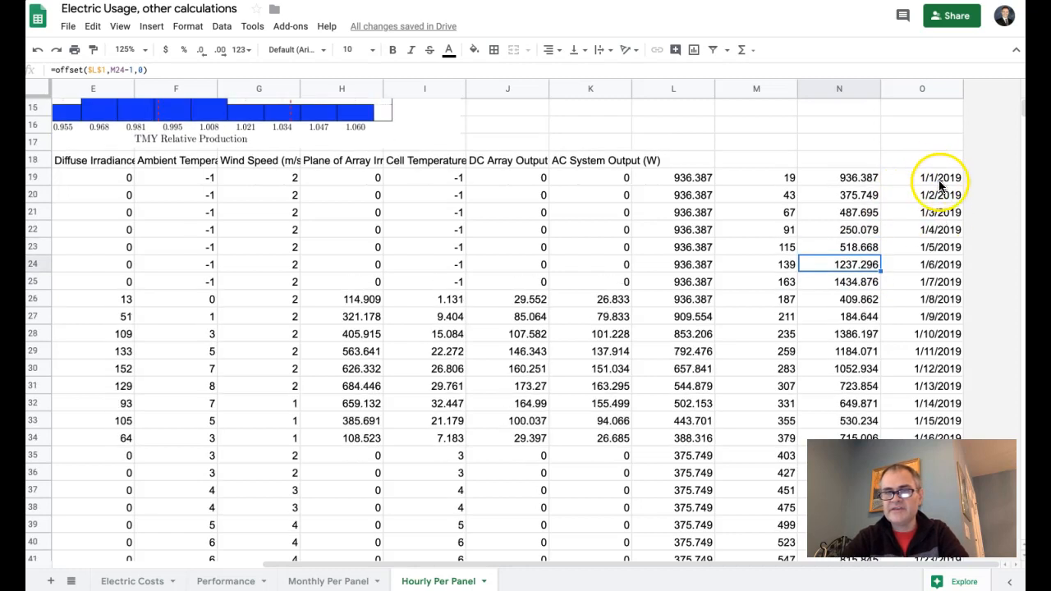
left_click(934, 177)
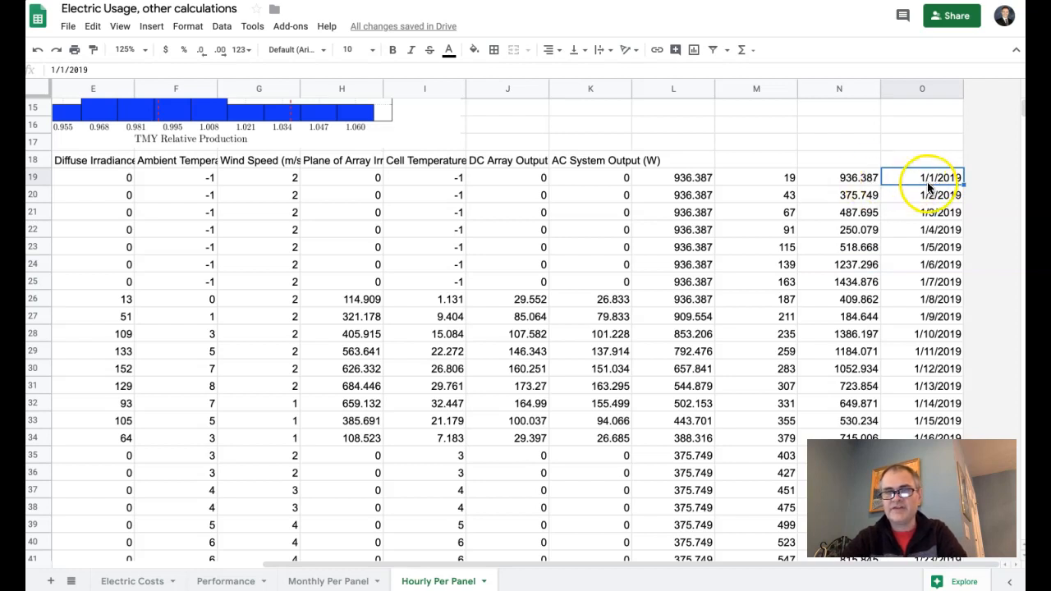
mouse_move(867, 178)
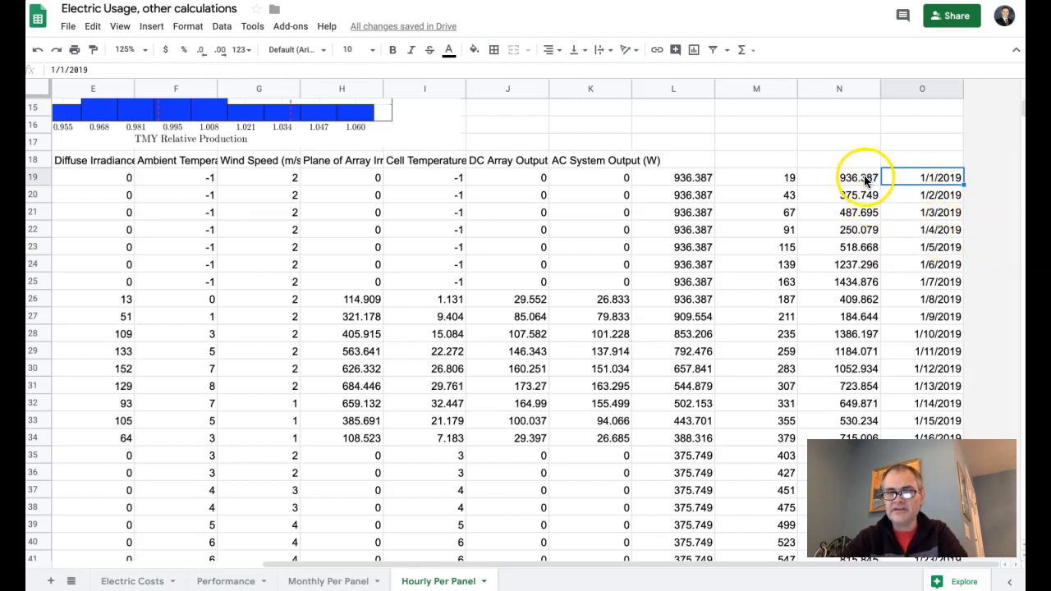
left_click_drag(840, 177, 839, 386)
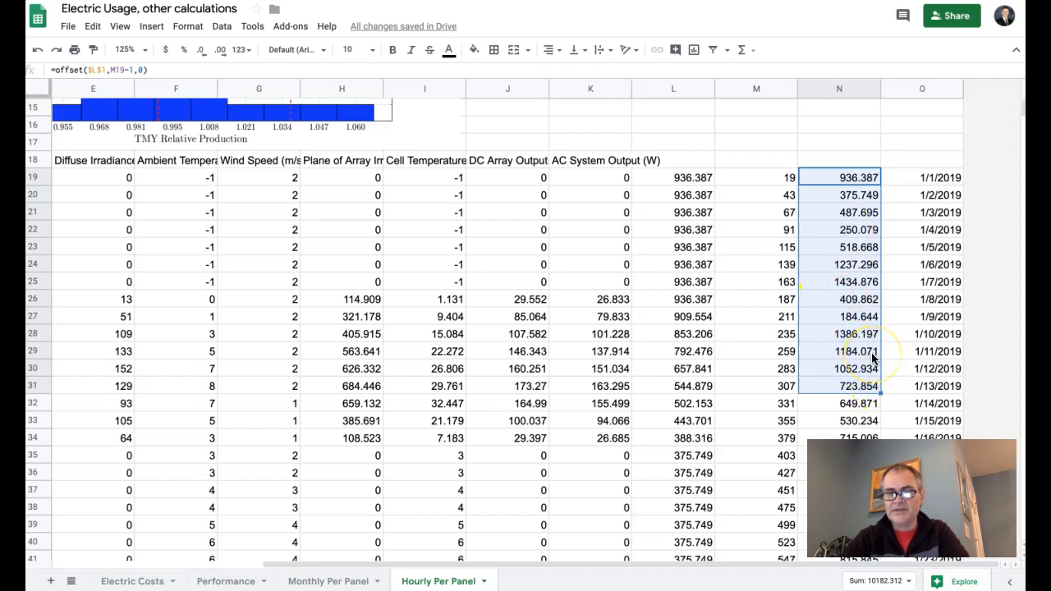
mouse_move(562, 406)
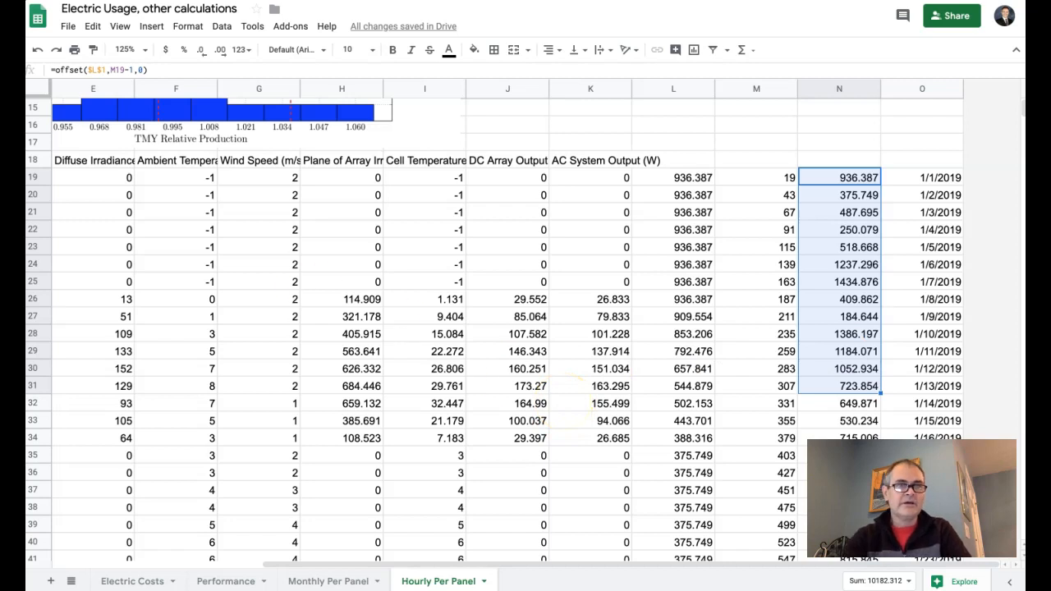
left_click(225, 581)
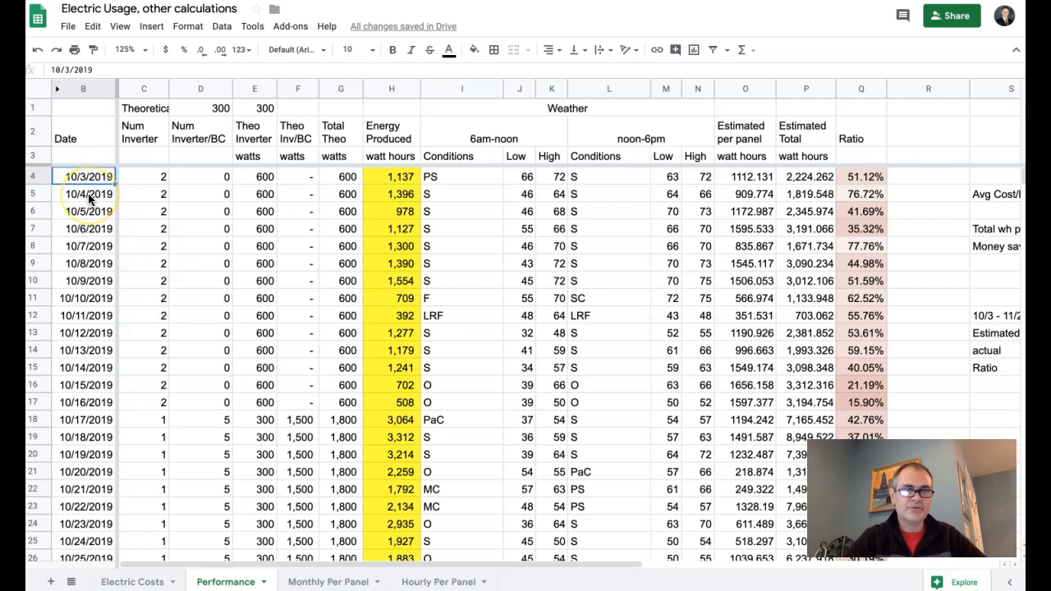
left_click(82, 176)
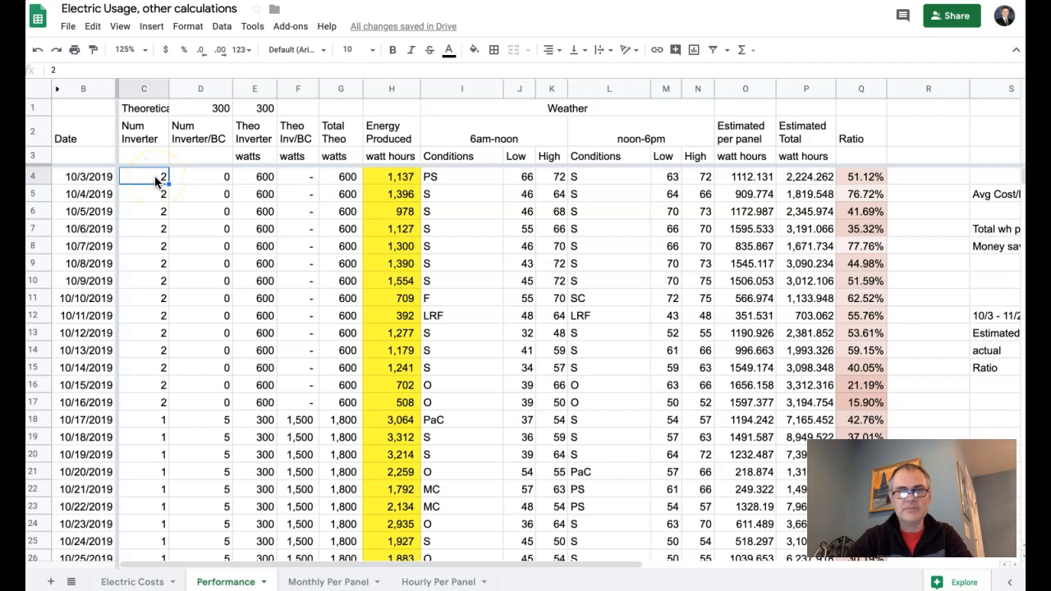
left_click(200, 176)
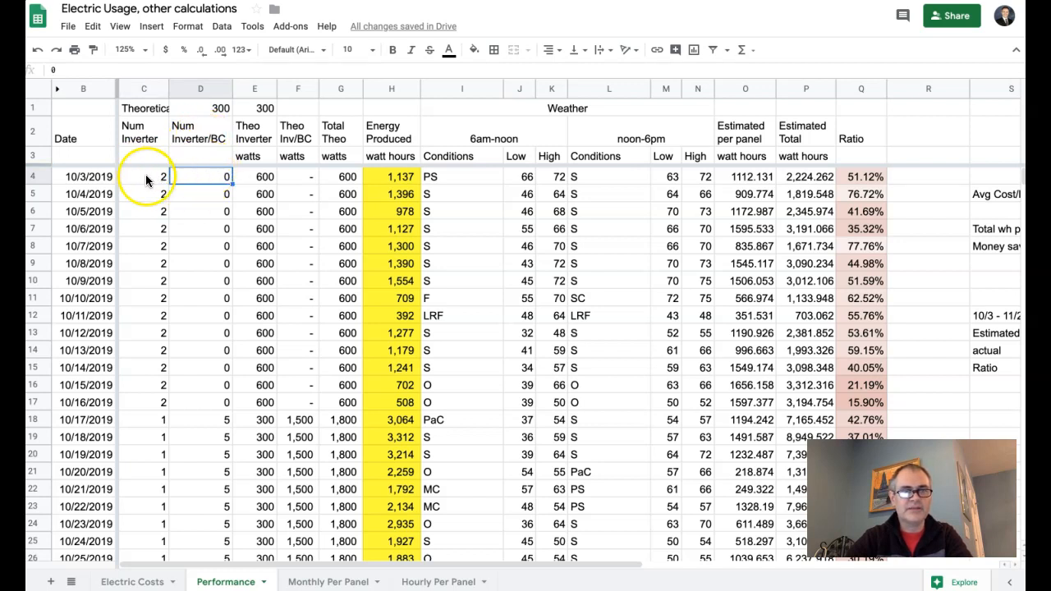
left_click(254, 176)
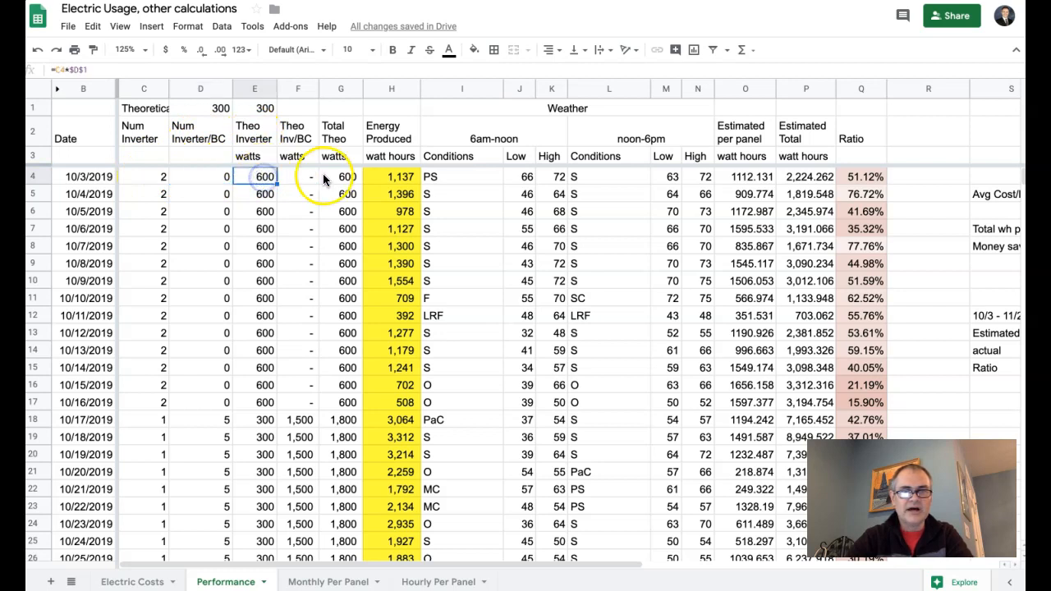
left_click(345, 176)
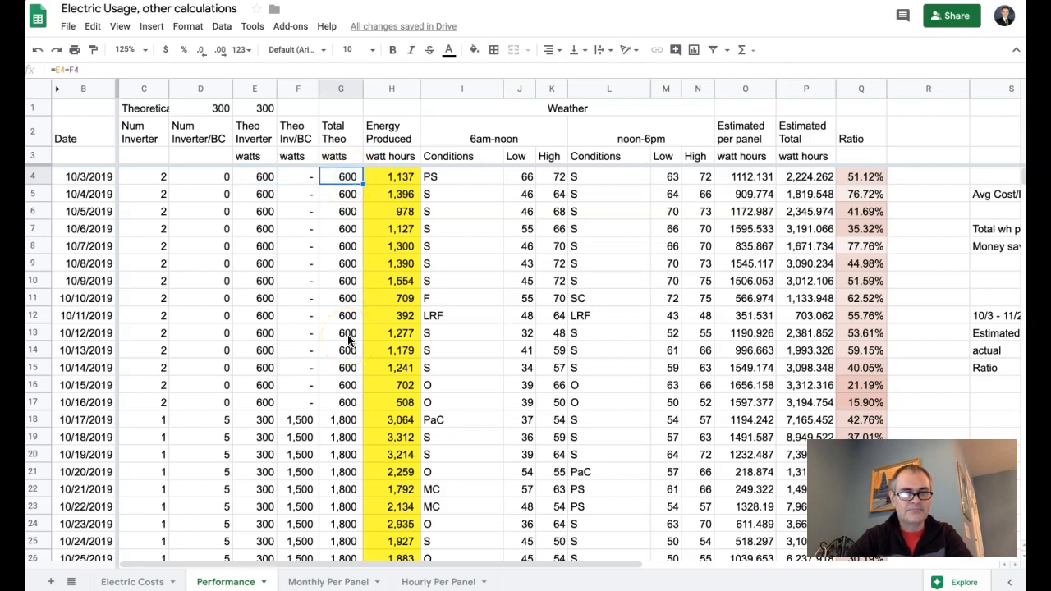
scroll("down", 3)
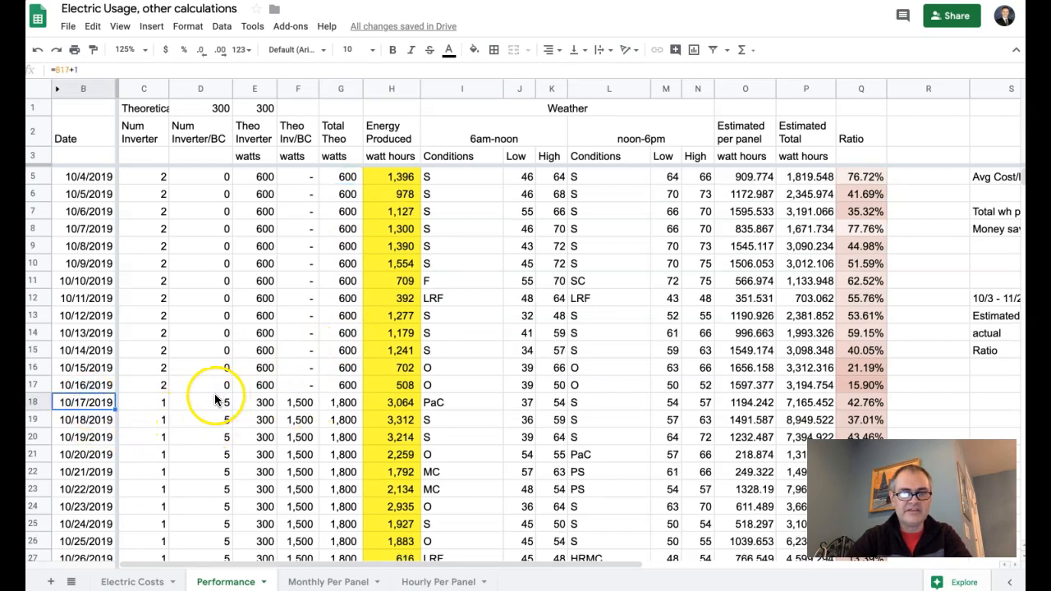
scroll("down", 3)
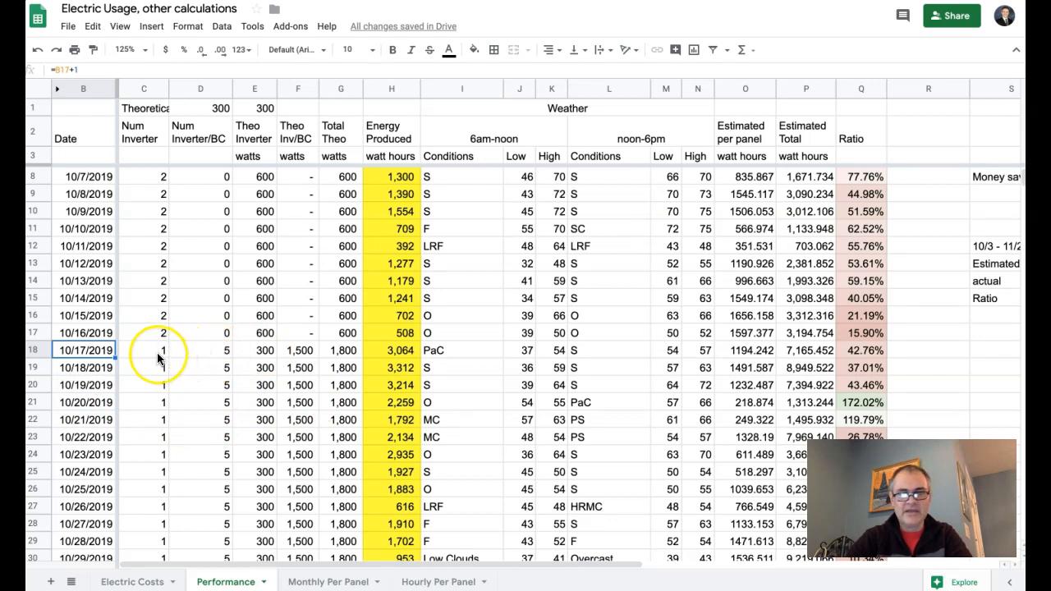
mouse_move(342, 351)
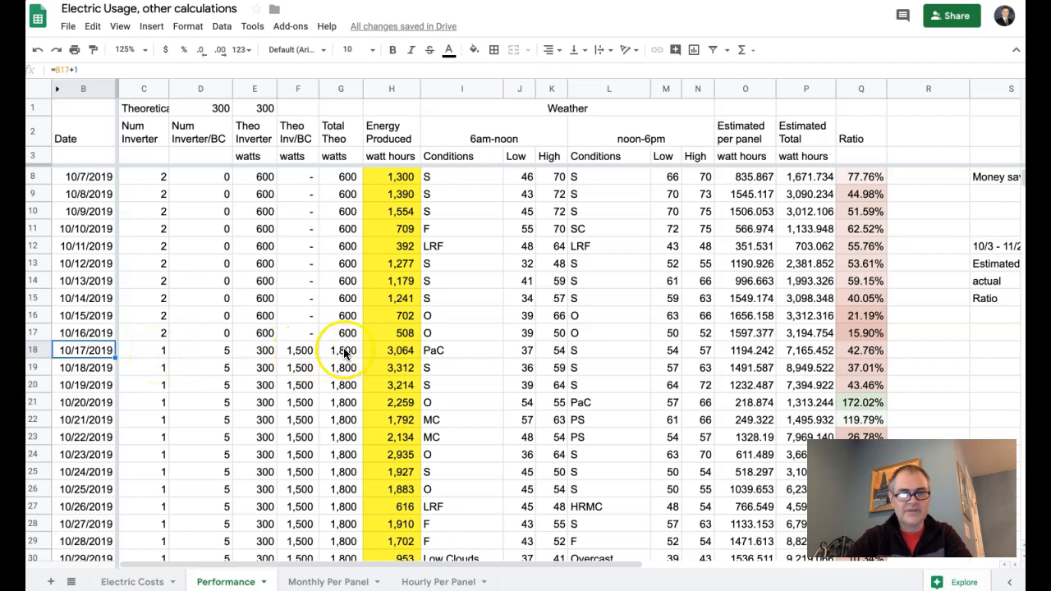
left_click(342, 350)
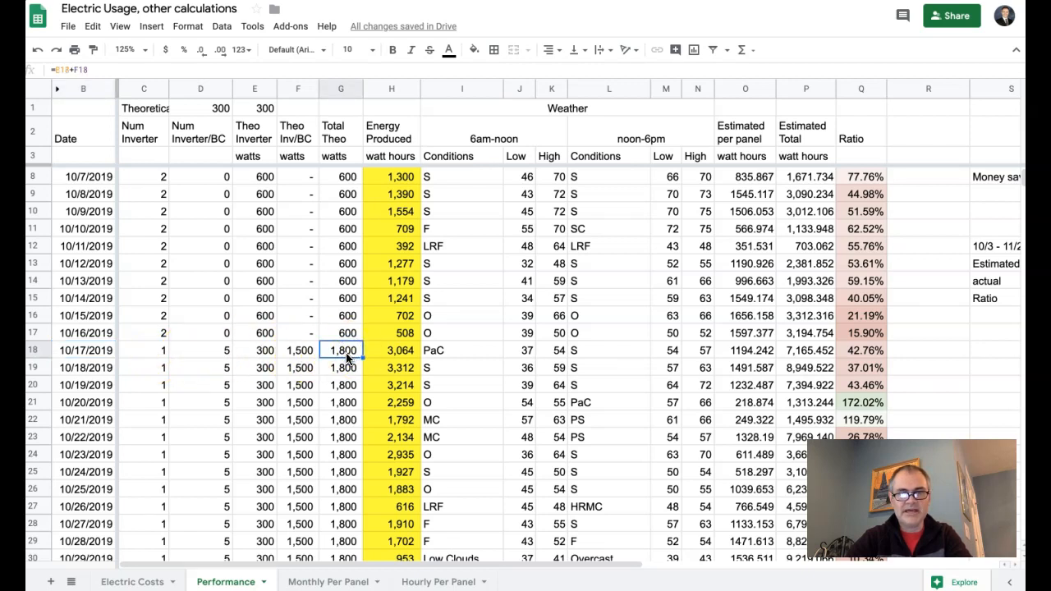
scroll("down", 3)
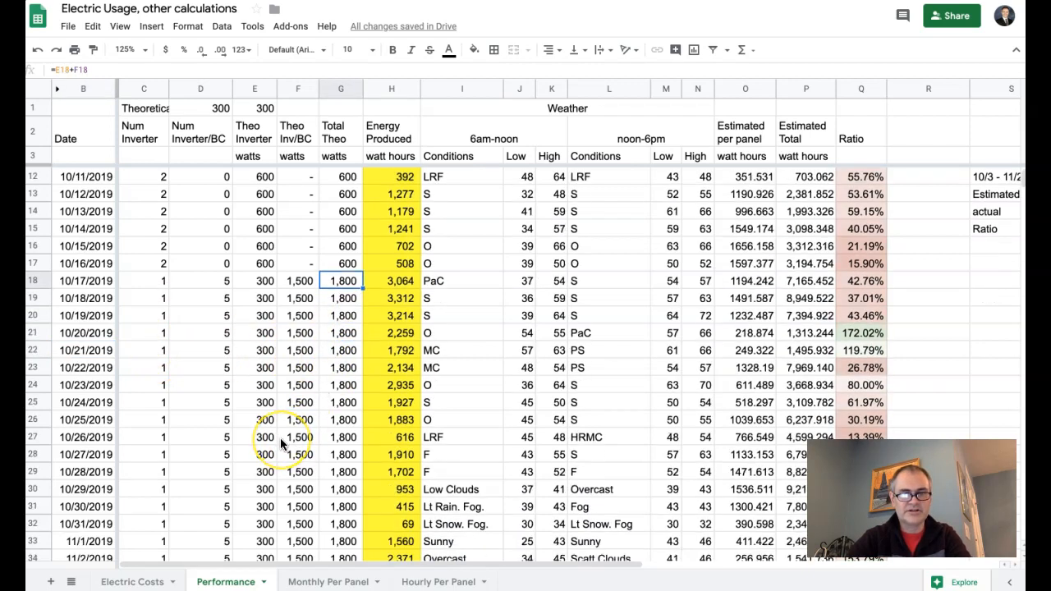
scroll("down", 3)
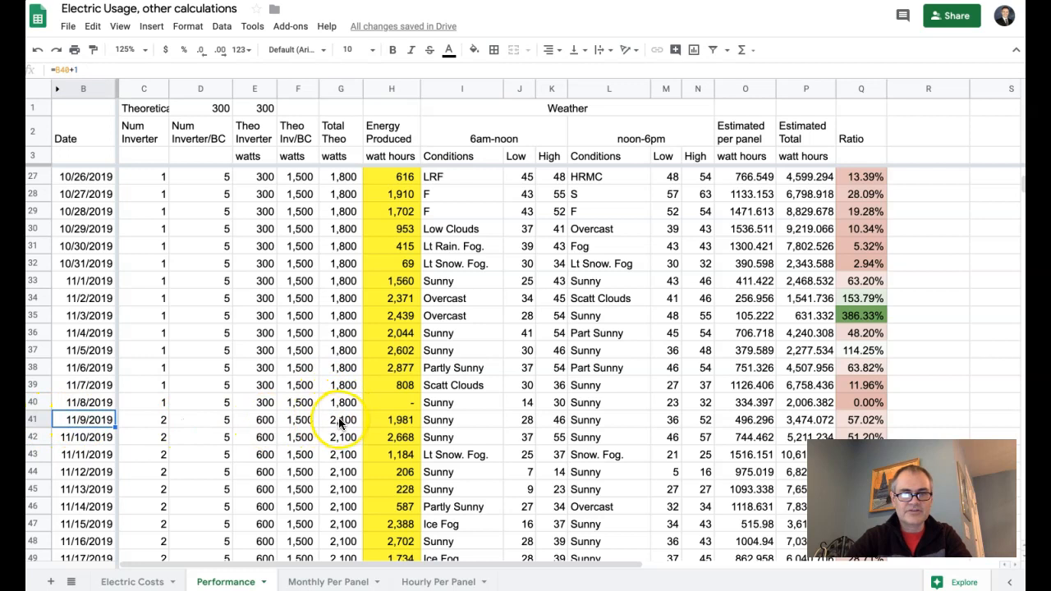
left_click(145, 420)
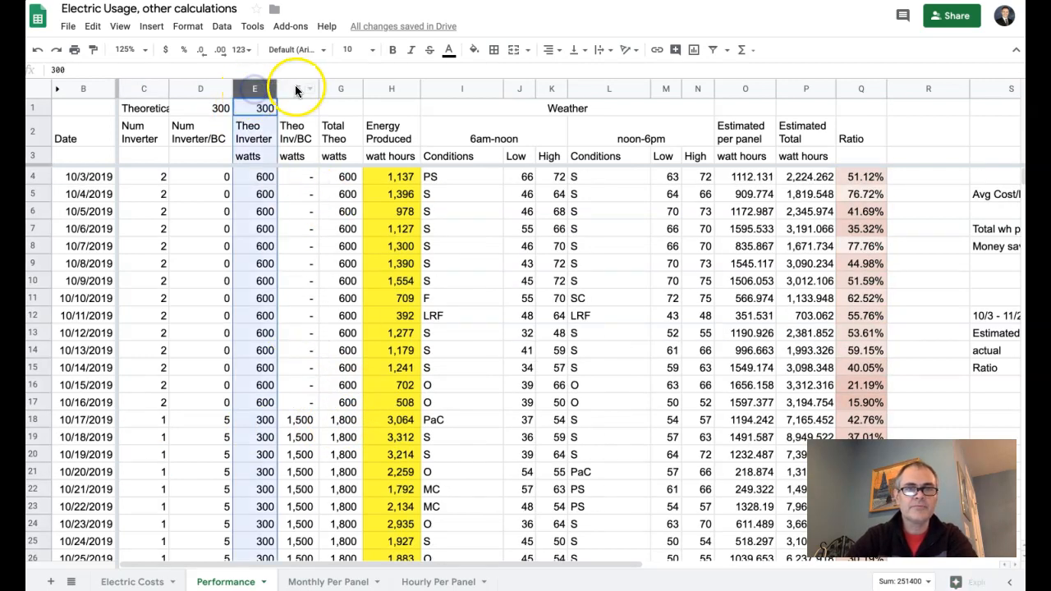
Hide columns E-F, the Theo Inverter and Theo Inv/BC watts columns.
left_click(292, 89)
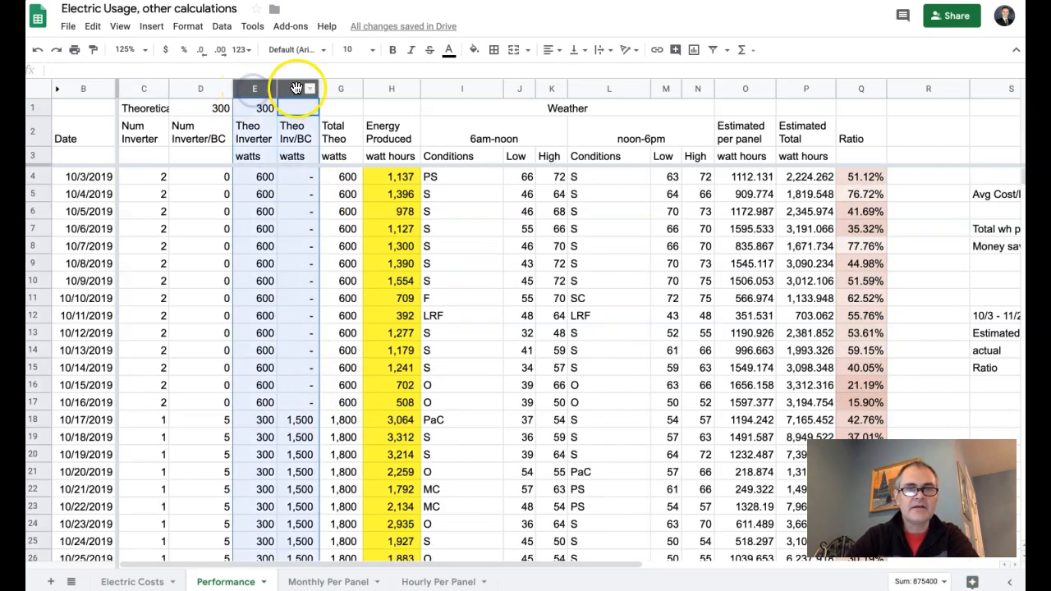
right_click(293, 89)
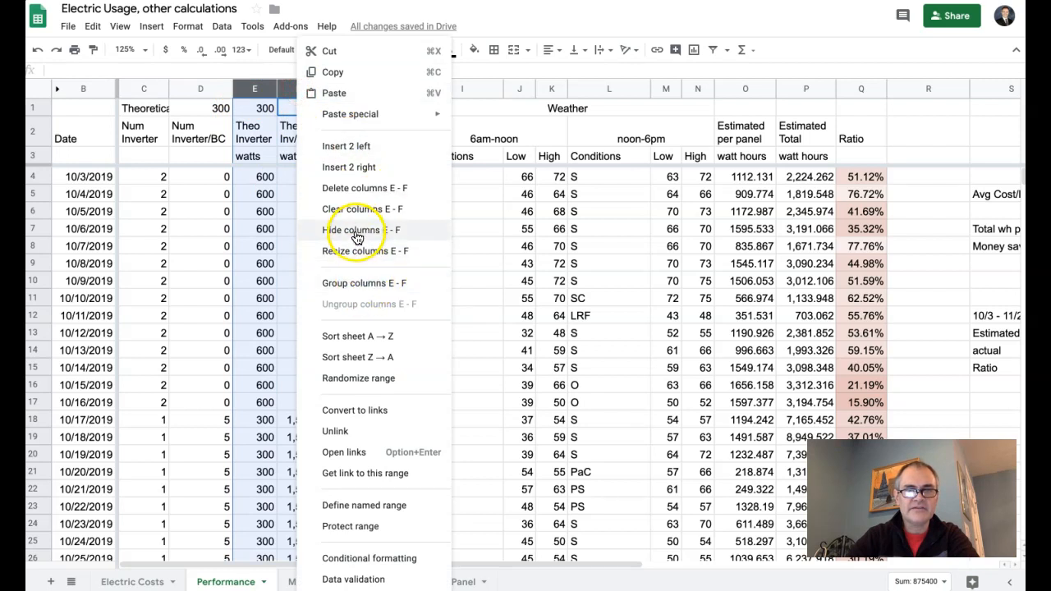
left_click(365, 230)
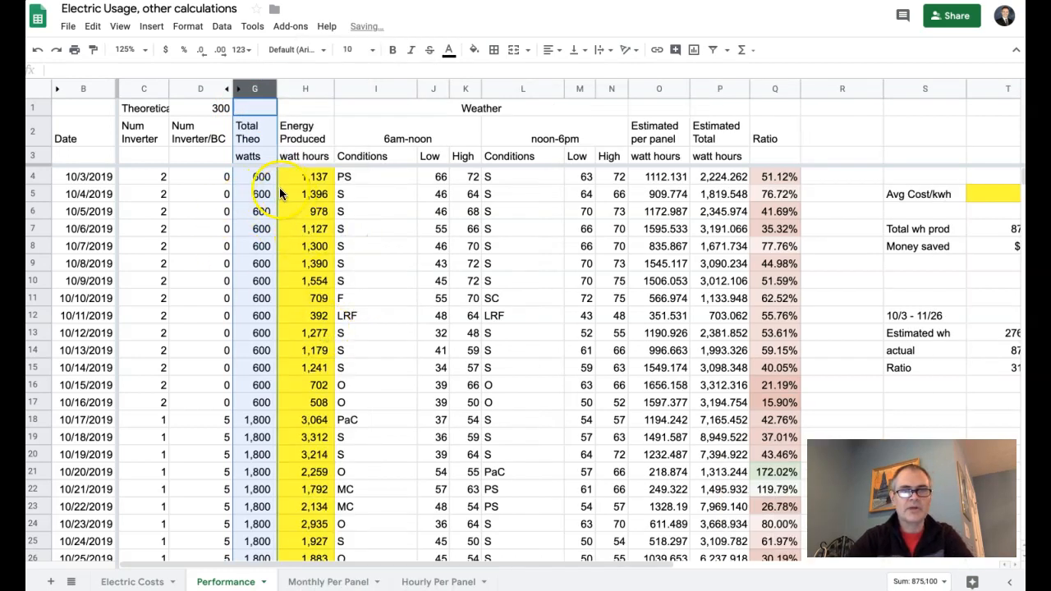
left_click(375, 176)
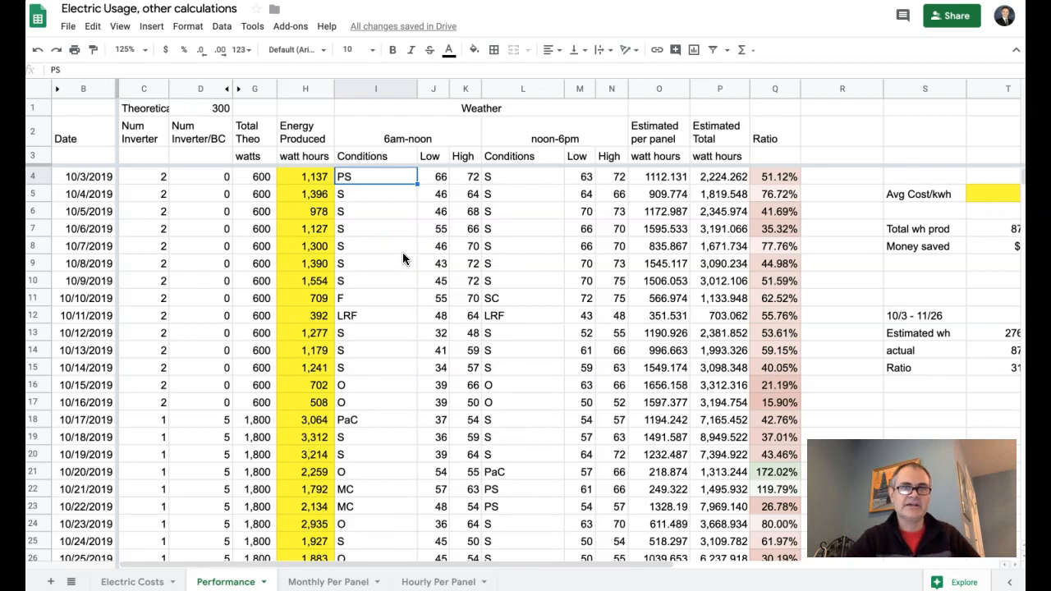
mouse_move(283, 259)
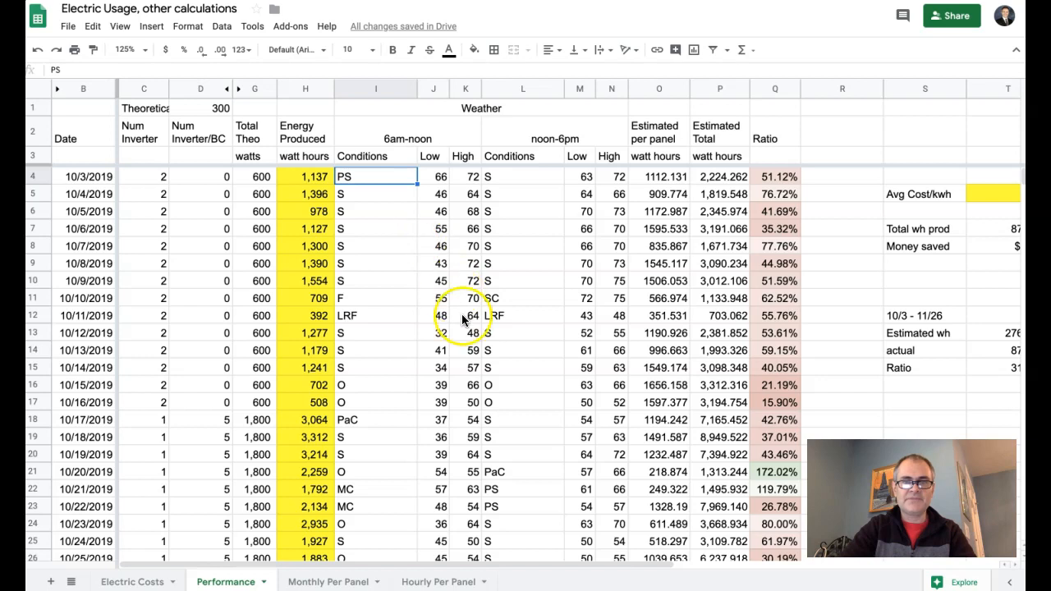
scroll("down", 3)
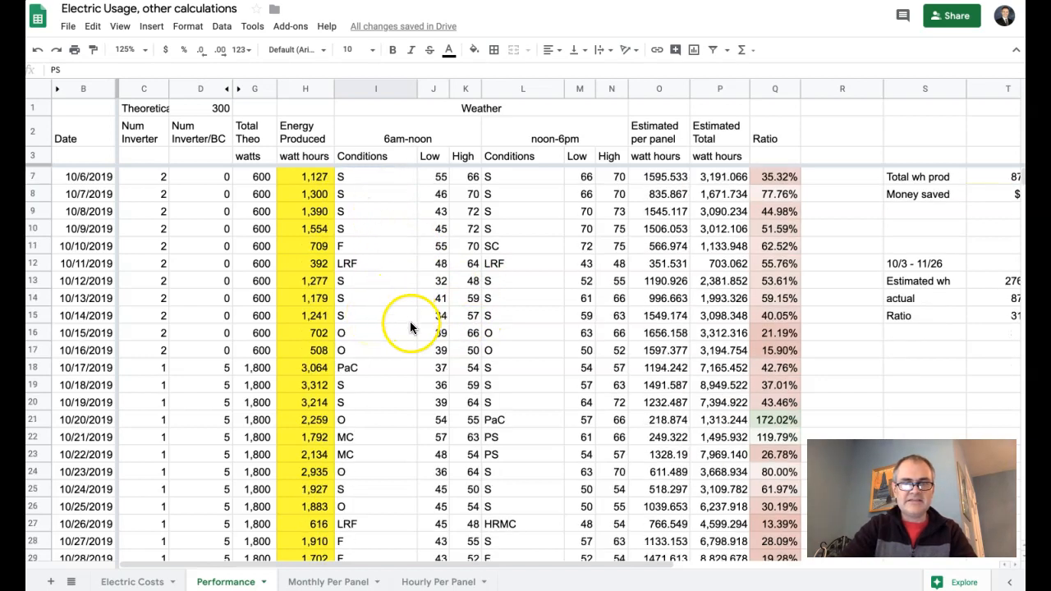
scroll("down", 3)
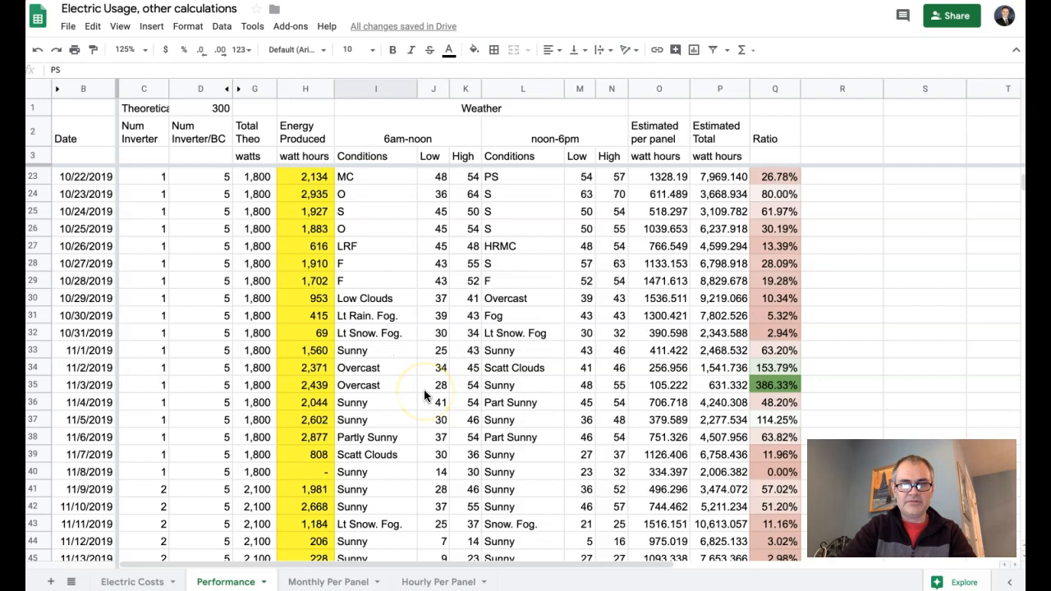
mouse_move(361, 325)
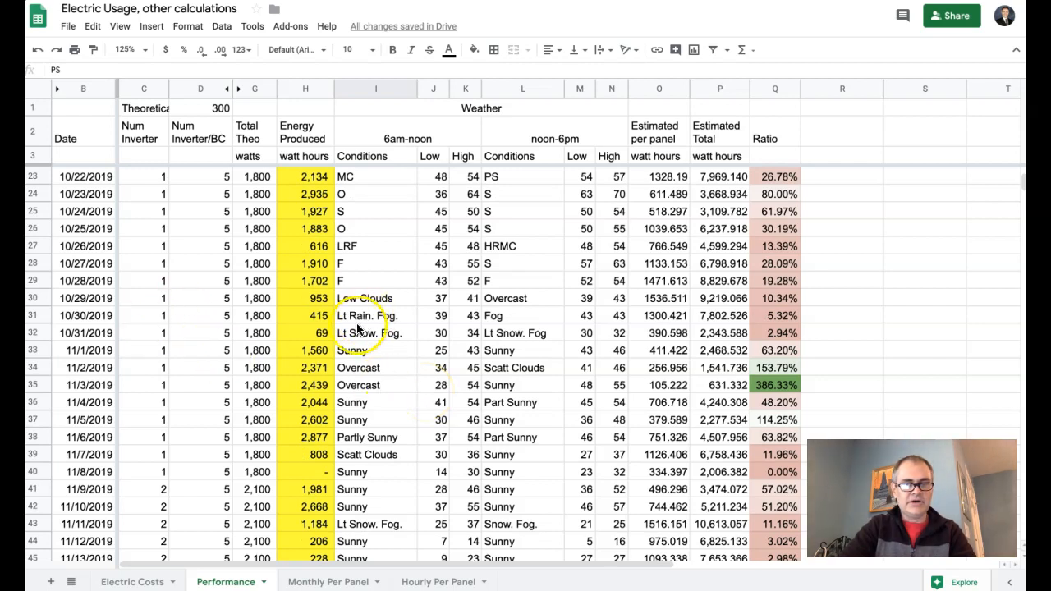
left_click(74, 328)
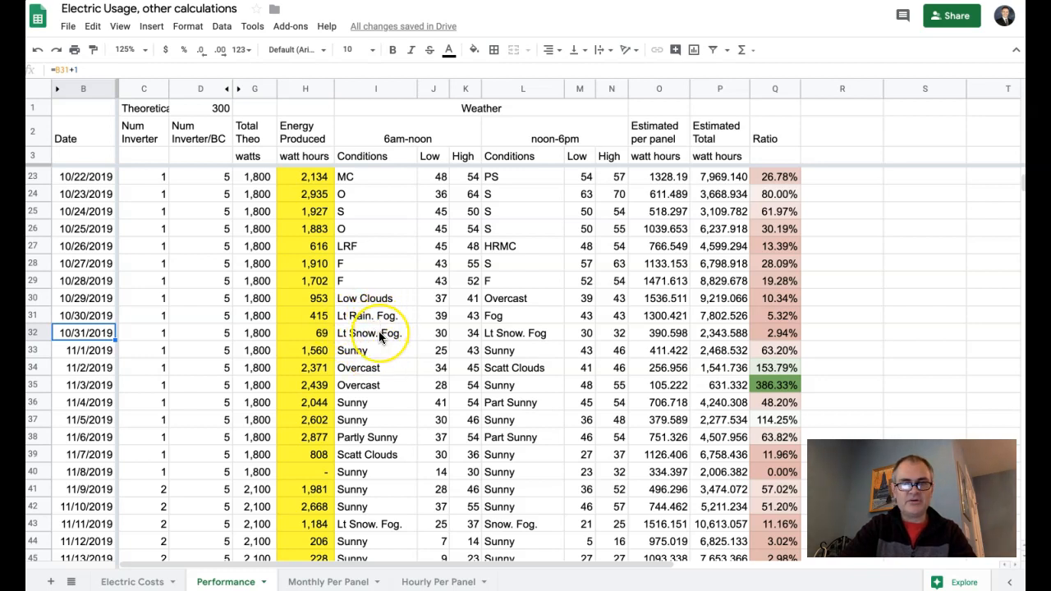
scroll("down", 3)
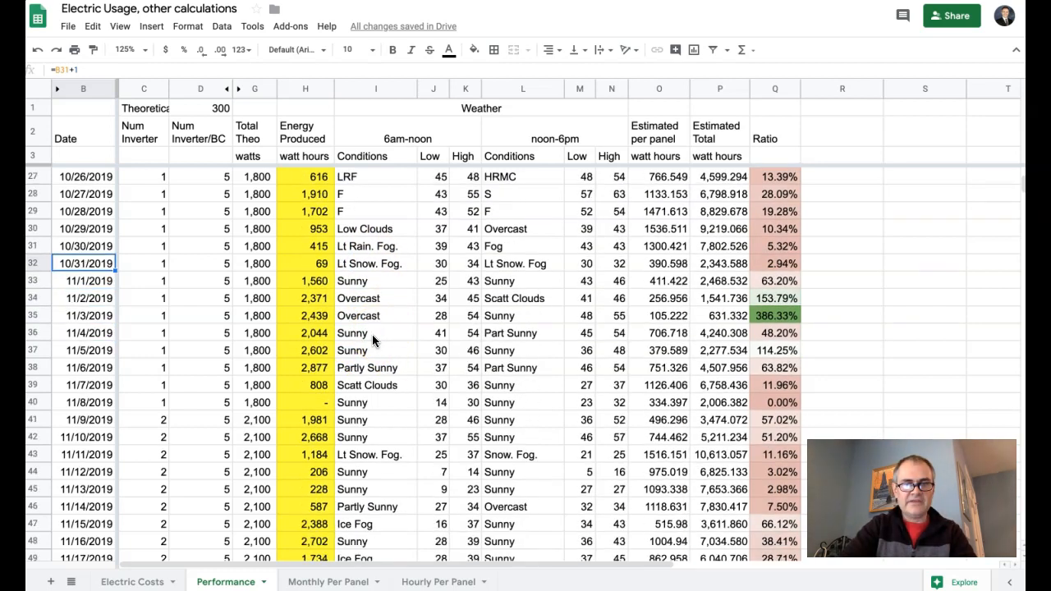
scroll("down", 3)
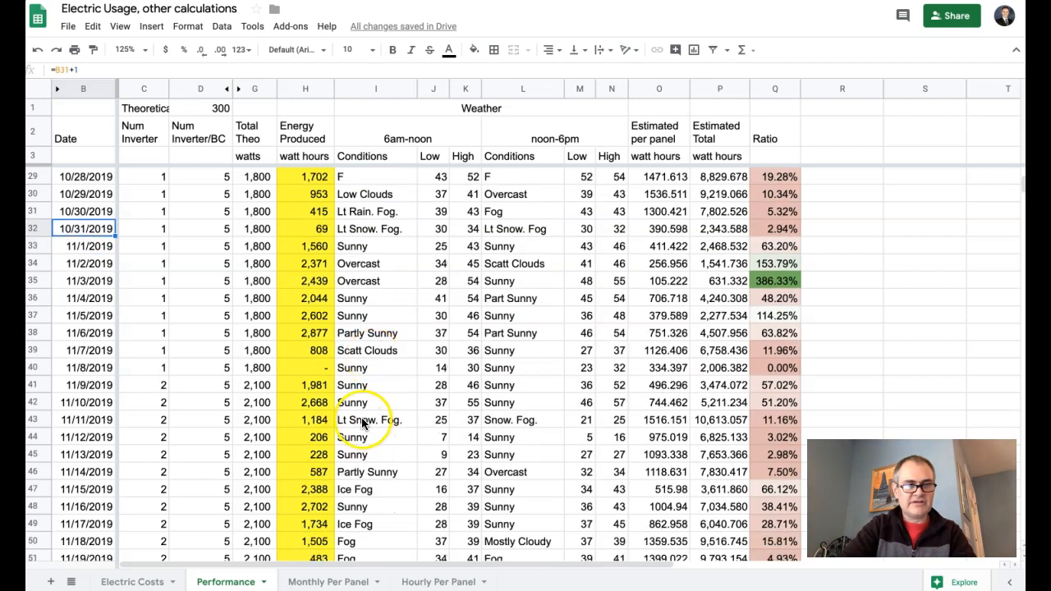
left_click(78, 420)
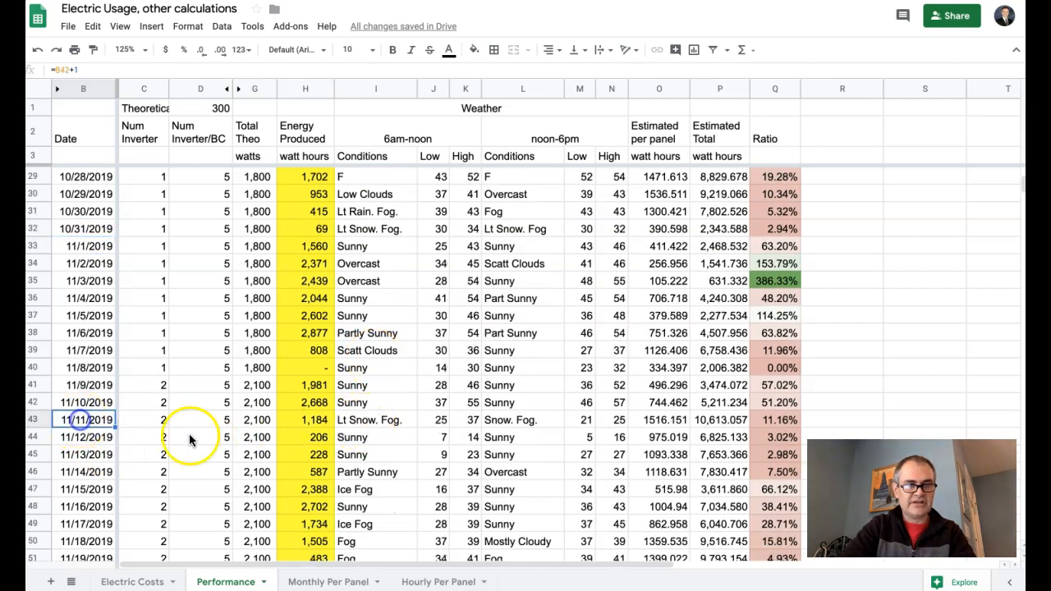
scroll("down", 3)
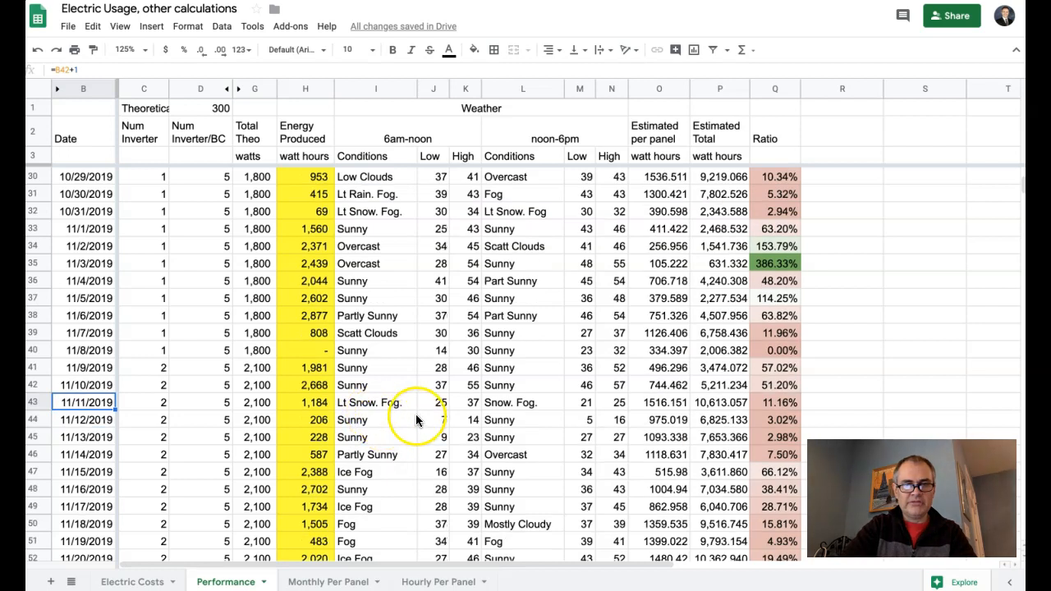
mouse_move(433, 437)
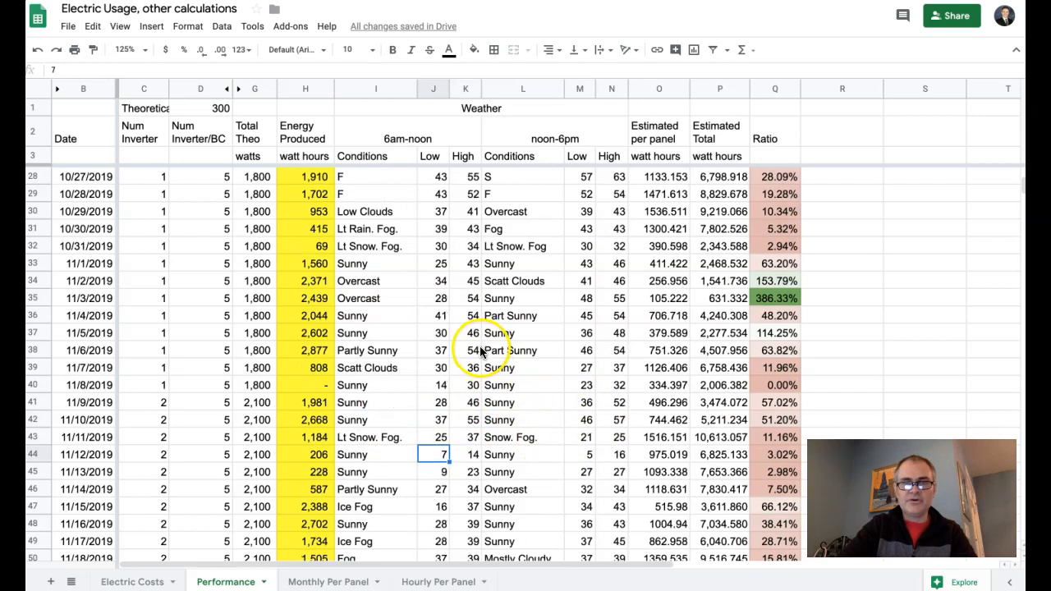
scroll("down", 3)
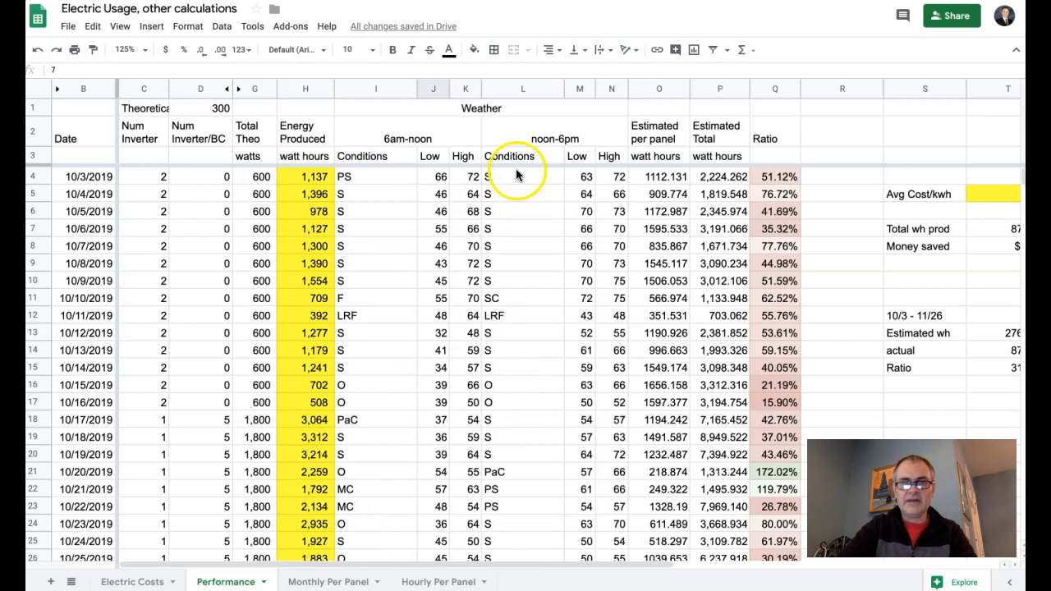
mouse_move(380, 91)
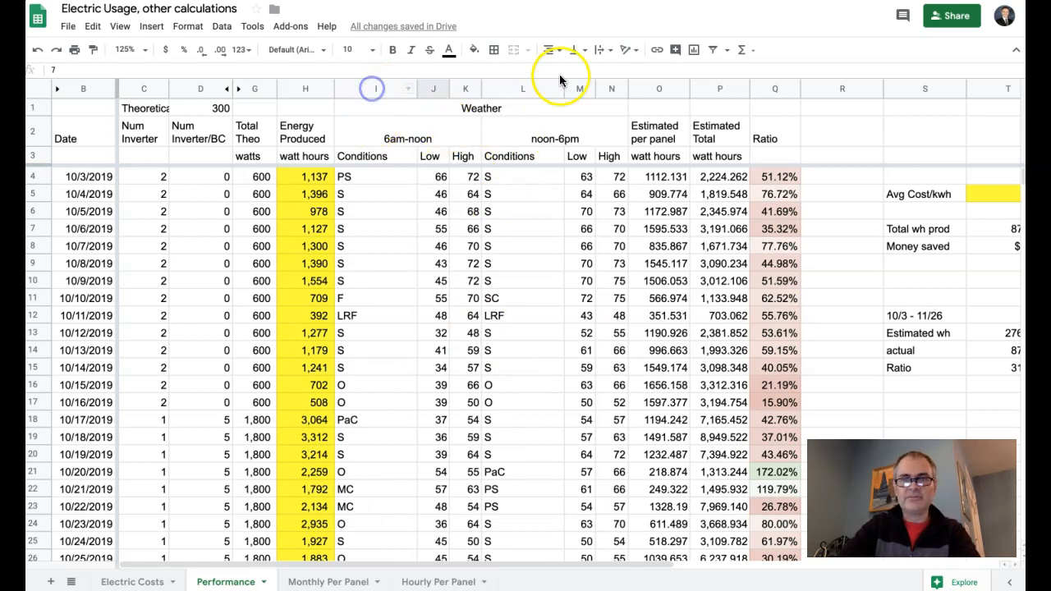
Hide weather columns I-N and check the 1112.131 per-panel estimate for 10/3/2019.
right_click(522, 89)
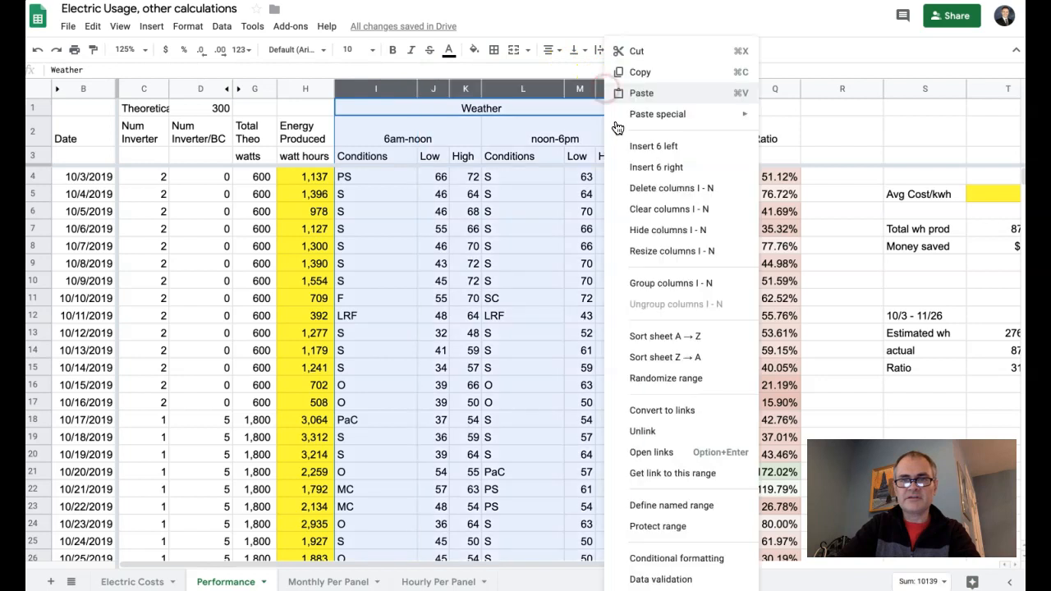
left_click(670, 187)
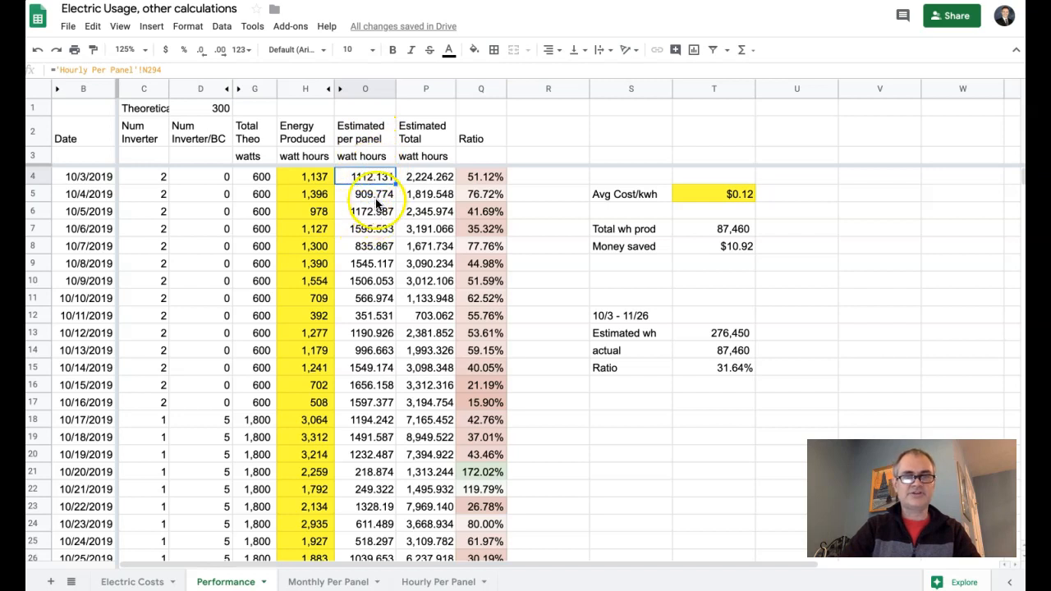
left_click(82, 178)
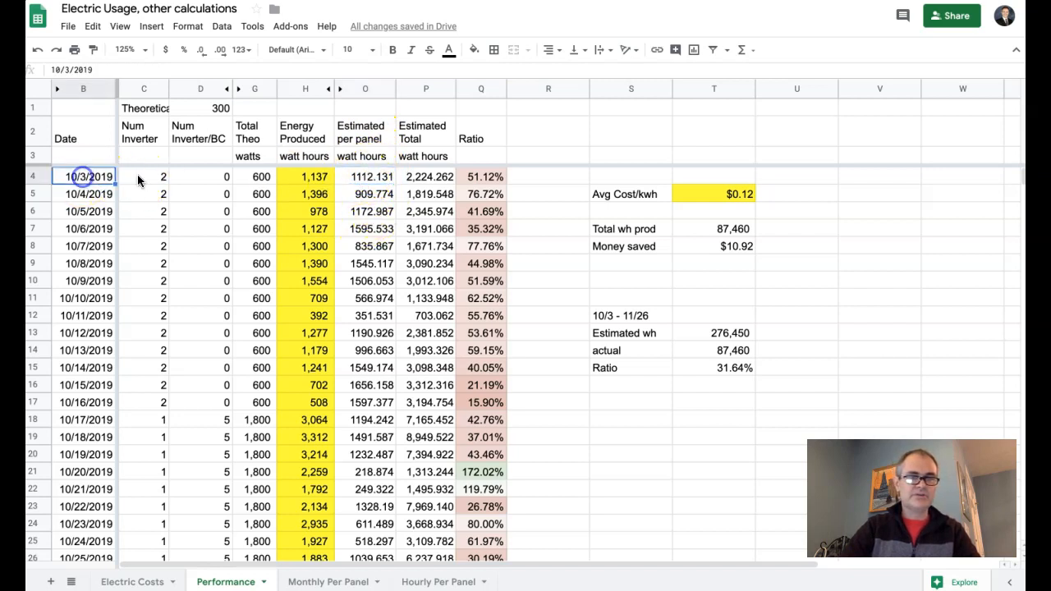
left_click(365, 175)
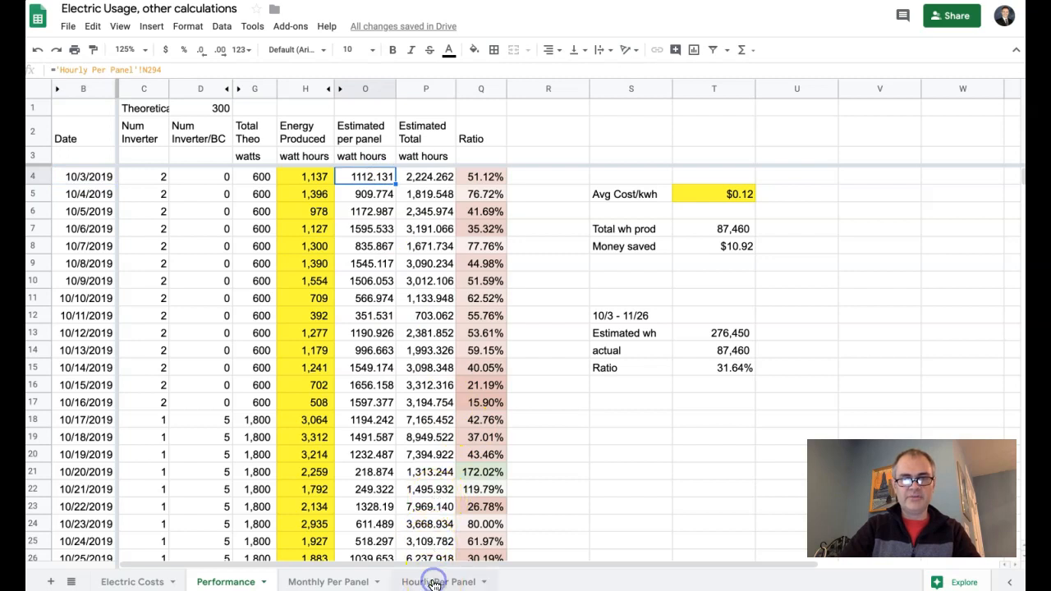
Verify the 10/3/2019 value of 1112.131 against the Hourly Per Panel sheet.
left_click(437, 582)
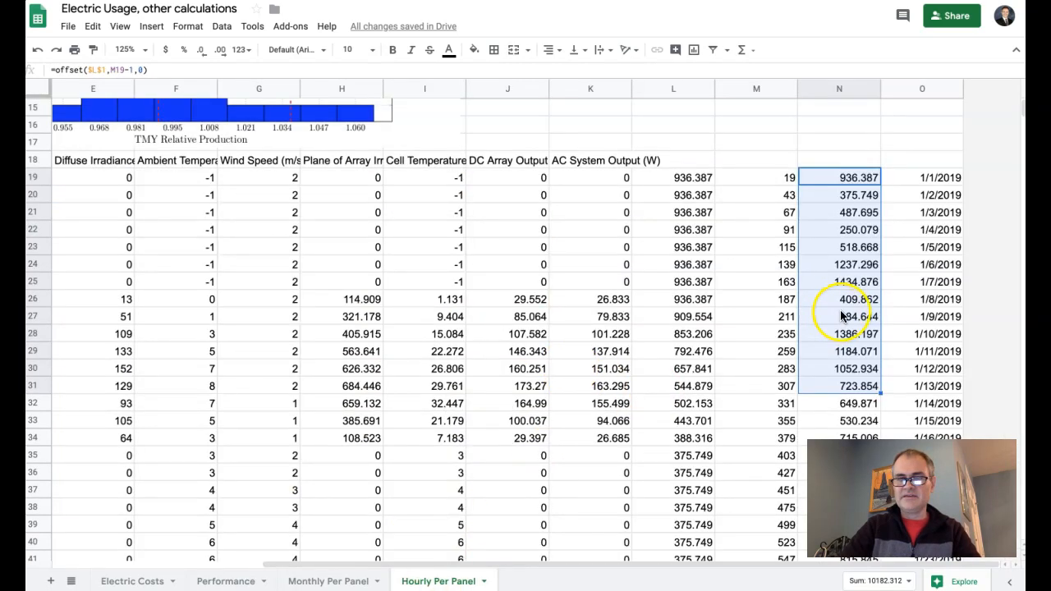
scroll("down", 3)
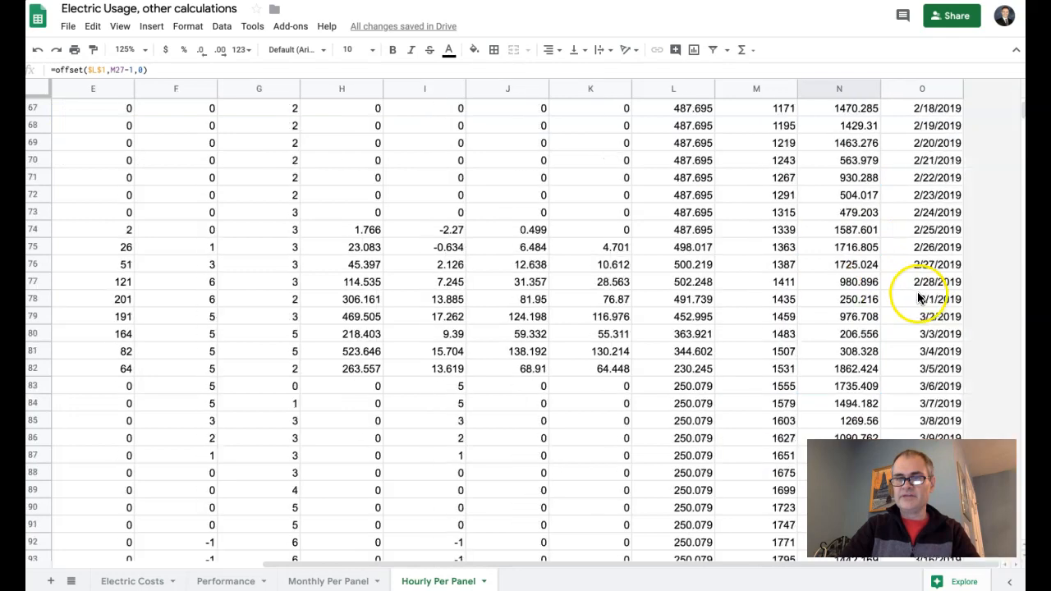
scroll("down", 3)
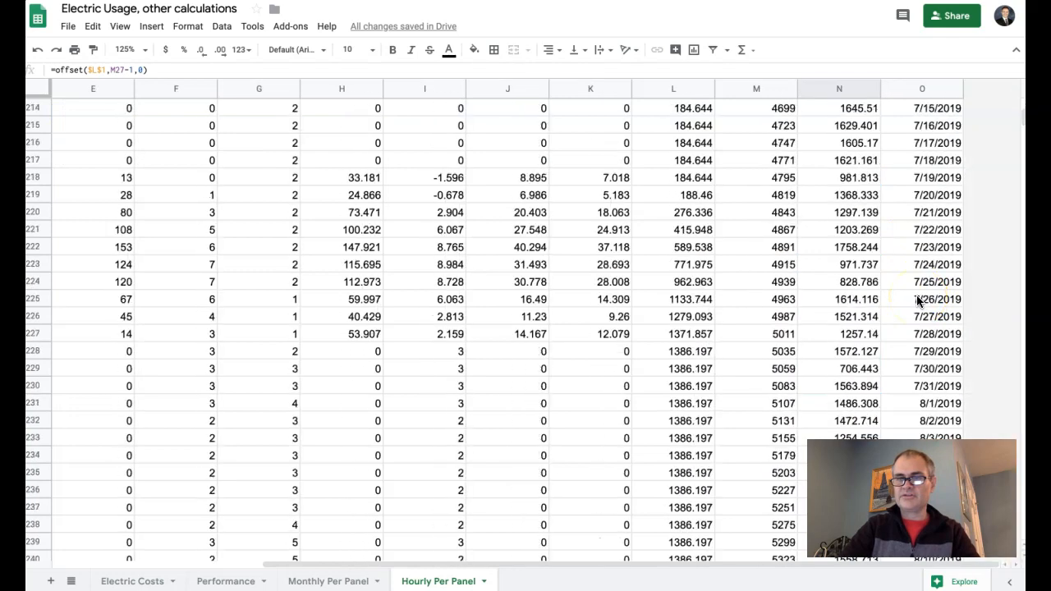
scroll("down", 3)
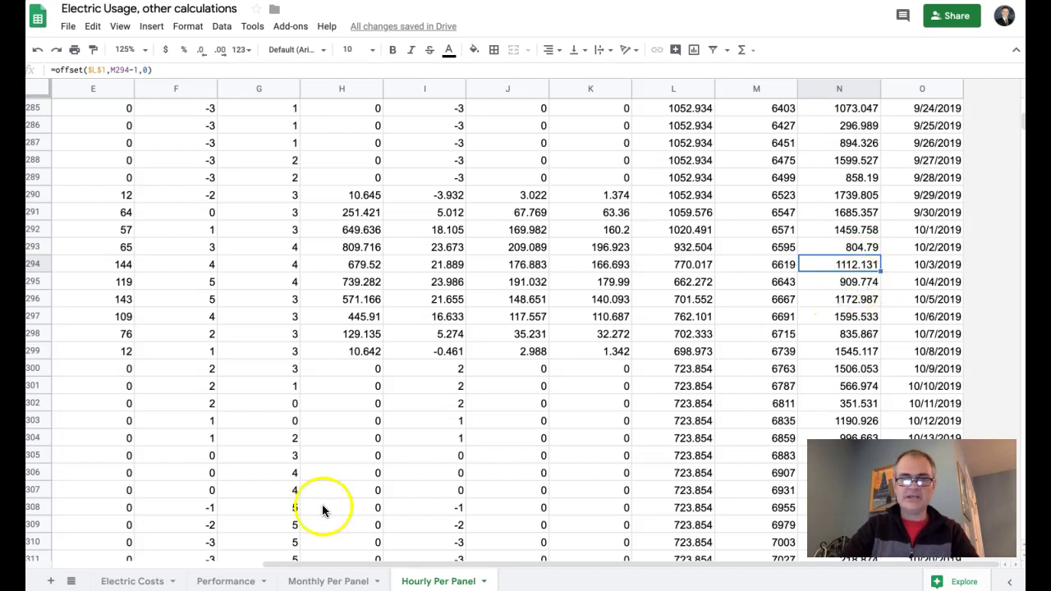
left_click(225, 581)
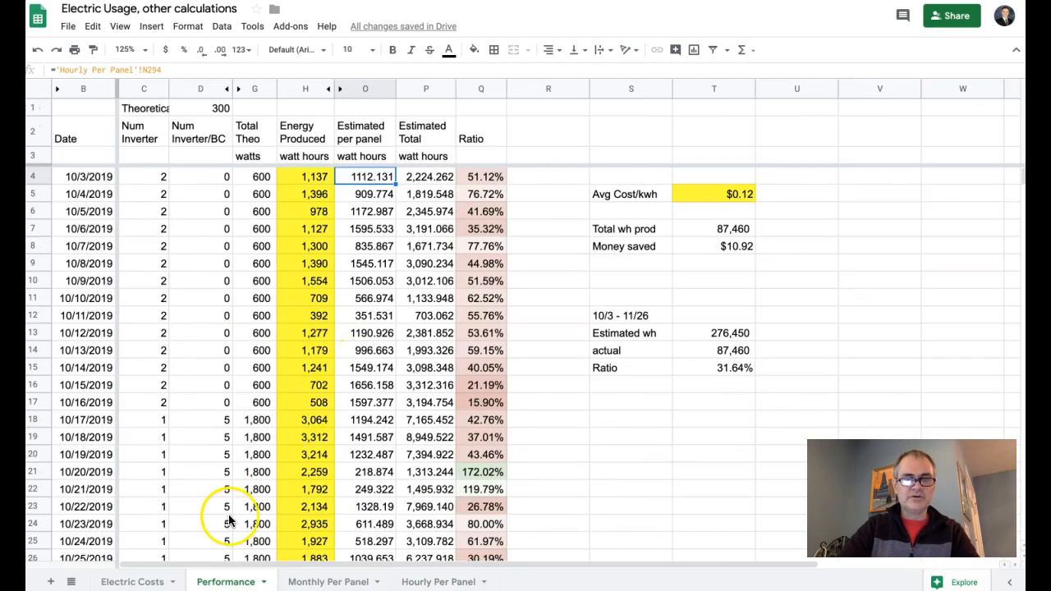
mouse_move(368, 194)
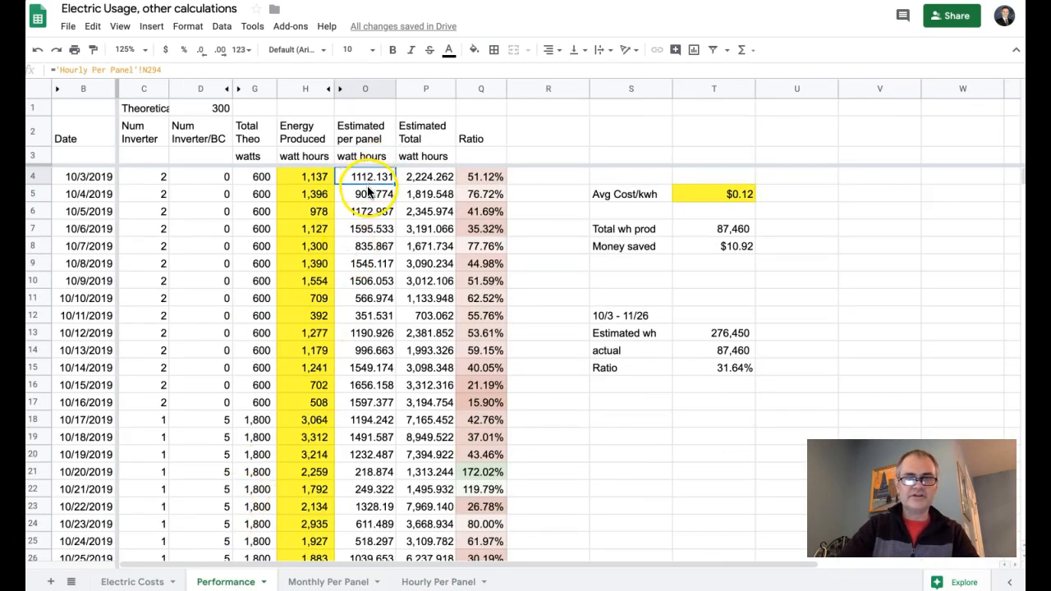
left_click(364, 194)
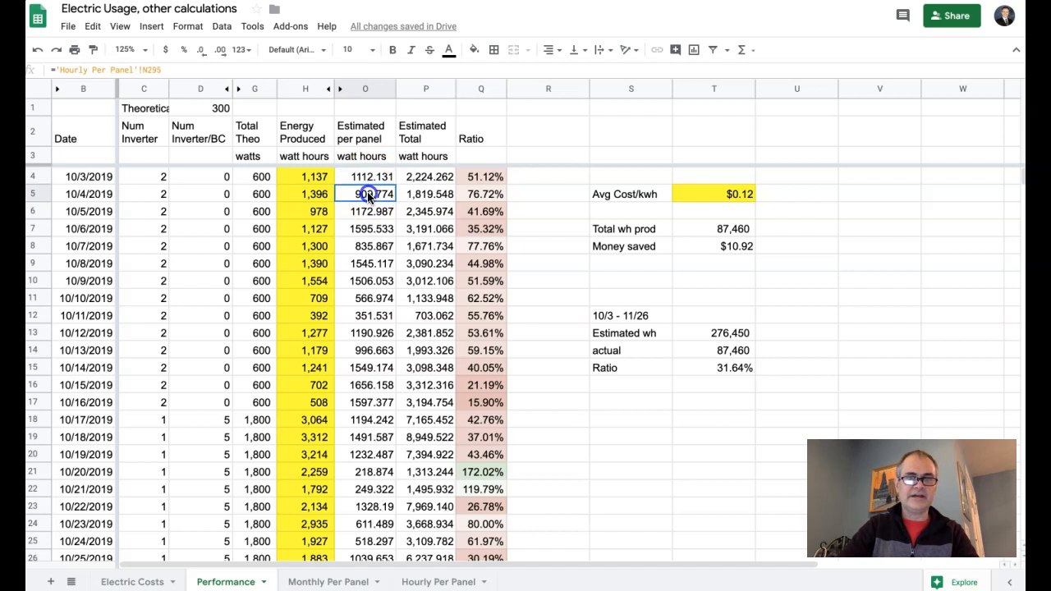
left_click(364, 175)
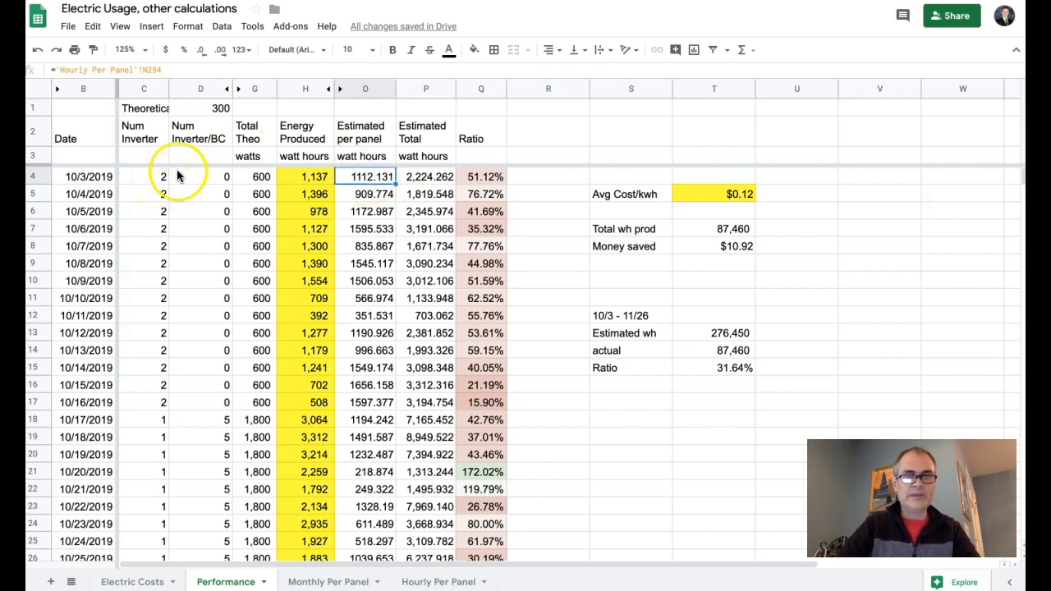
mouse_move(289, 177)
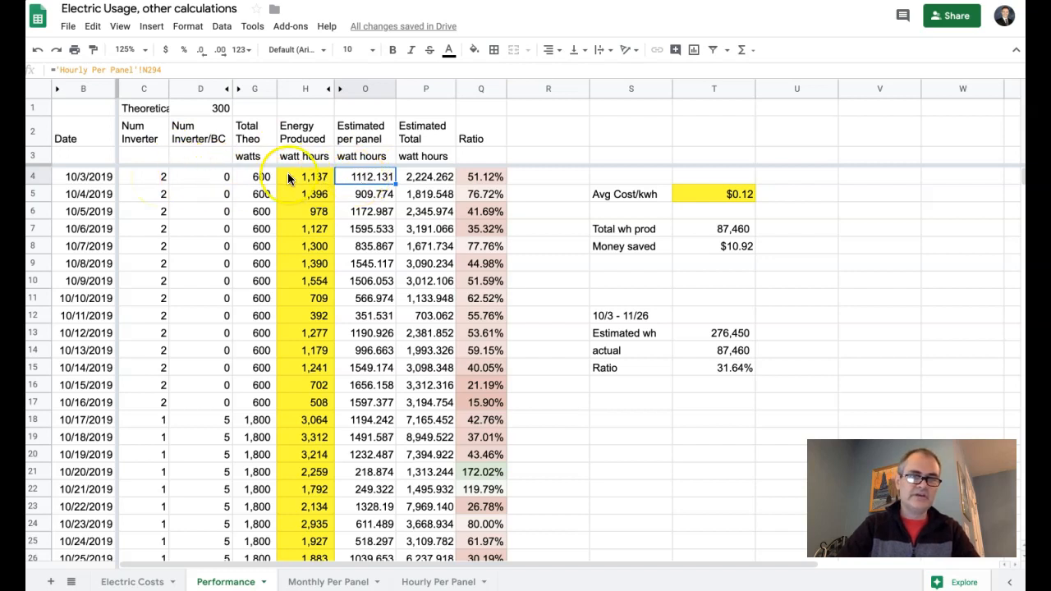
Check the 10/17/2019 inverter count and estimates, then hide the Estimated per panel column O.
left_click(424, 176)
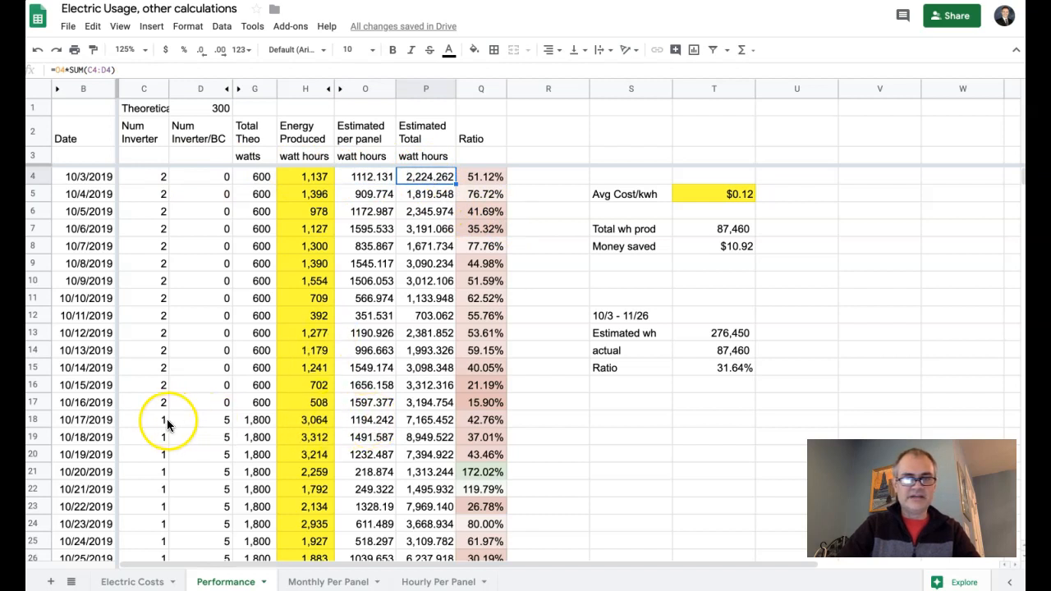
left_click(144, 420)
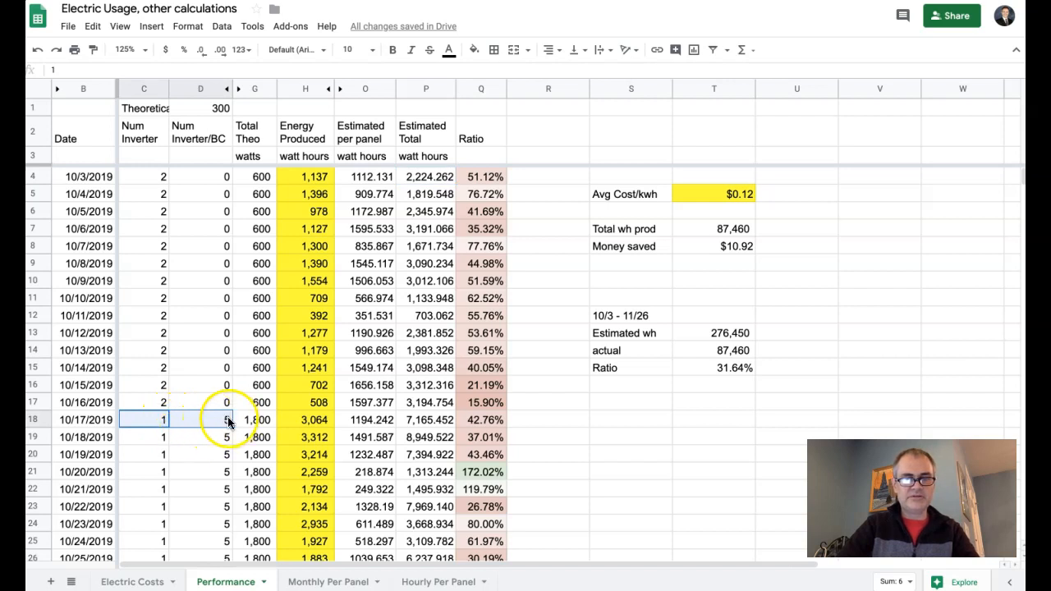
left_click(361, 421)
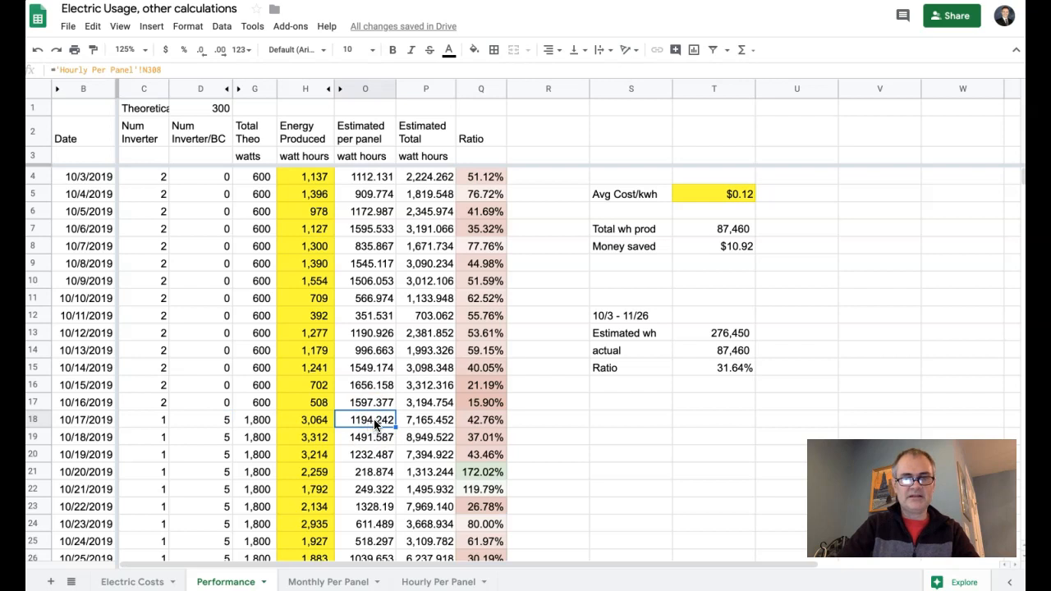
left_click(427, 420)
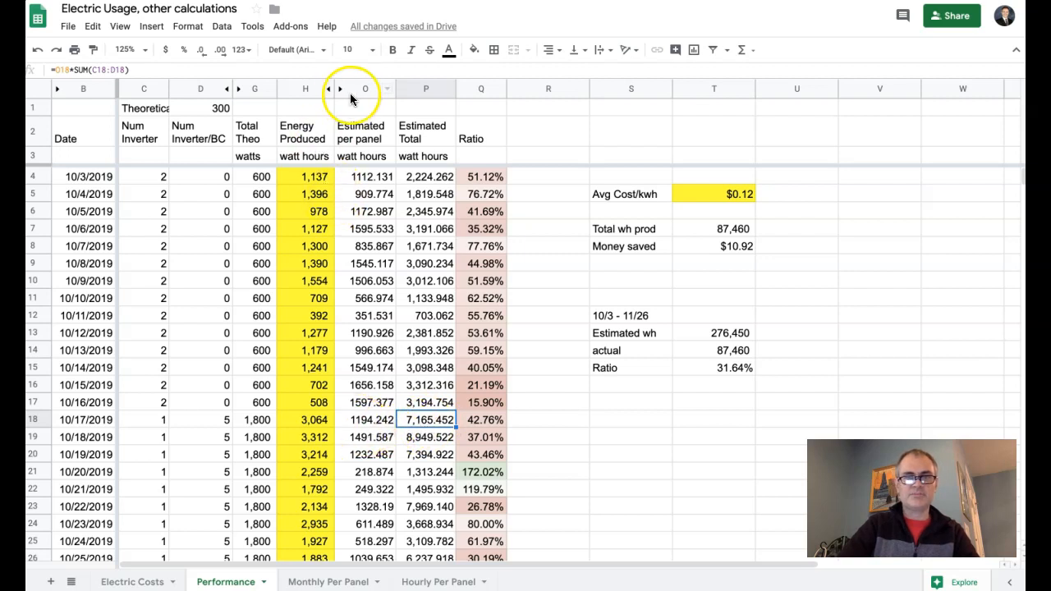
right_click(371, 88)
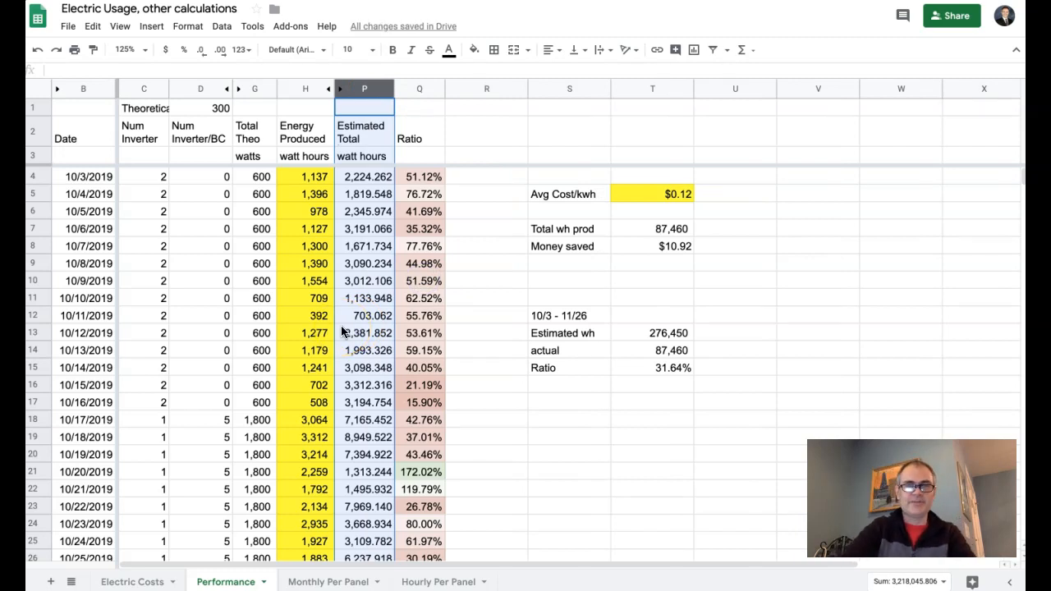
left_click(305, 176)
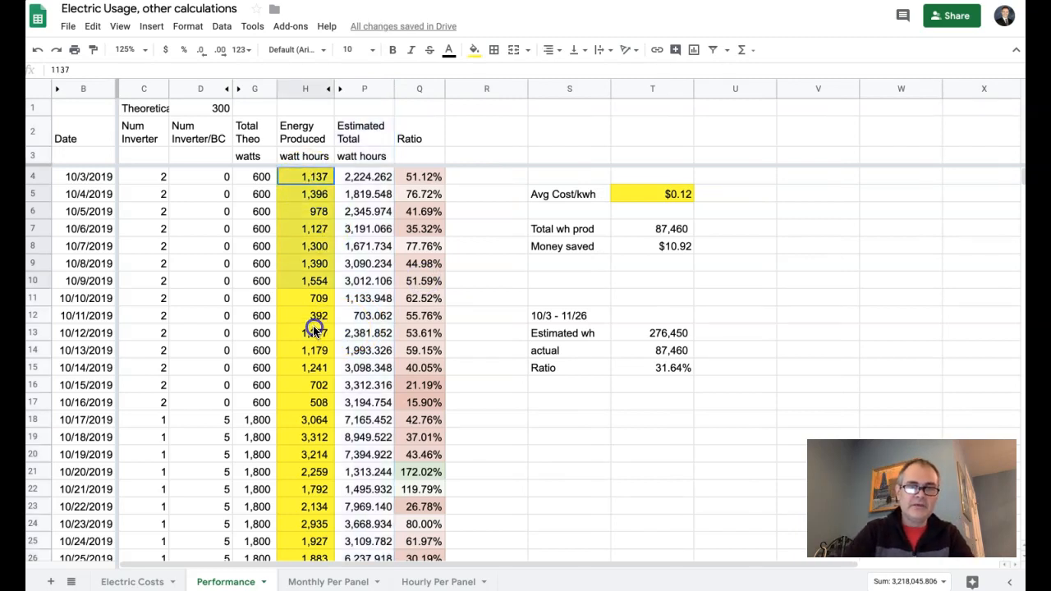
left_click(306, 210)
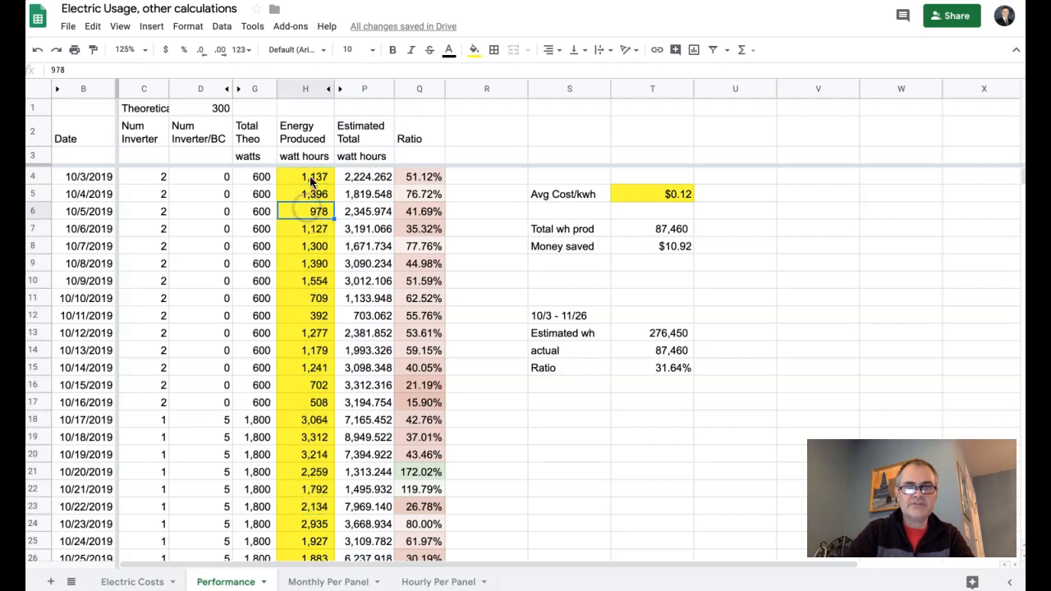
left_click(306, 175)
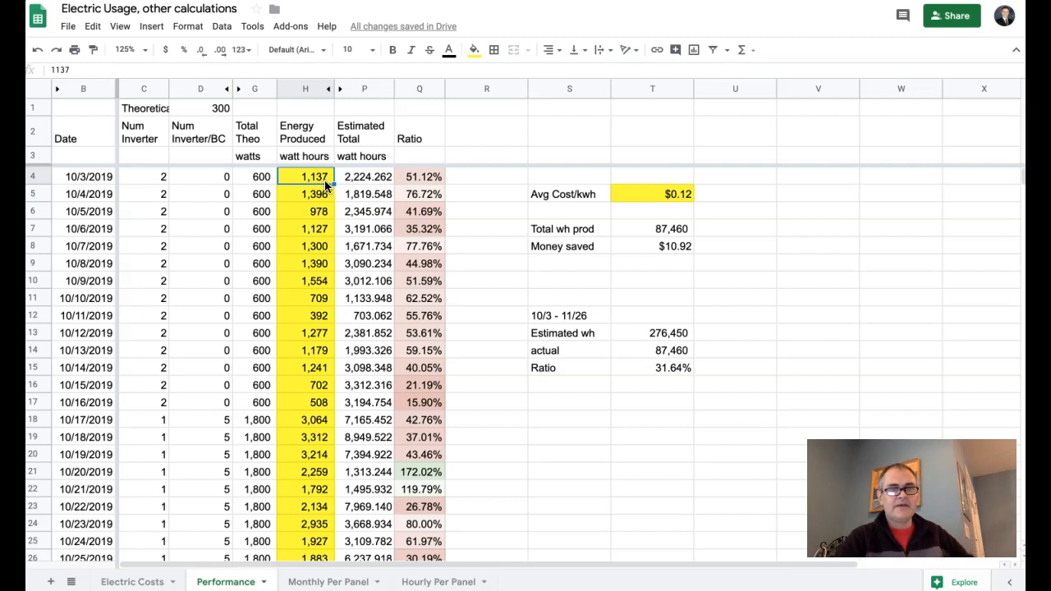
mouse_move(118, 174)
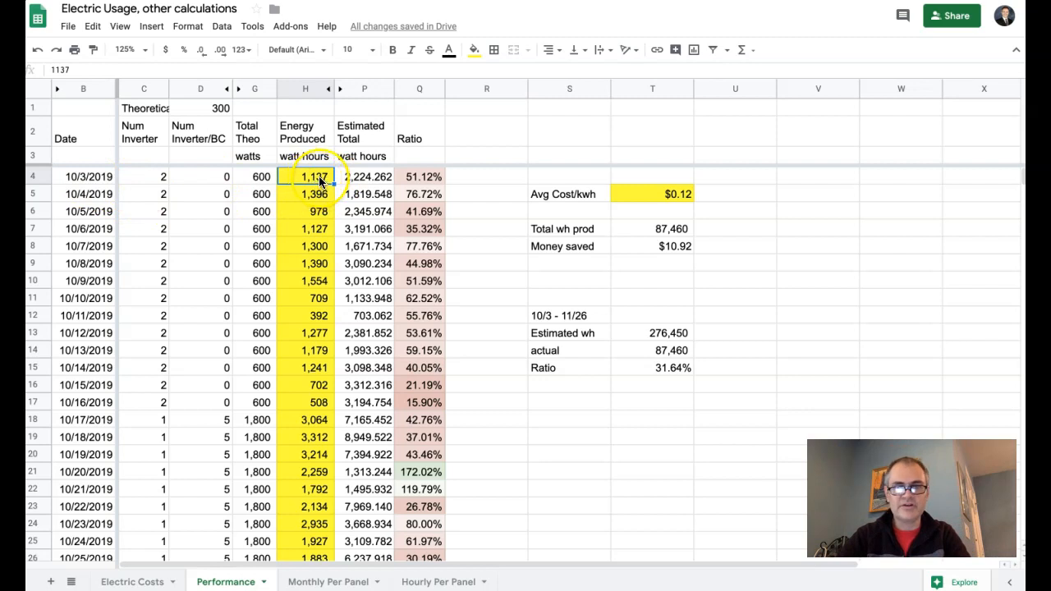
scroll("down", 3)
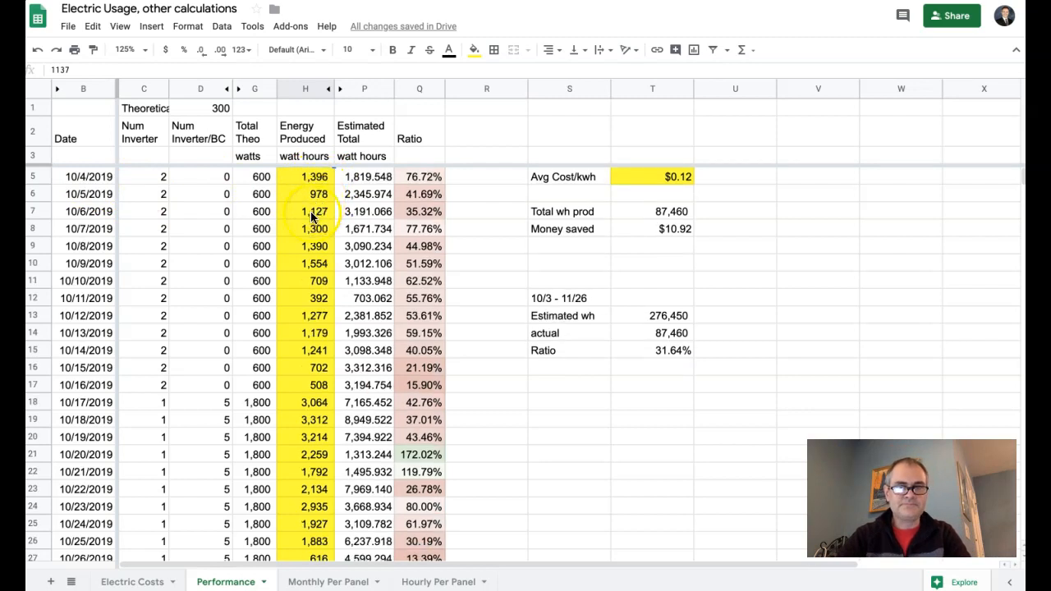
scroll("down", 3)
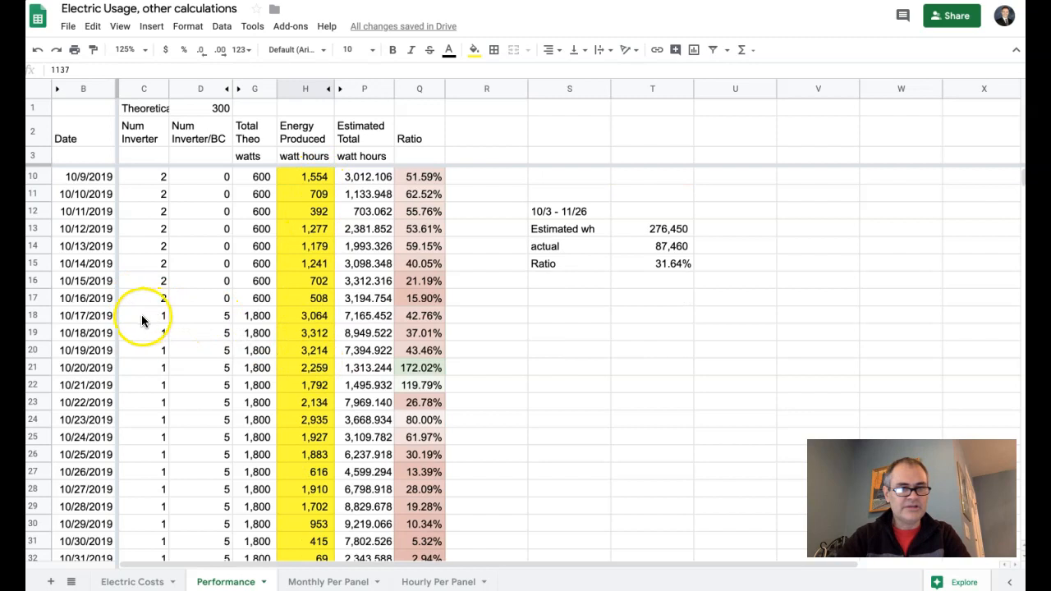
mouse_move(317, 302)
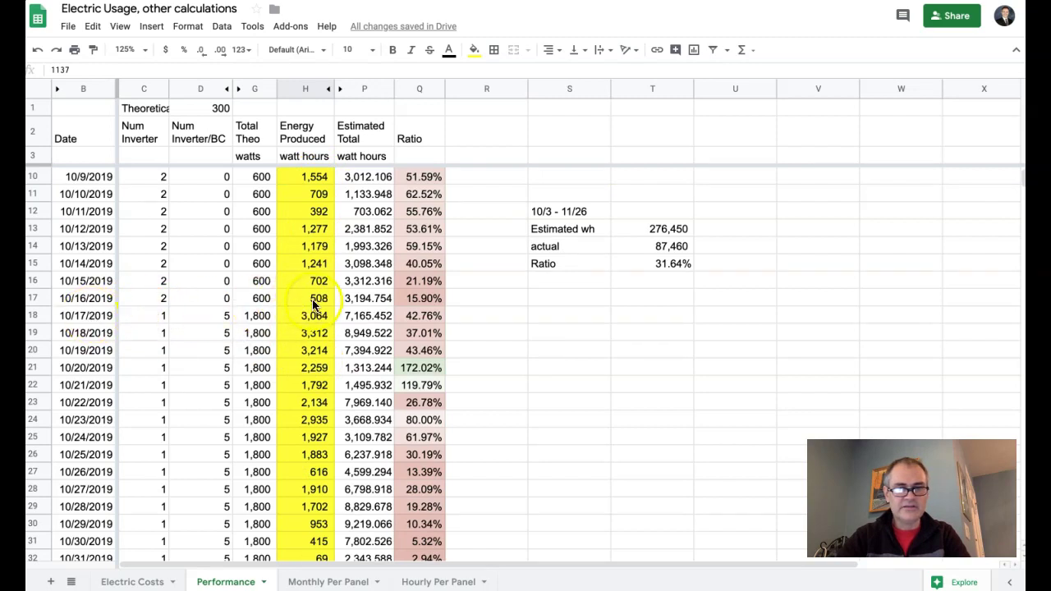
left_click(304, 280)
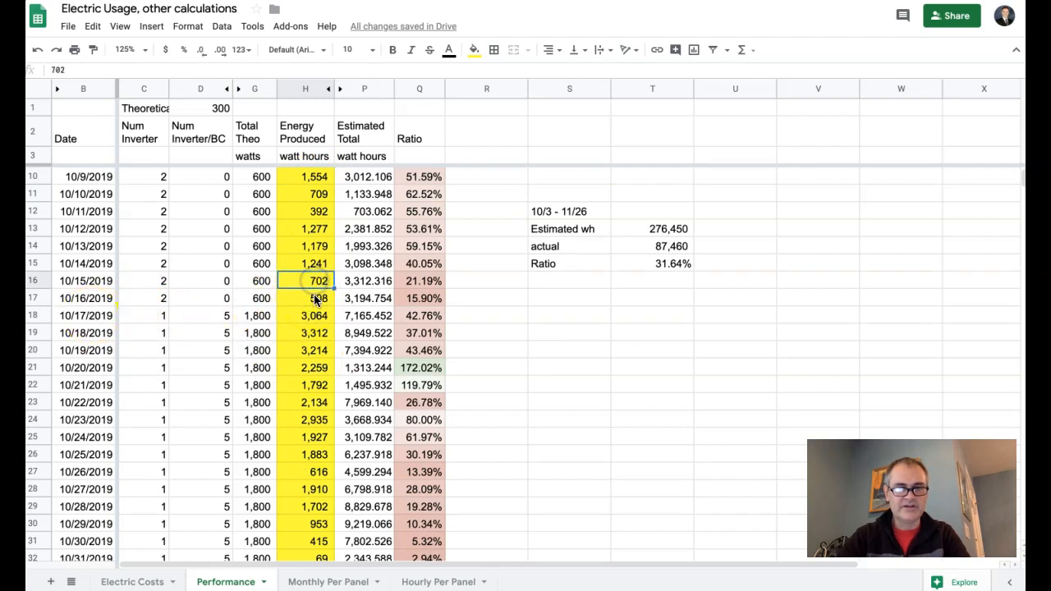
left_click(305, 299)
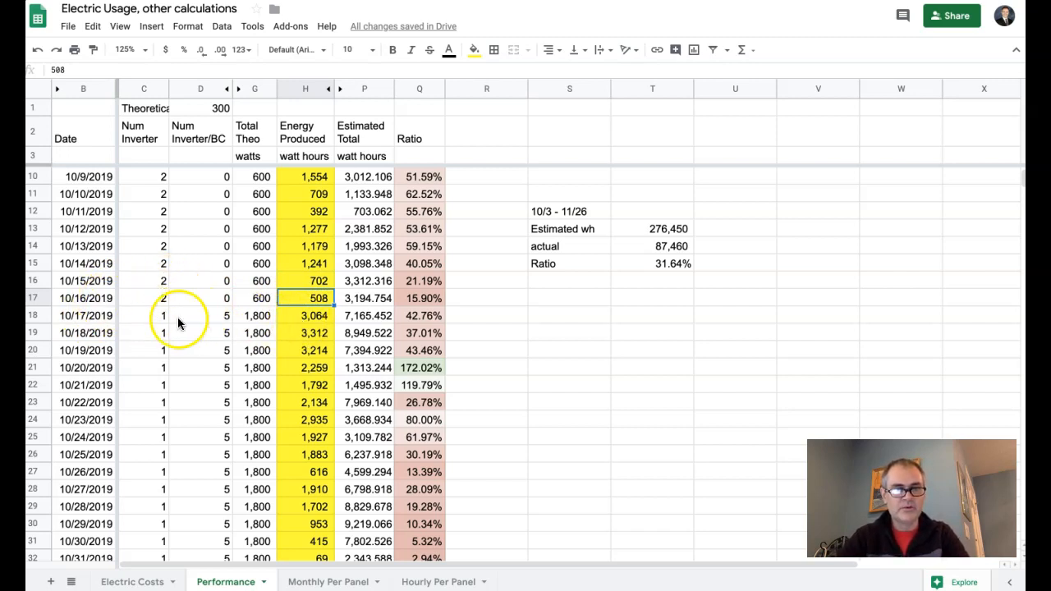
left_click(200, 315)
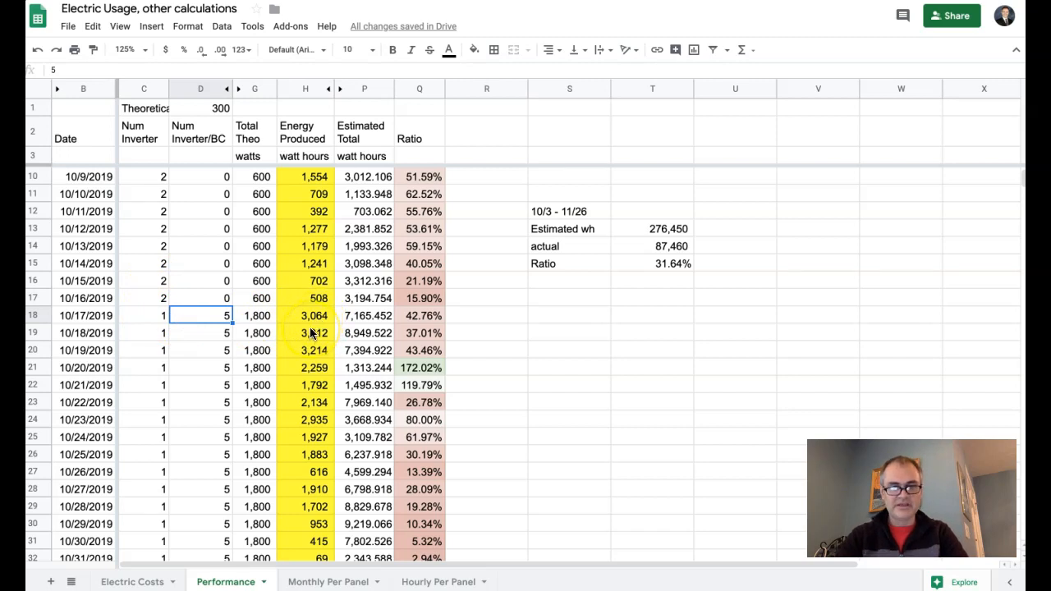
scroll("down", 3)
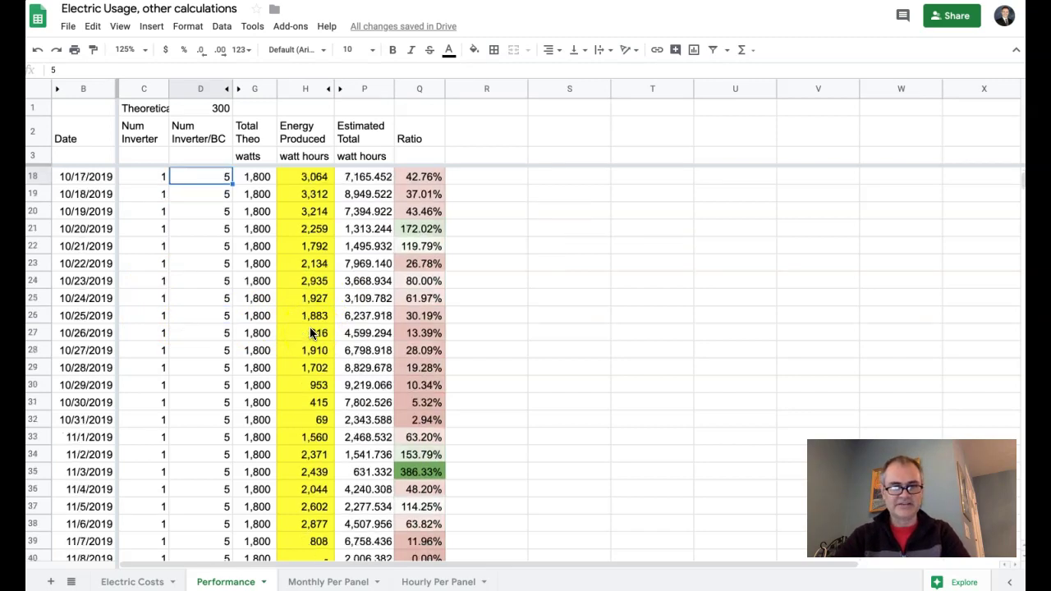
scroll("down", 3)
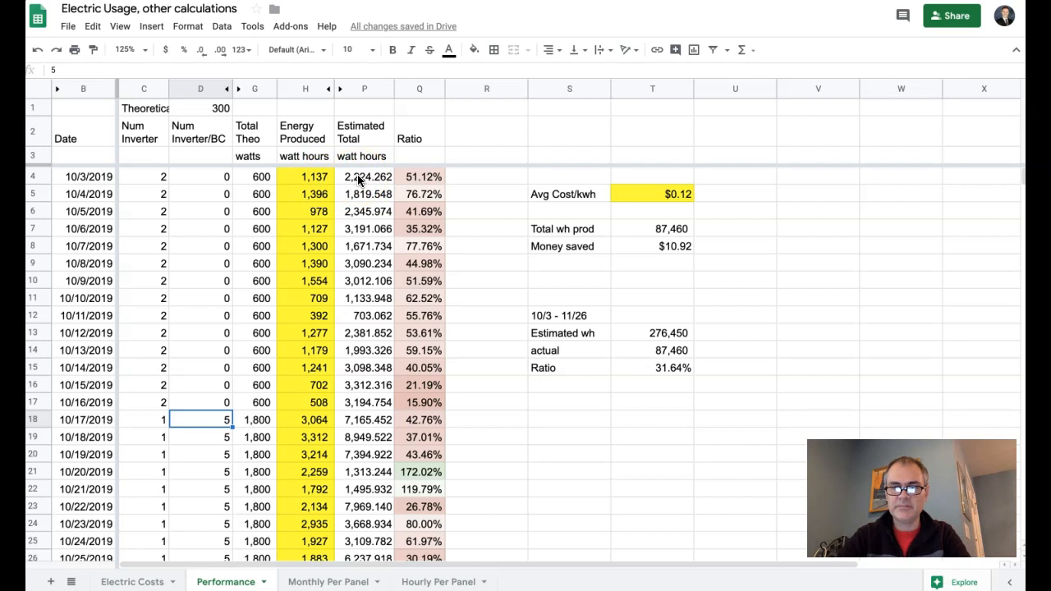
left_click(363, 178)
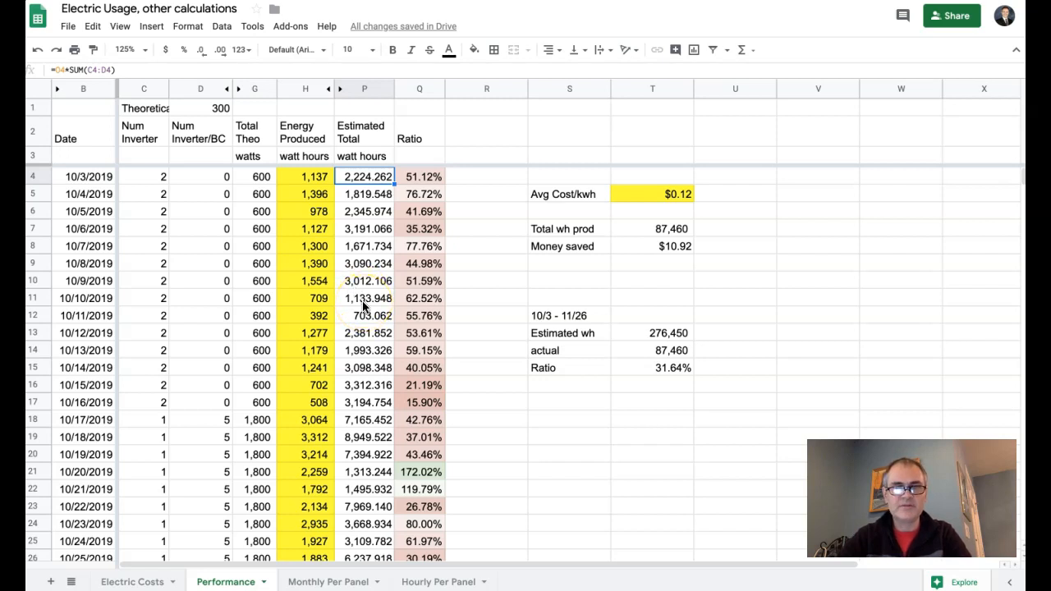
mouse_move(414, 391)
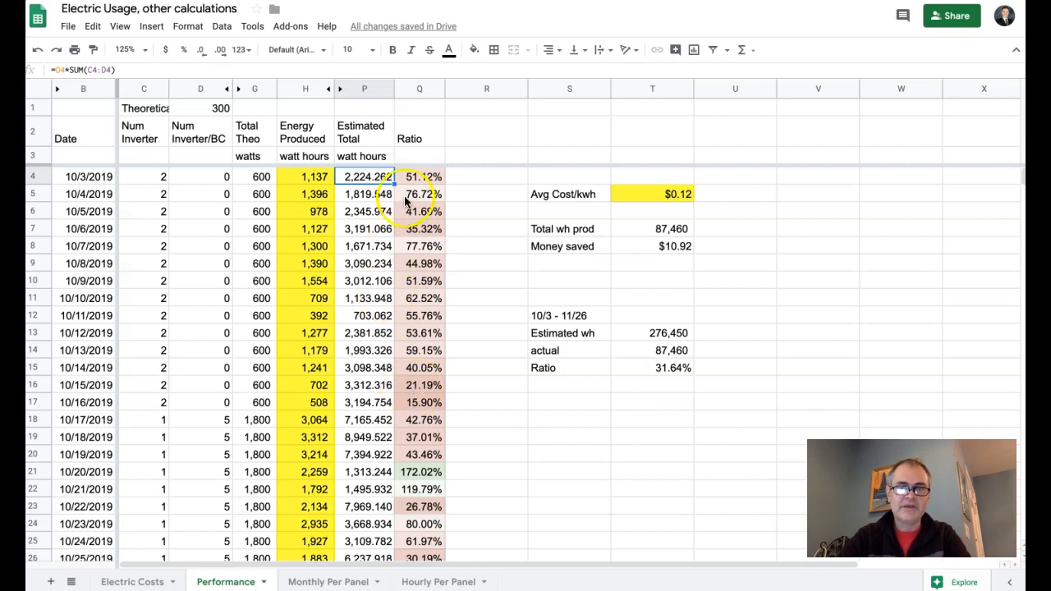
left_click(417, 138)
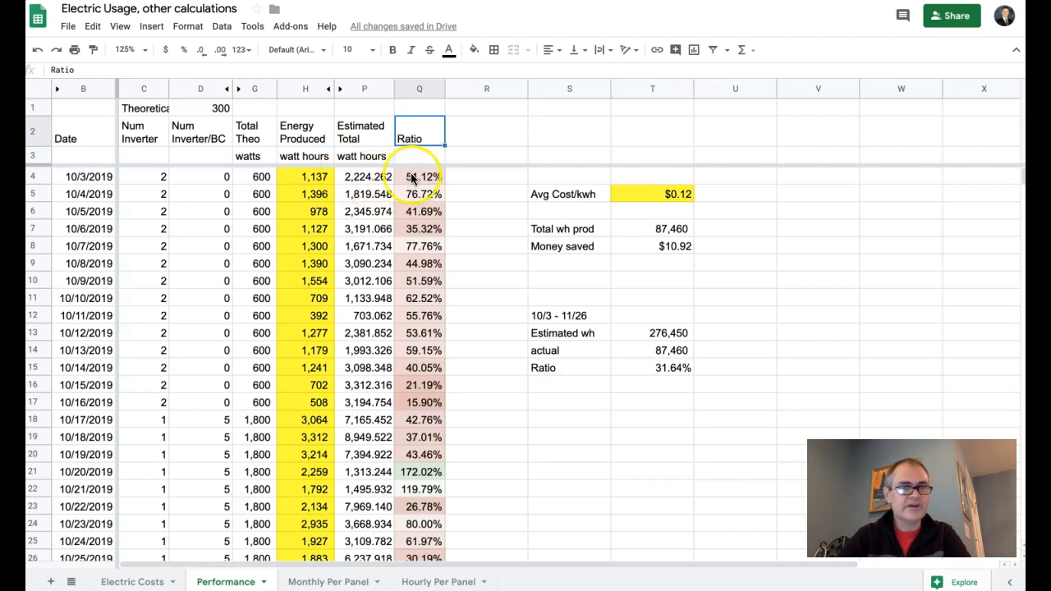
left_click(415, 175)
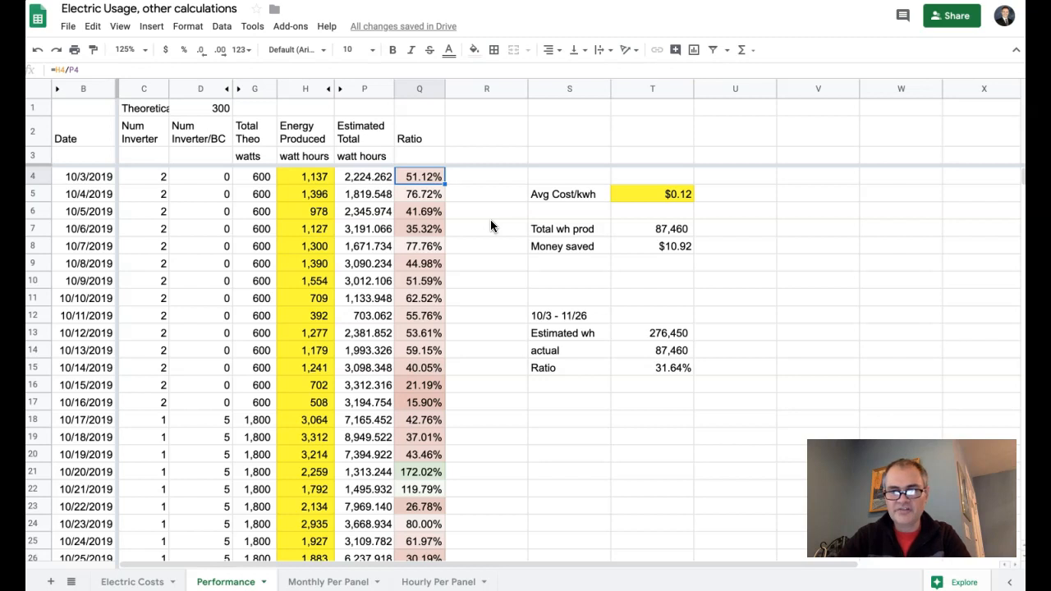
mouse_move(414, 224)
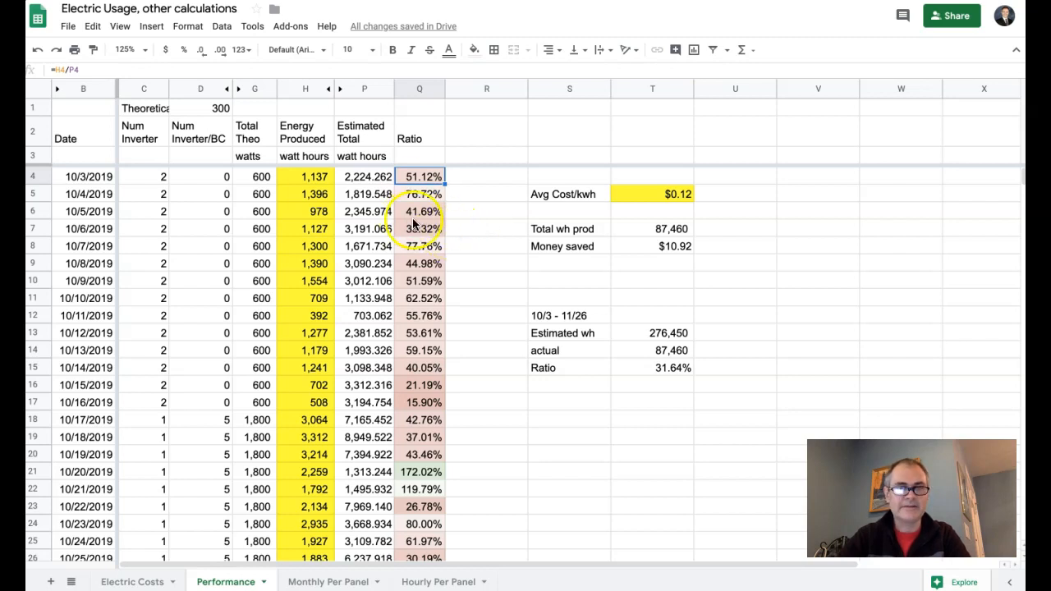
scroll("down", 3)
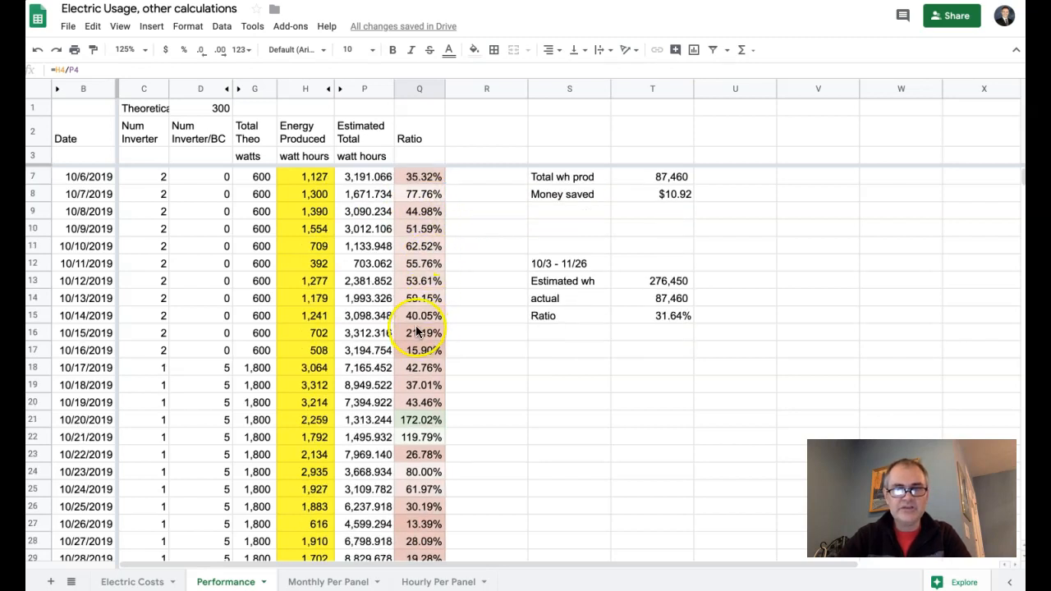
scroll("down", 3)
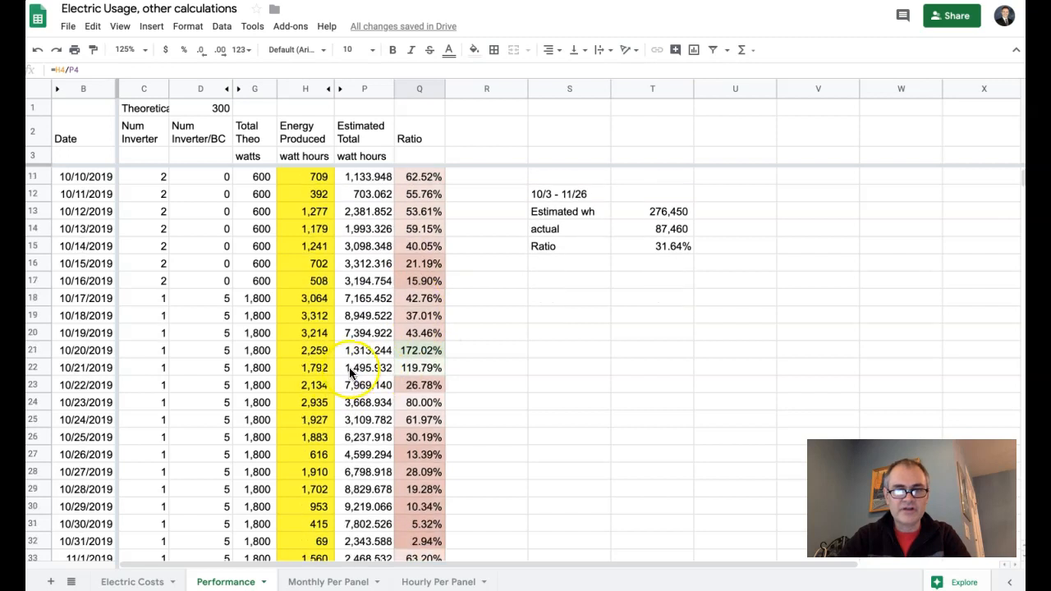
scroll("down", 3)
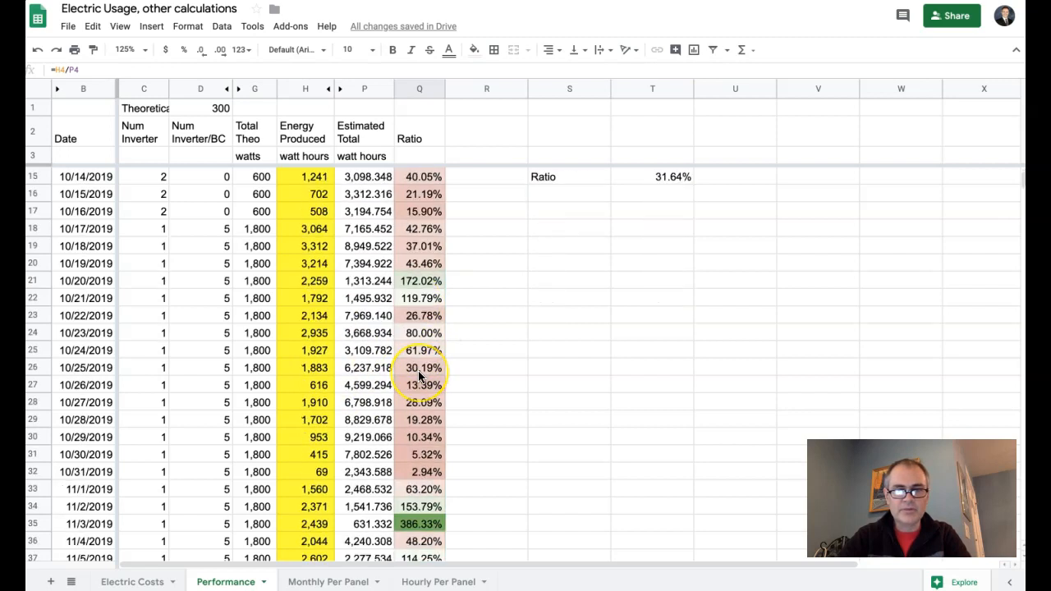
scroll("down", 3)
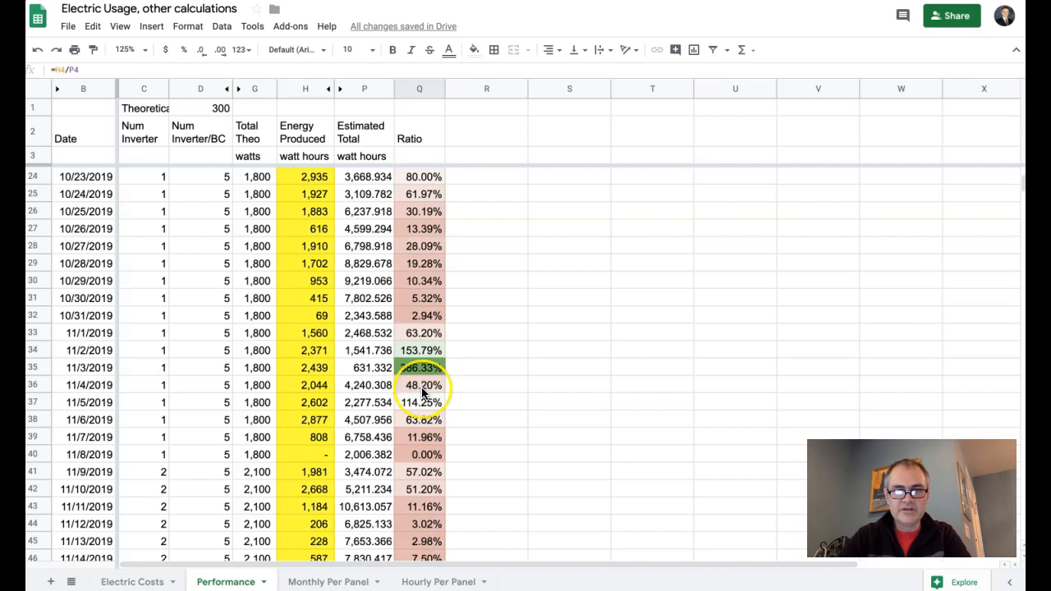
scroll("down", 3)
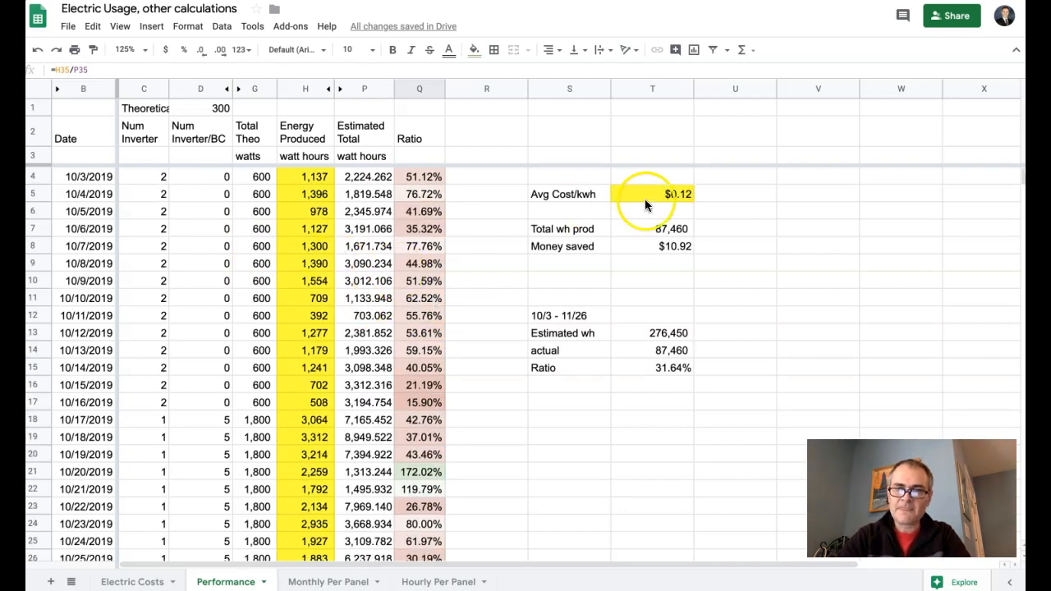
Refine the Avg Cost/kWh to .1243 so money saved reads $10.87.
left_click(651, 194)
type("0.1243")
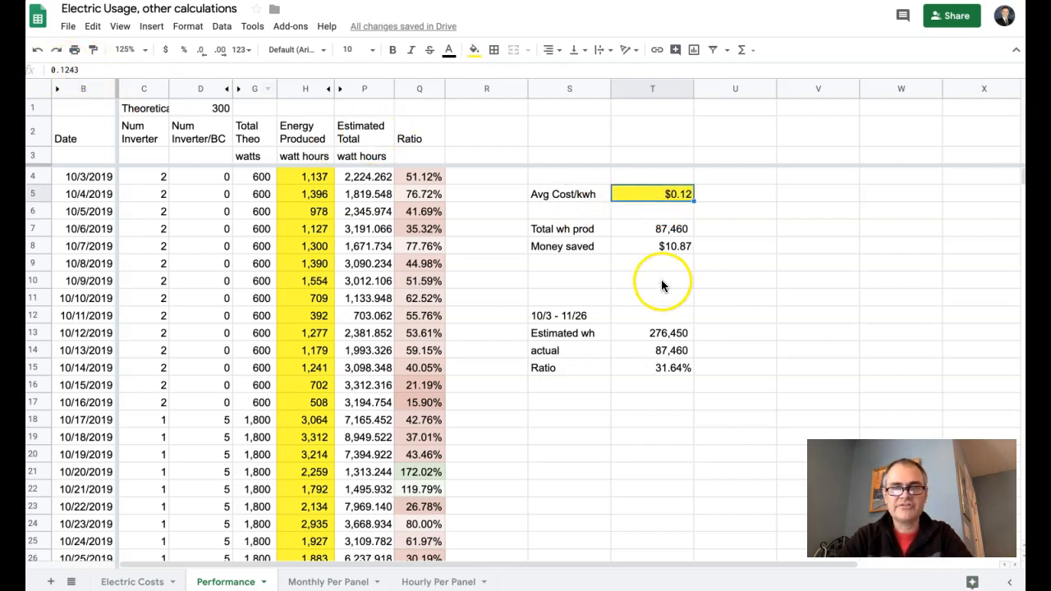
left_click(652, 229)
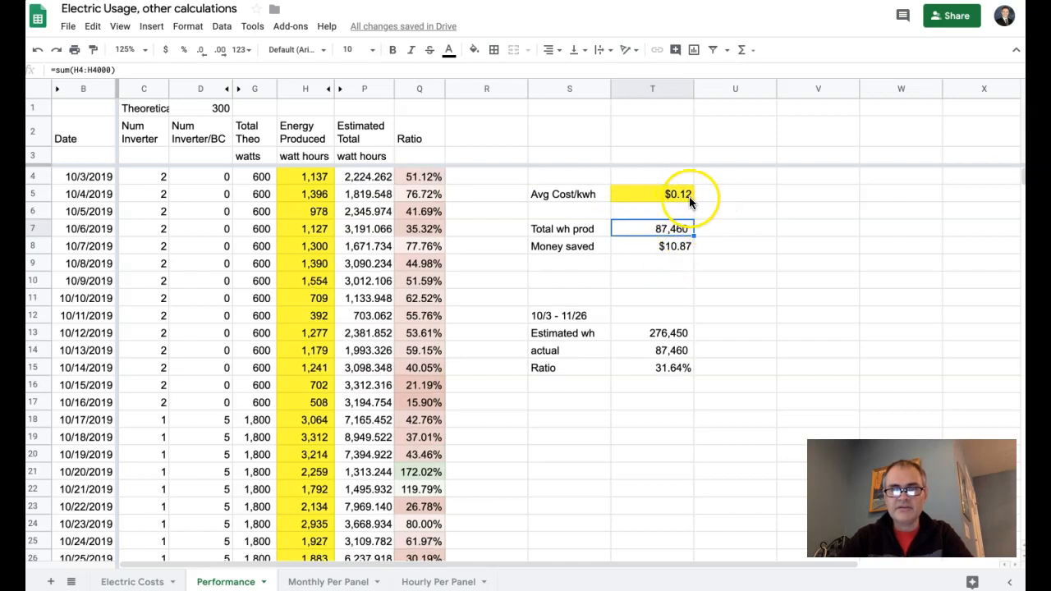
left_click(652, 246)
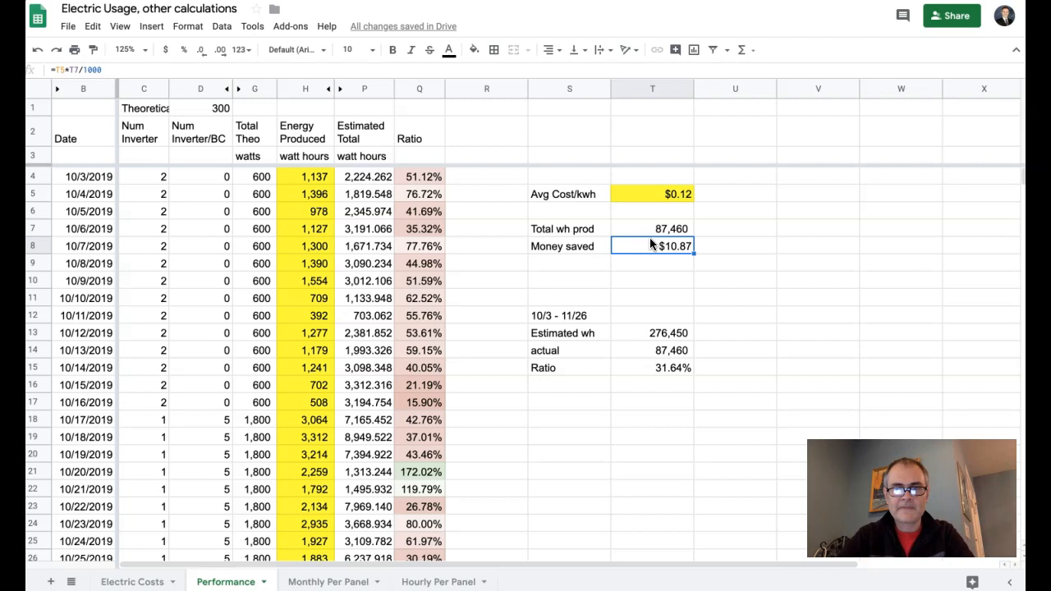
scroll("down", 3)
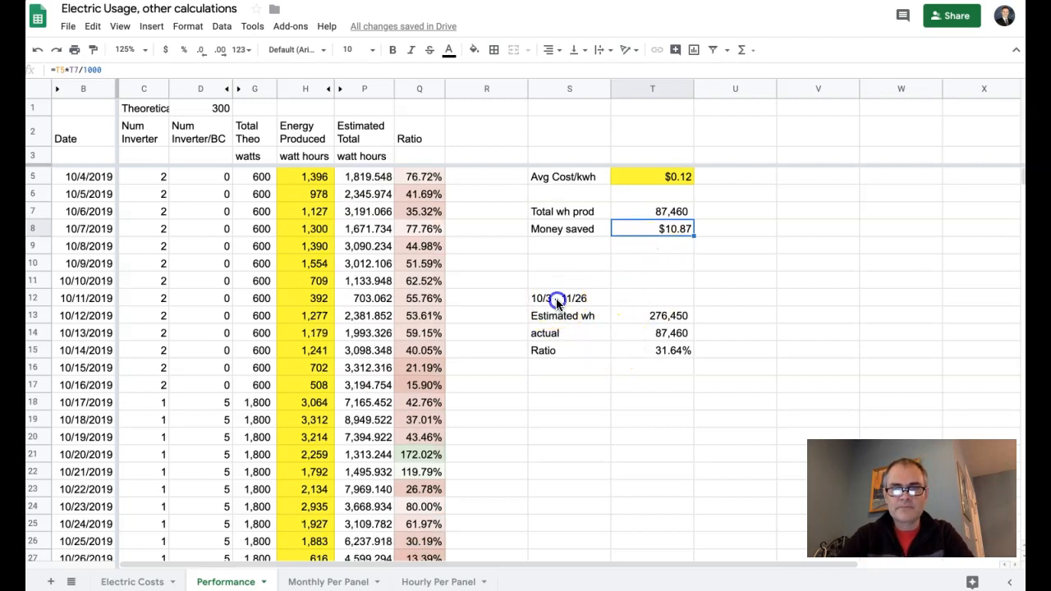
Review the summary formulas for estimated and actual watt hours and the 31.64% ratio.
left_click(558, 299)
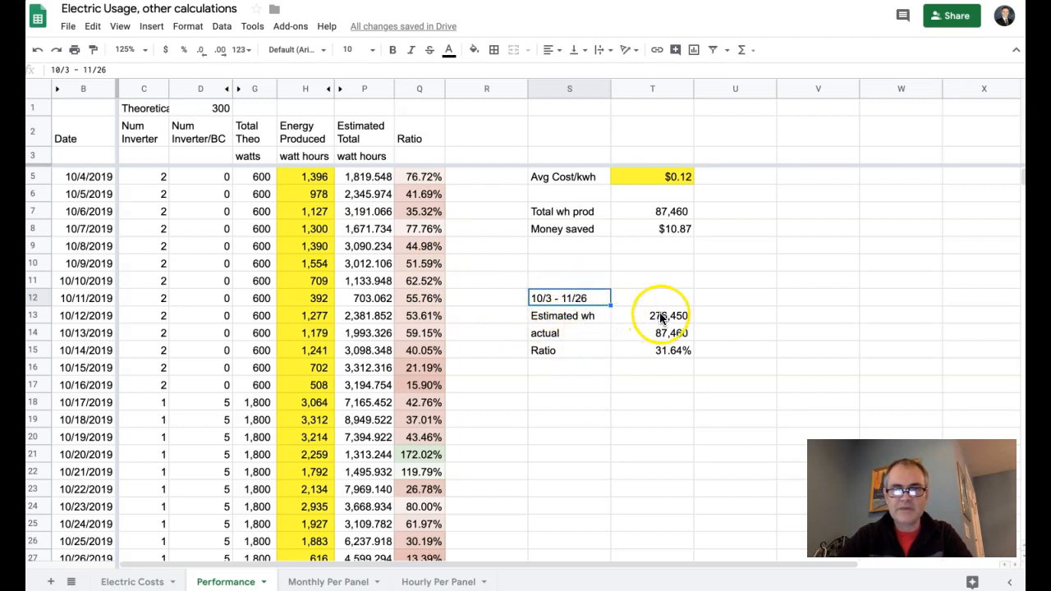
left_click(657, 315)
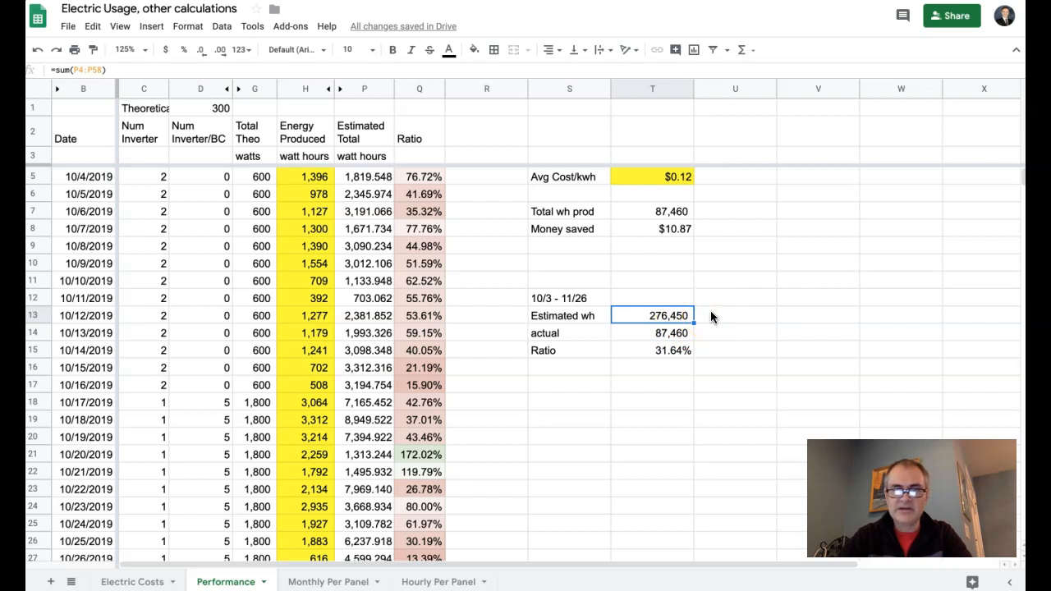
left_click(652, 334)
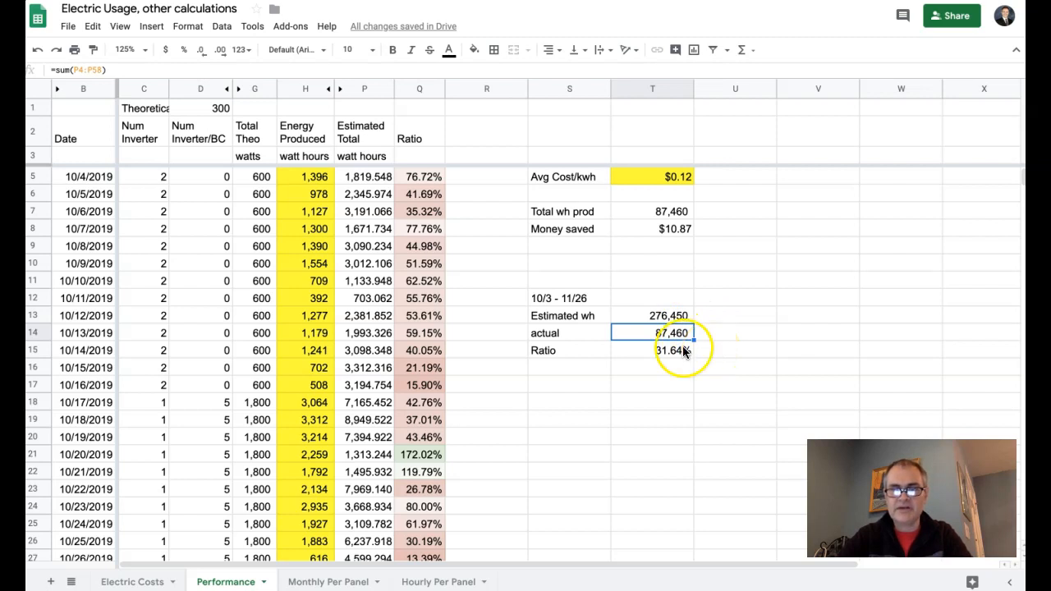
left_click(652, 350)
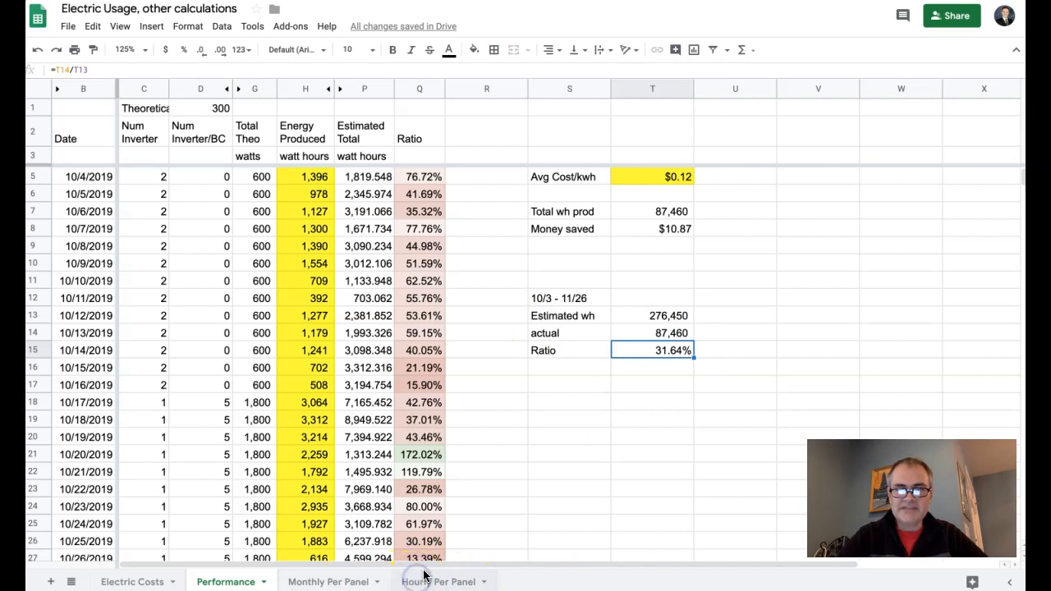
left_click(430, 582)
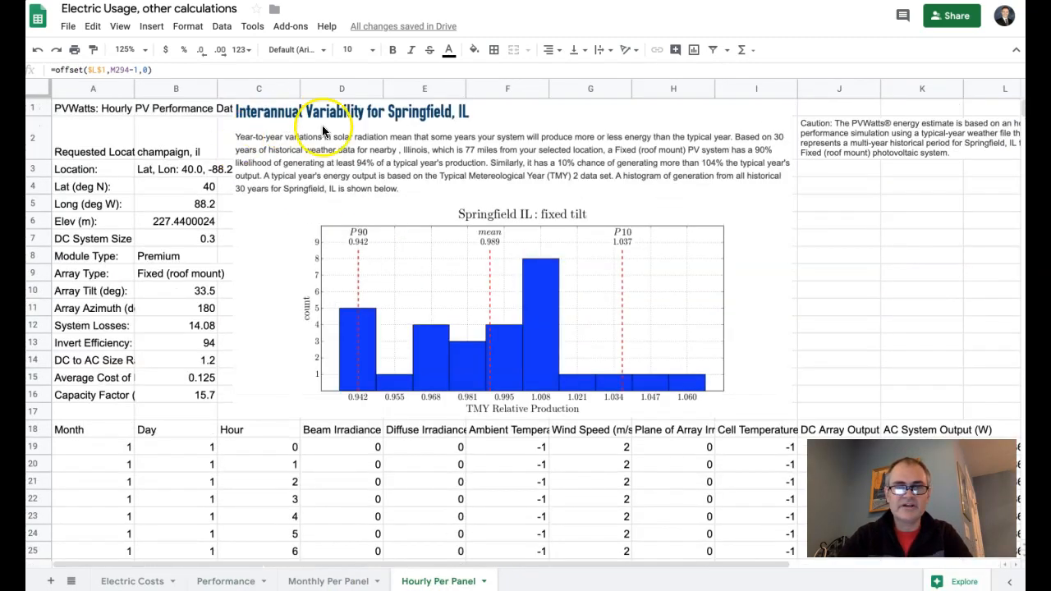
mouse_move(474, 296)
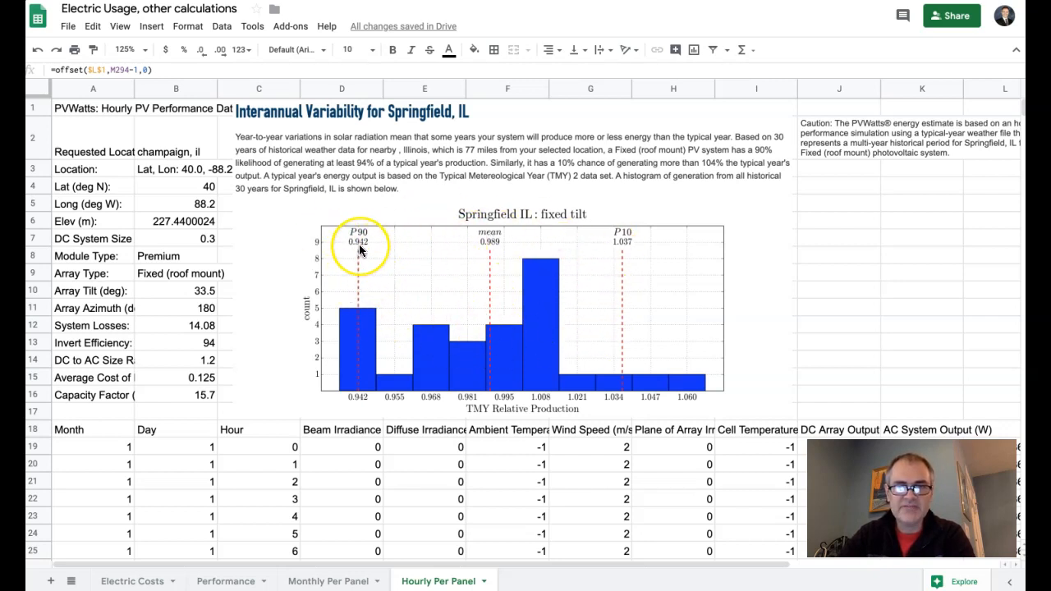
mouse_move(625, 254)
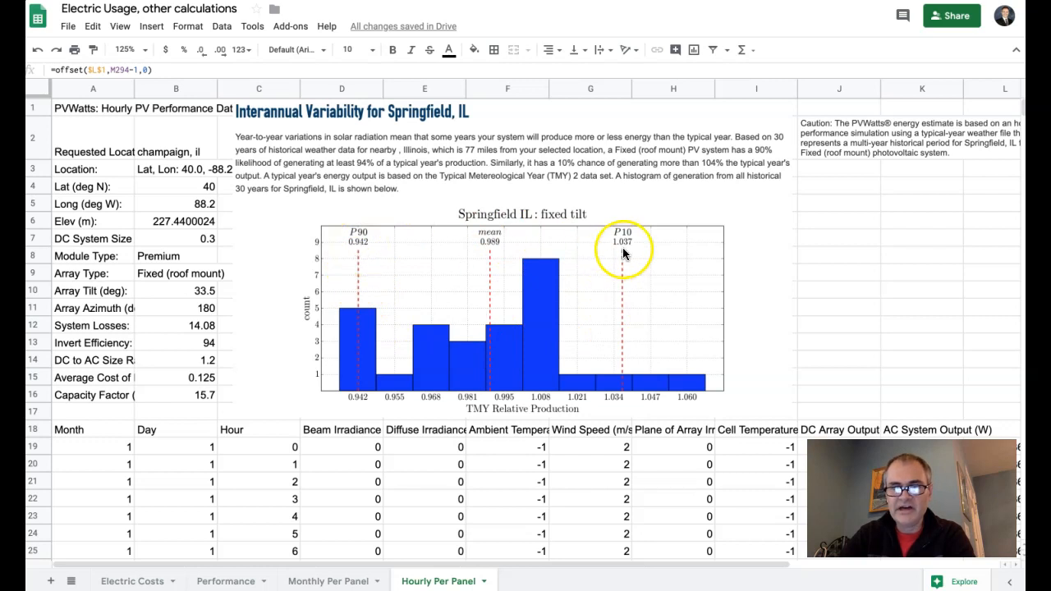
mouse_move(227, 582)
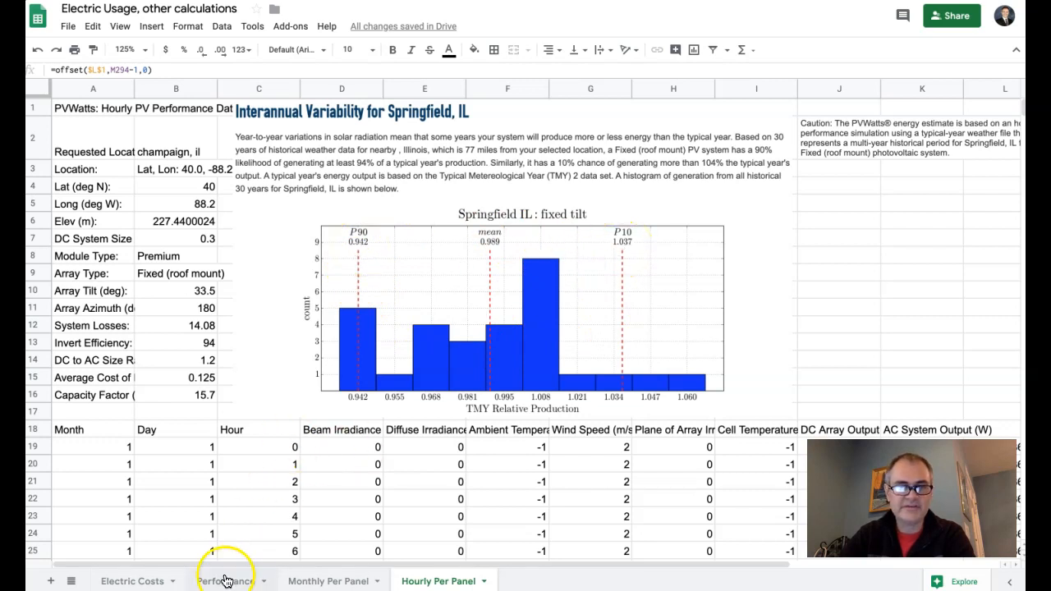
left_click(227, 582)
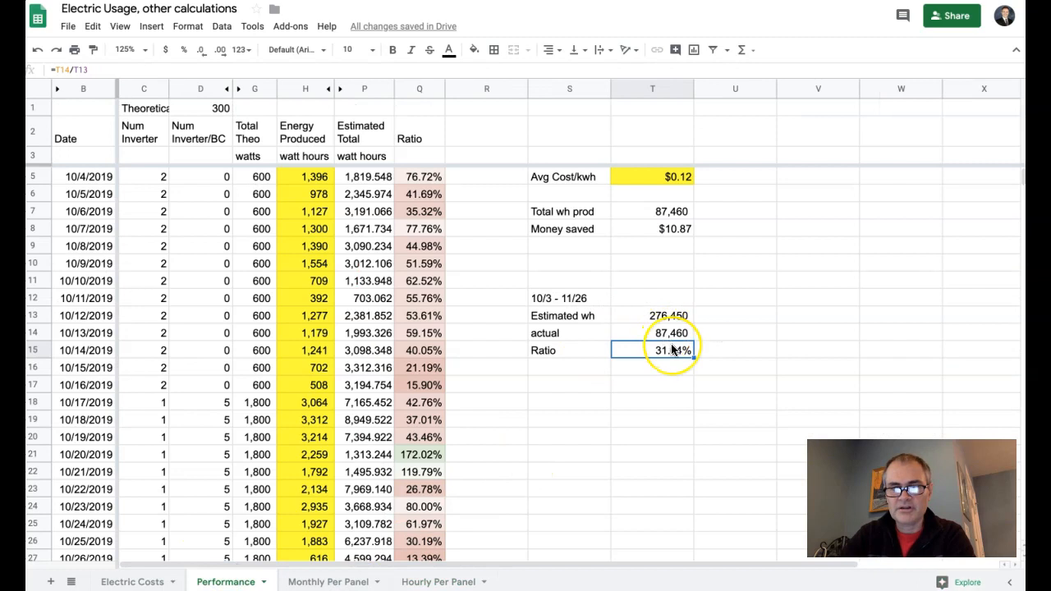